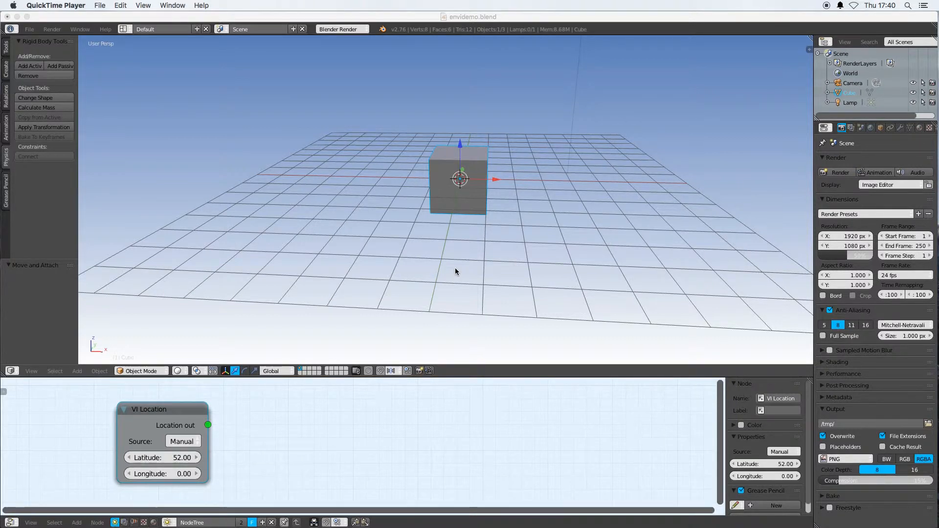
mouse_move(415, 239)
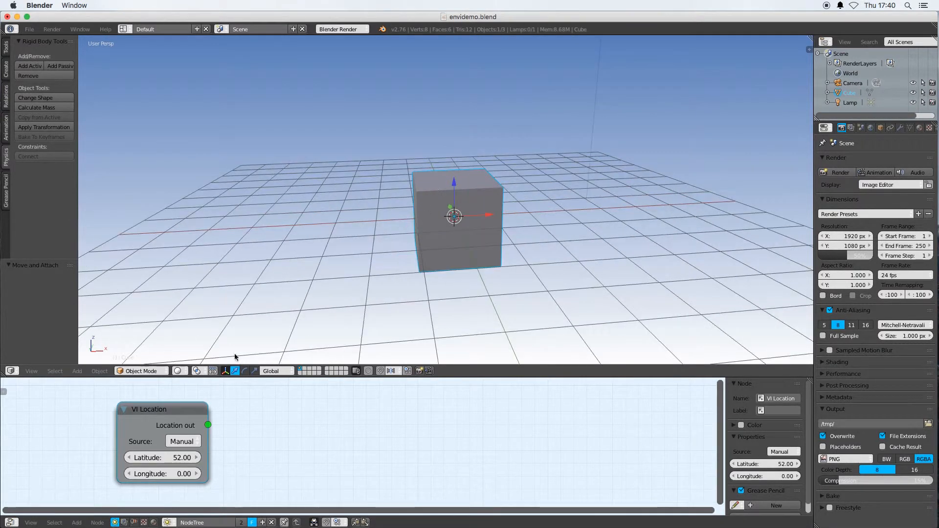
mouse_move(304, 465)
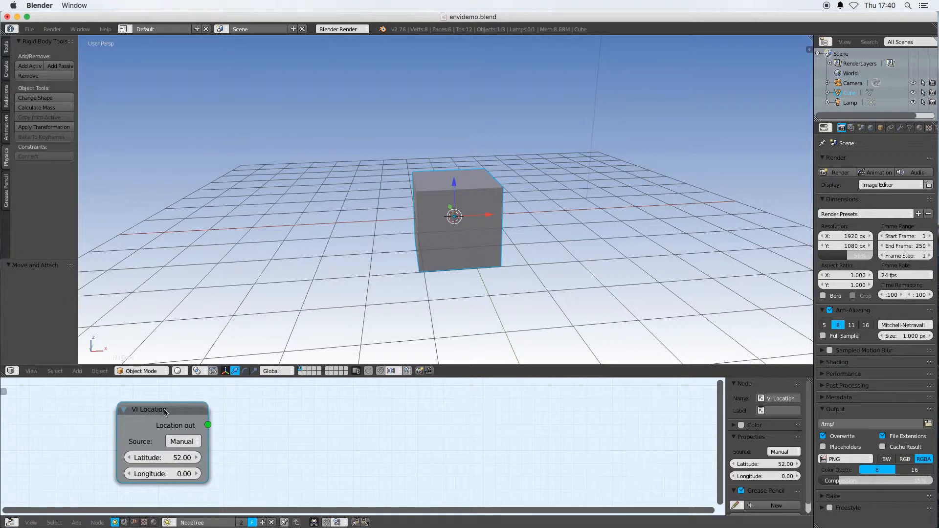
Stretch the cube into a wide, low block and switch to face selection for extruding the L shape.
left_click_drag(165, 410, 147, 395)
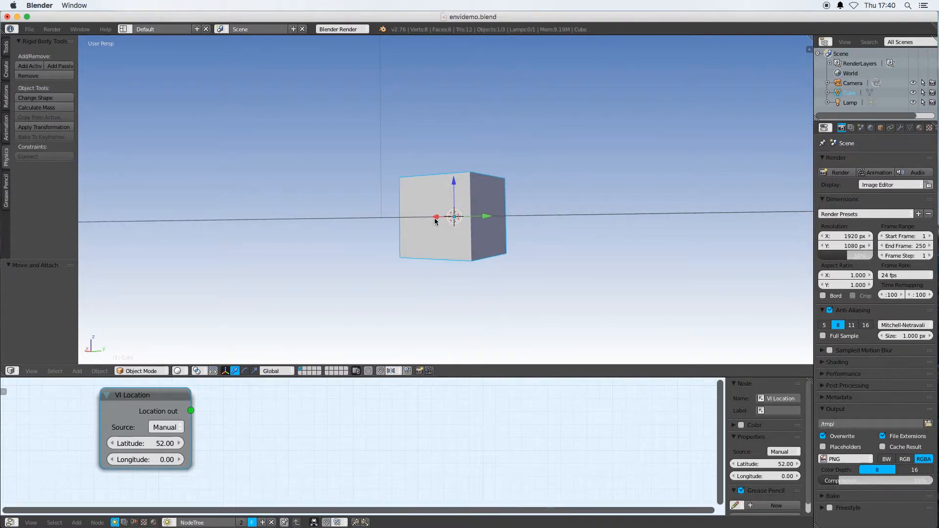
mouse_move(499, 248)
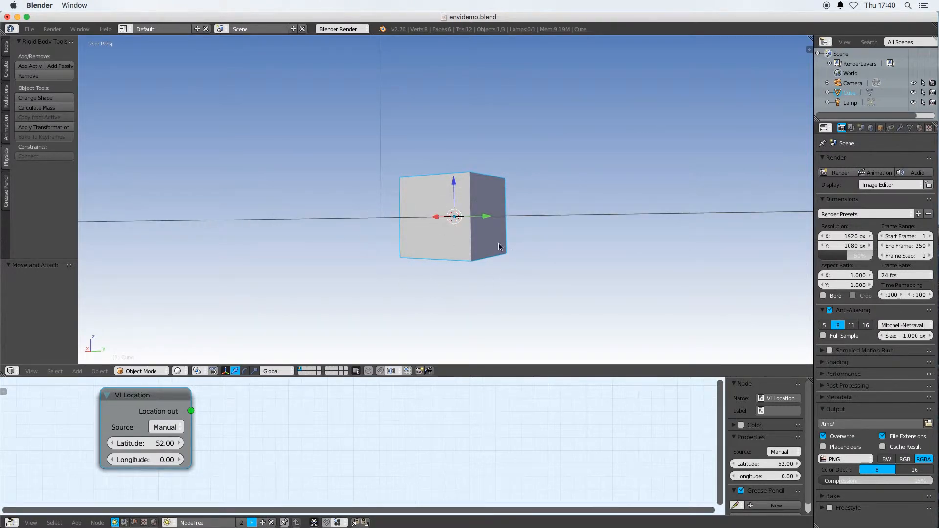
mouse_move(456, 274)
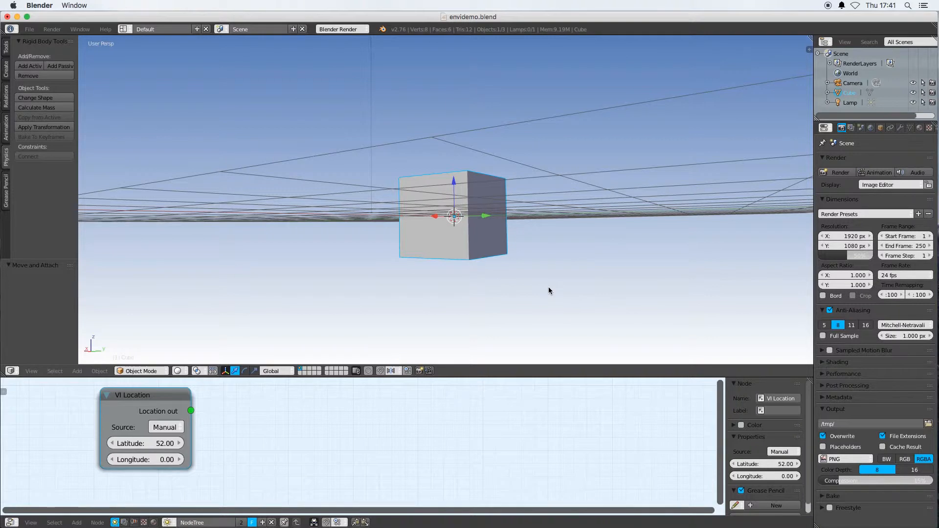
mouse_move(538, 277)
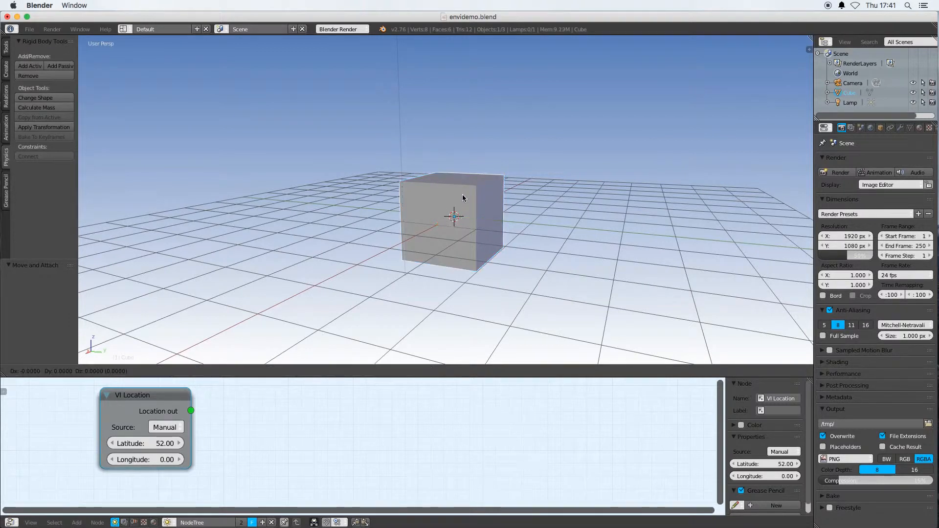
left_click_drag(452, 222, 453, 183)
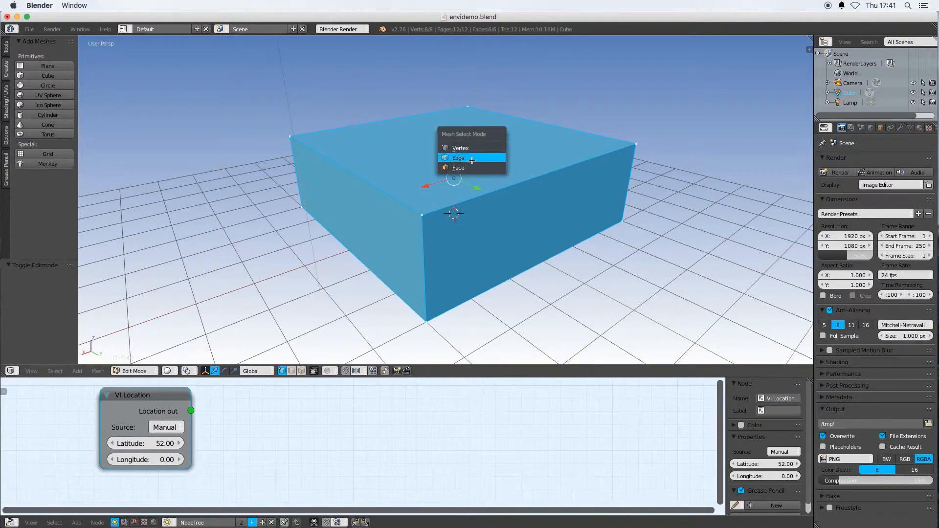
left_click(459, 167)
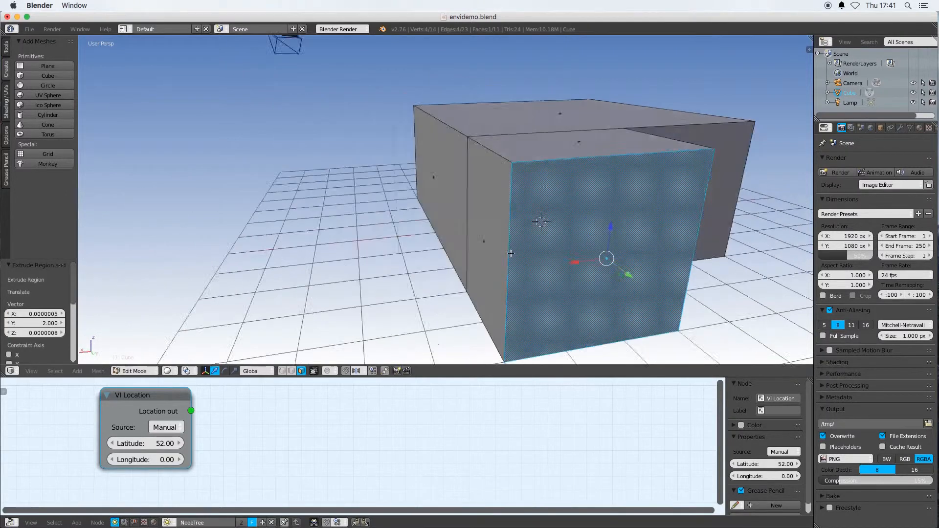
scroll("down", 3)
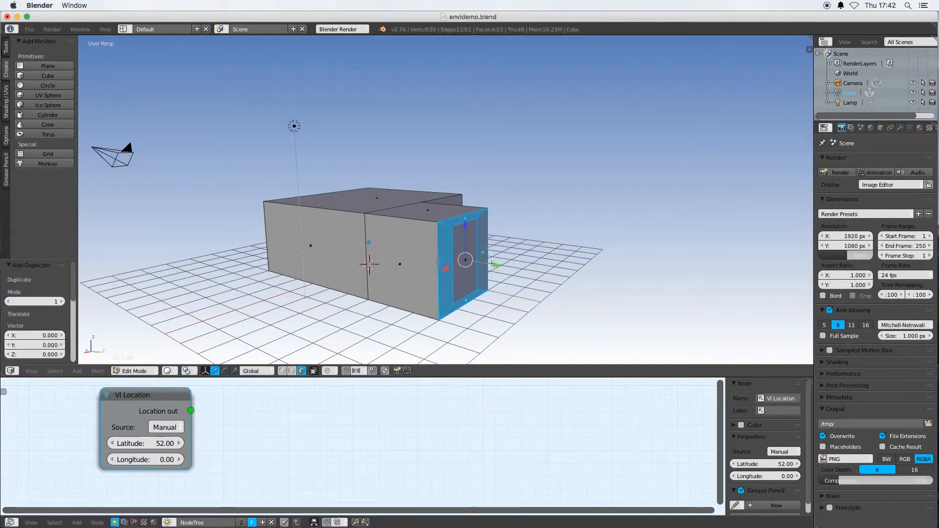
Select the whole mesh and remove duplicate vertices across the room.
left_click_drag(463, 258, 503, 274)
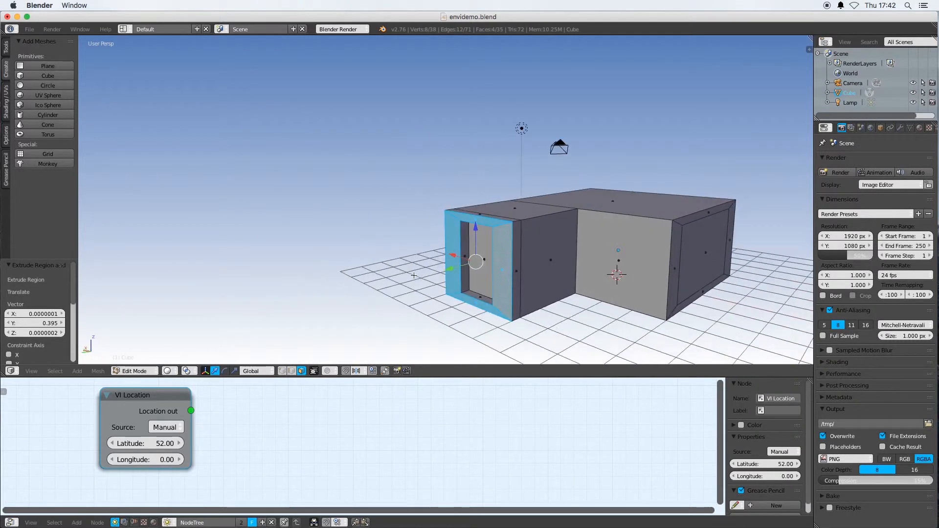
key("a")
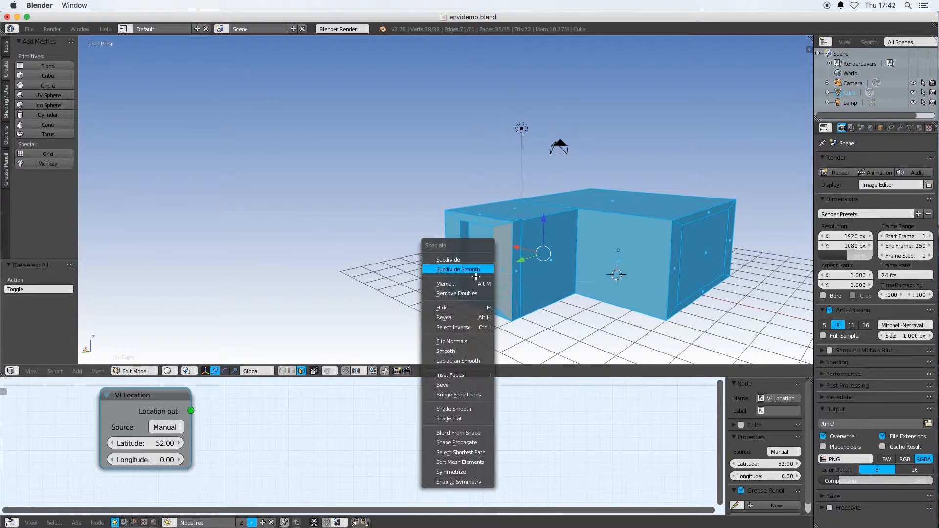
mouse_move(458, 293)
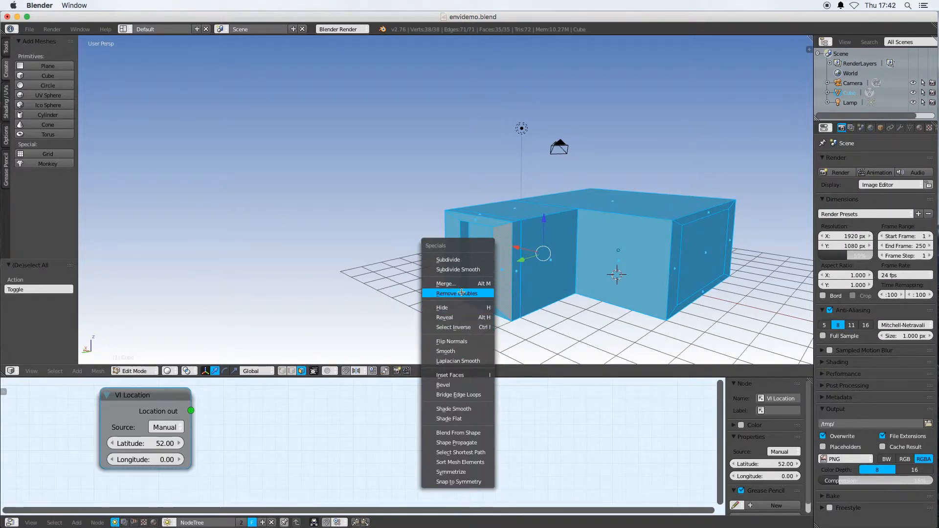
left_click(458, 292)
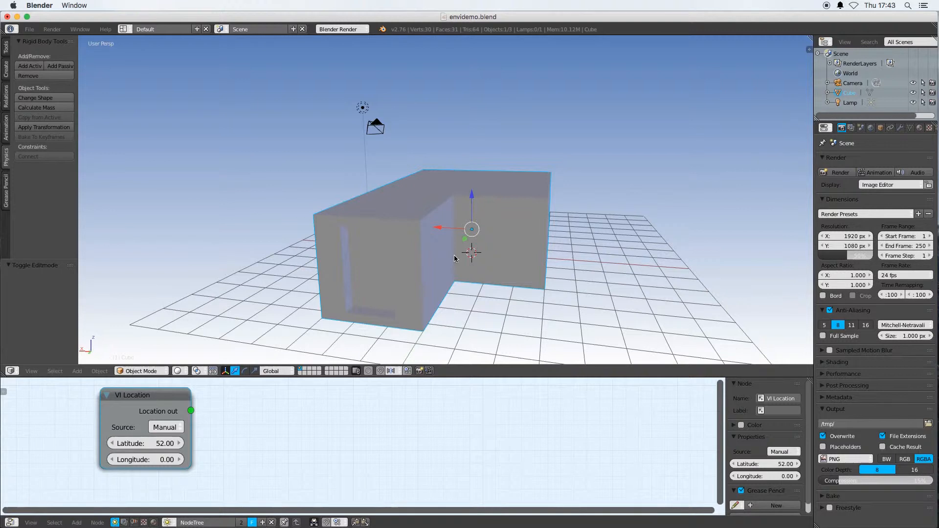
mouse_move(386, 262)
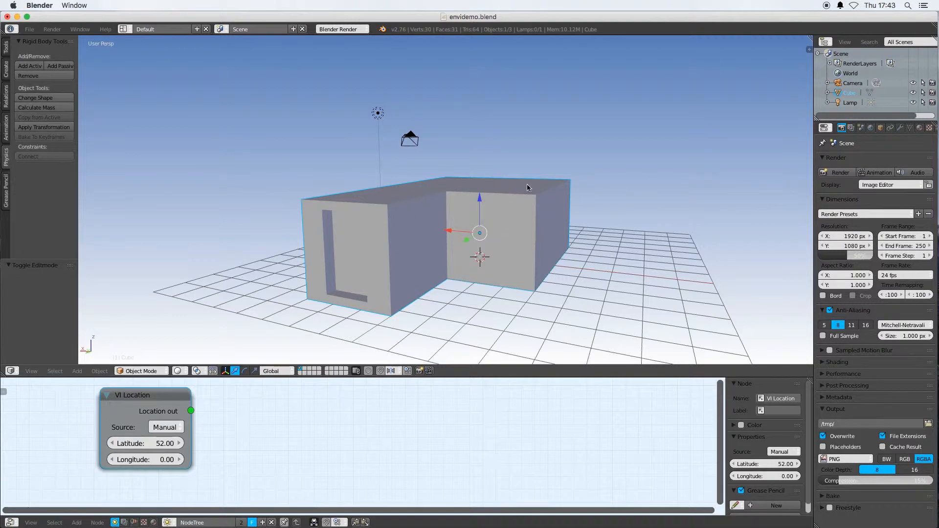
mouse_move(322, 287)
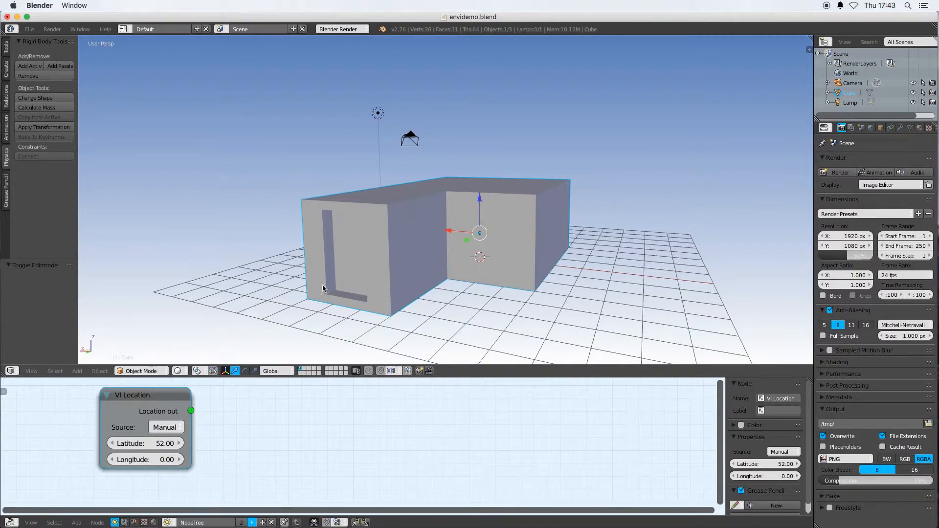
mouse_move(446, 286)
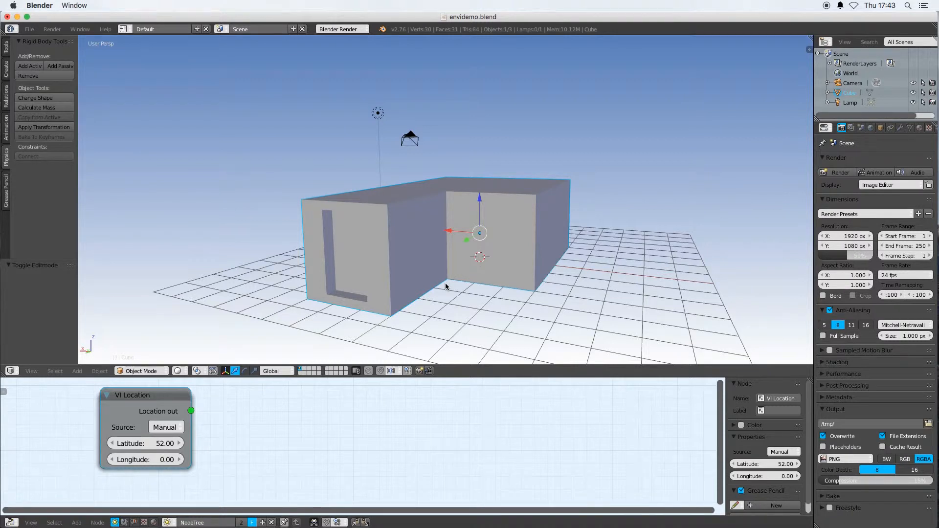
mouse_move(446, 240)
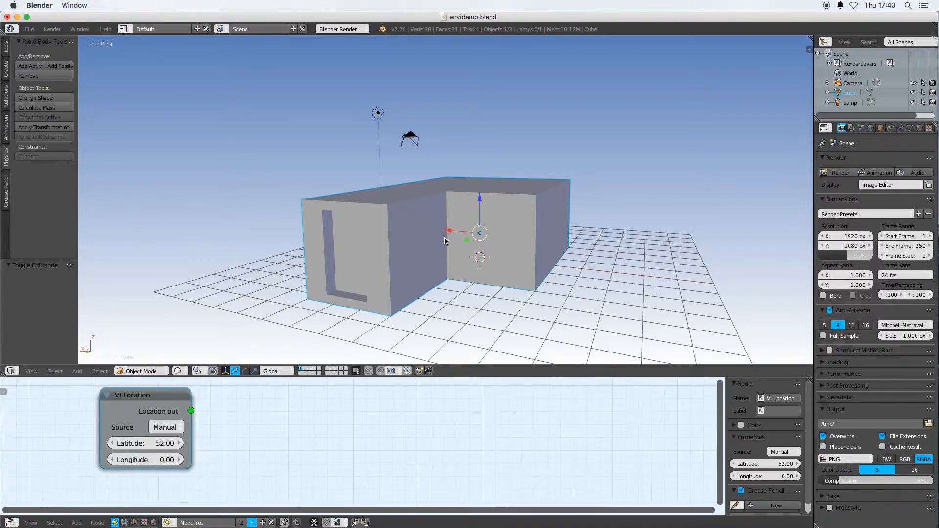
Orbit the view around the L-shaped room before editing its material.
left_click_drag(539, 240, 448, 240)
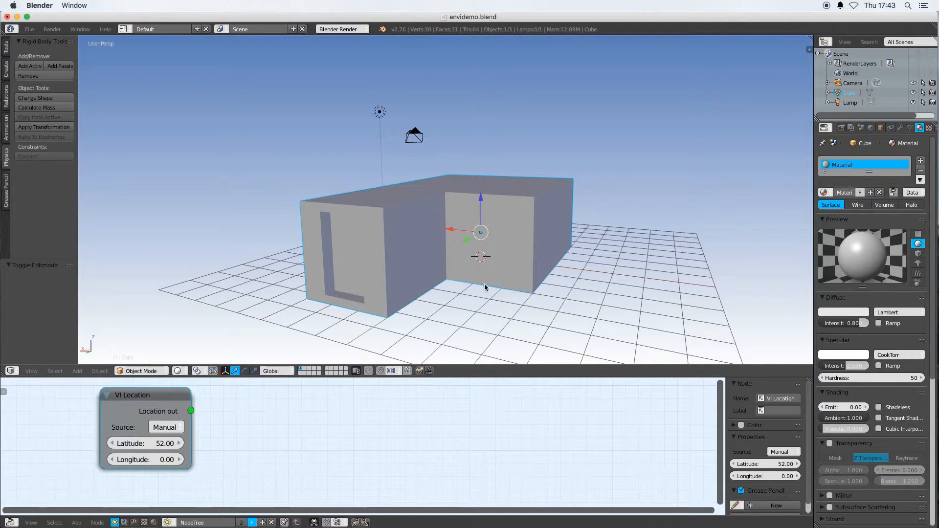
mouse_move(526, 231)
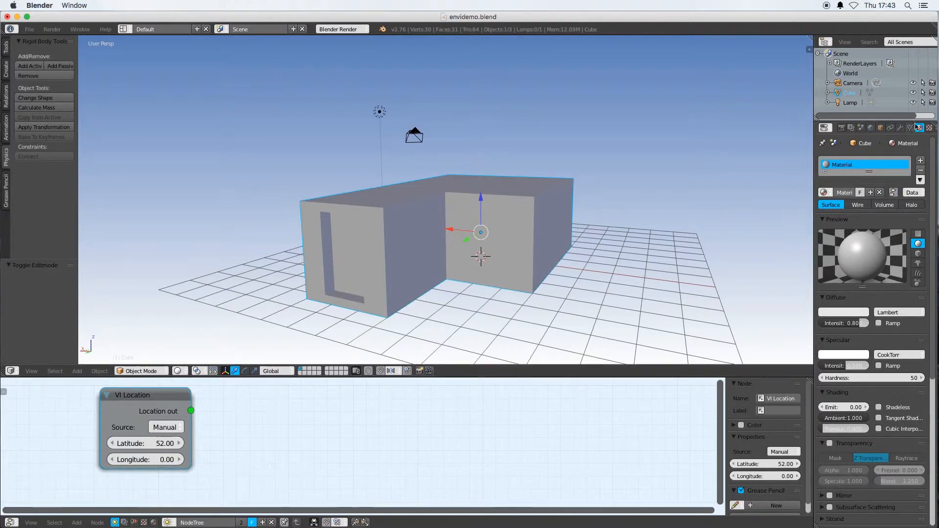
In the mesh data properties, set the room's VI-Suite Zone Definition to EnVi Zone.
left_click(909, 127)
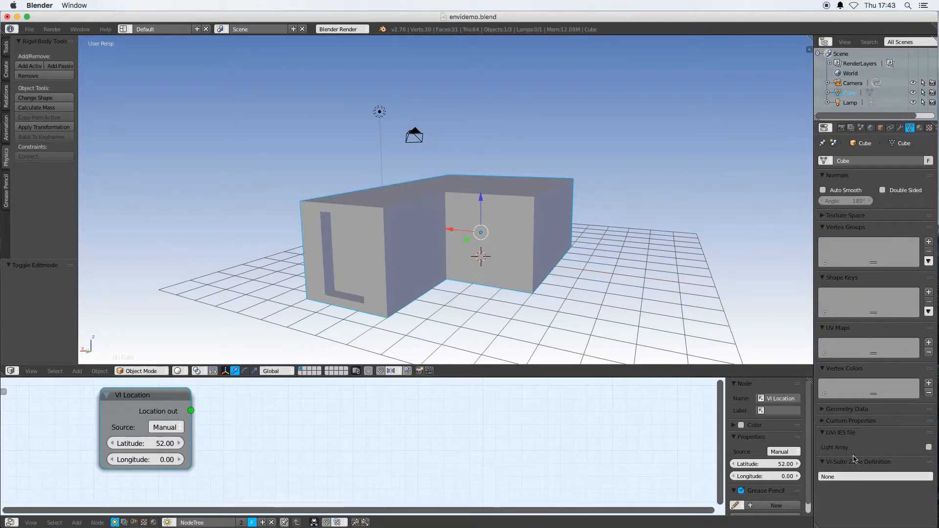
left_click(874, 476)
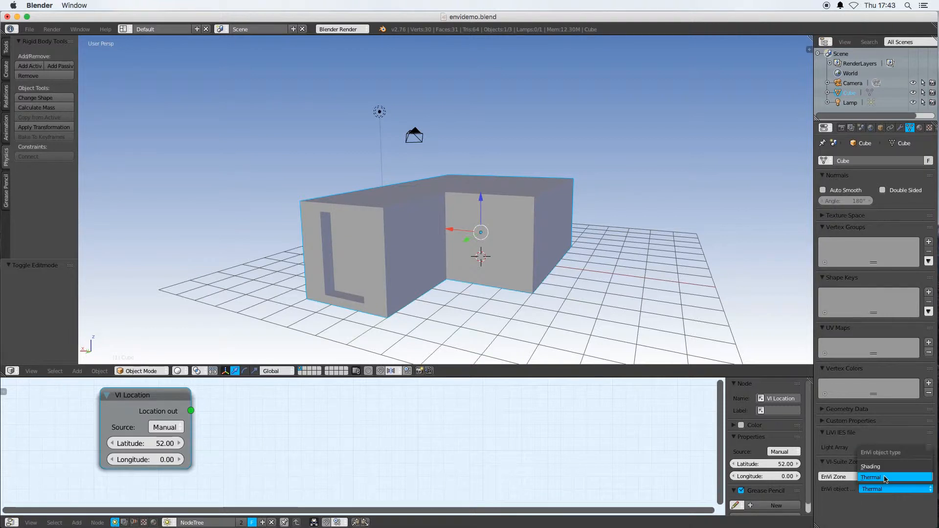
mouse_move(884, 467)
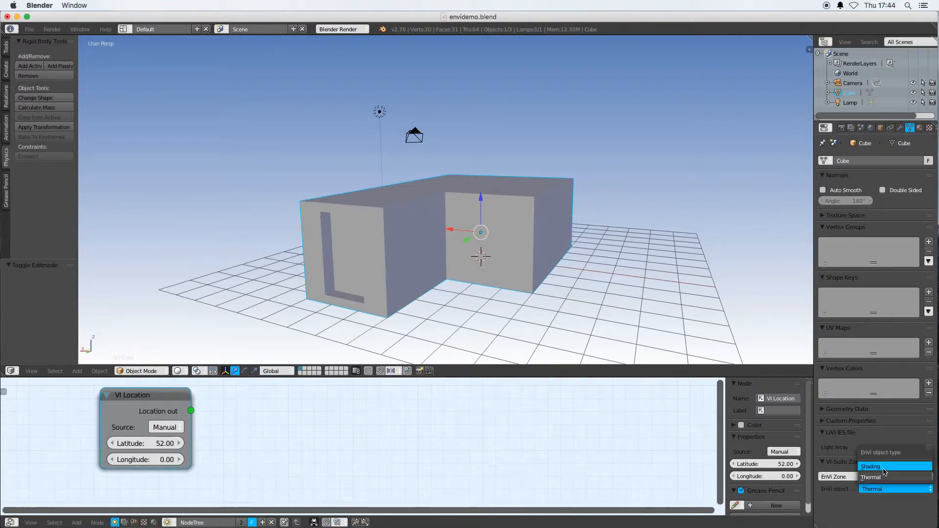
mouse_move(871, 467)
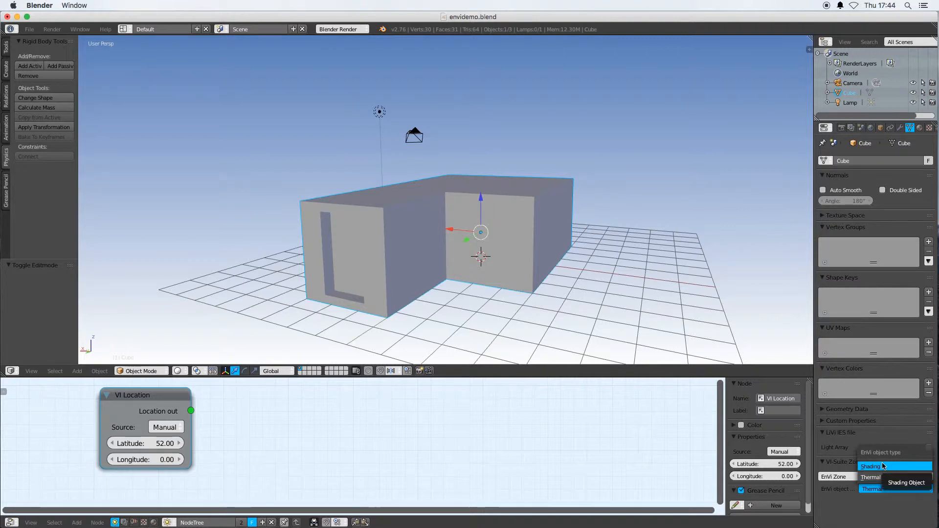
mouse_move(871, 477)
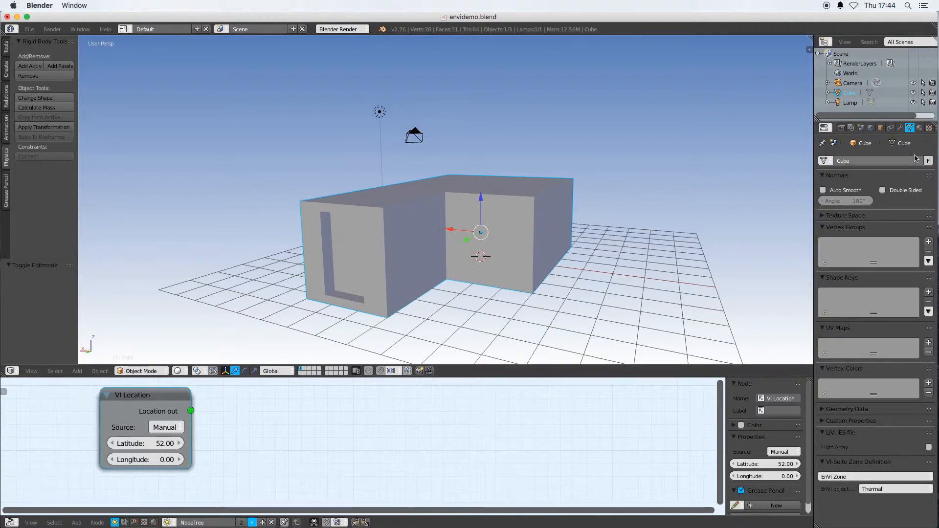
Rename the room's material to Walls and scroll to its VI-Suite Material settings.
left_click(918, 127)
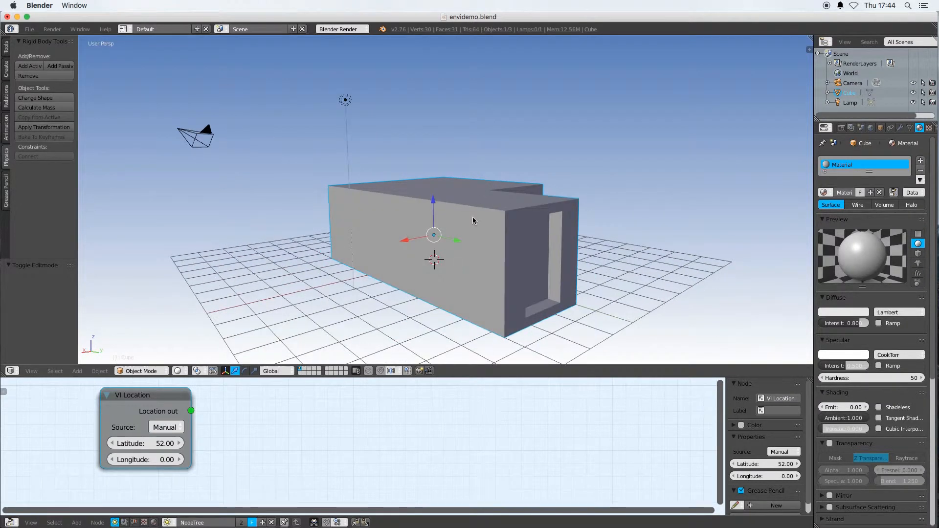
mouse_move(812, 180)
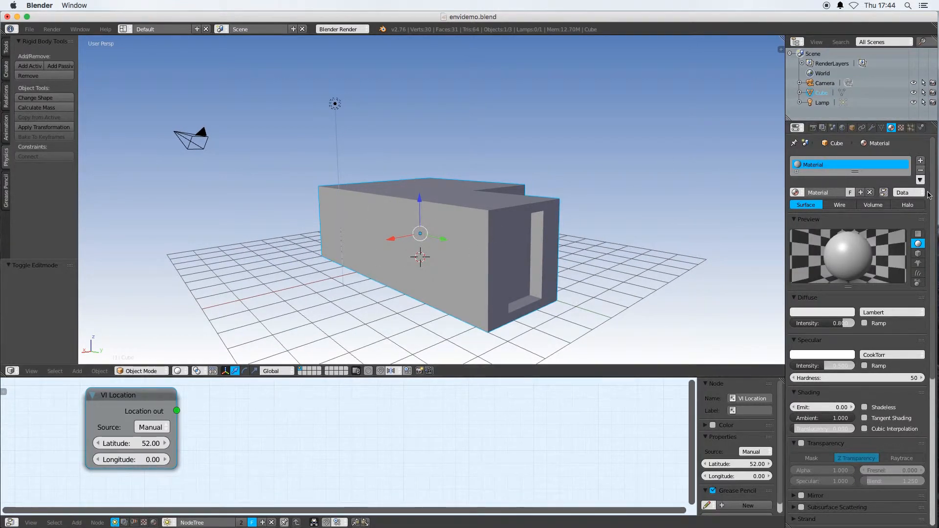
left_click(818, 193)
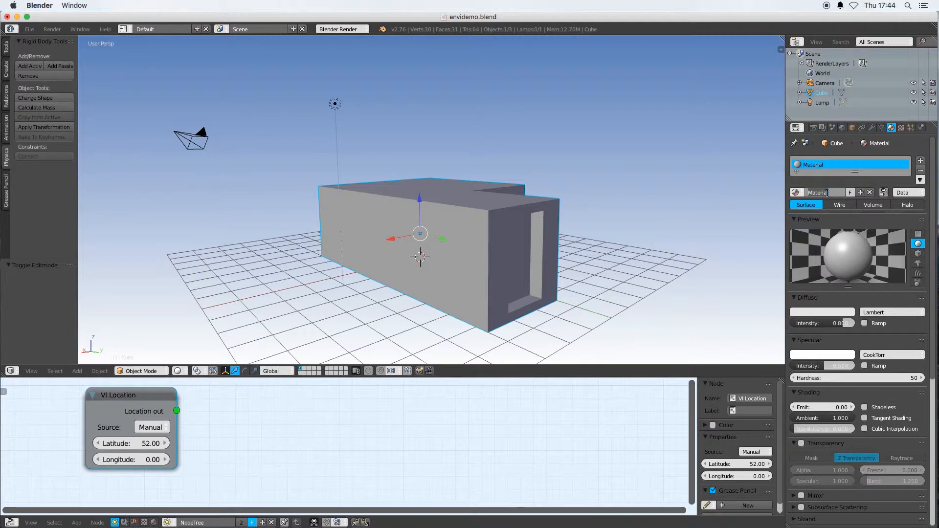
type("Walls")
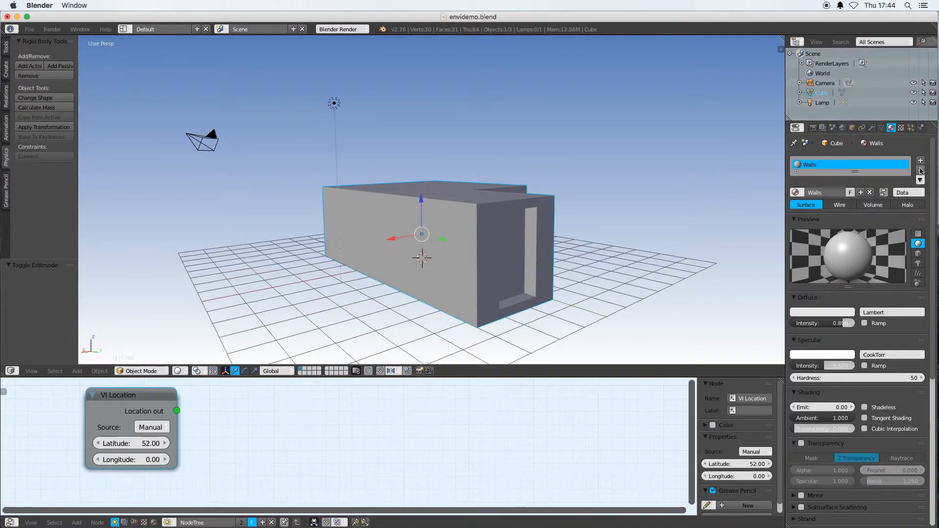
scroll("down", 3)
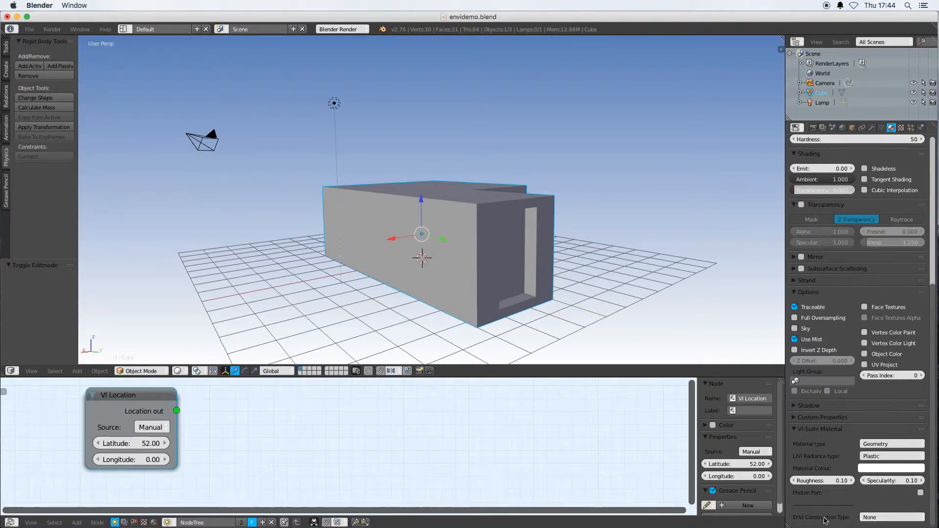
Set EnVi construction type to Wall and try a layer-by-layer make-up with a custom outer layer.
left_click(892, 516)
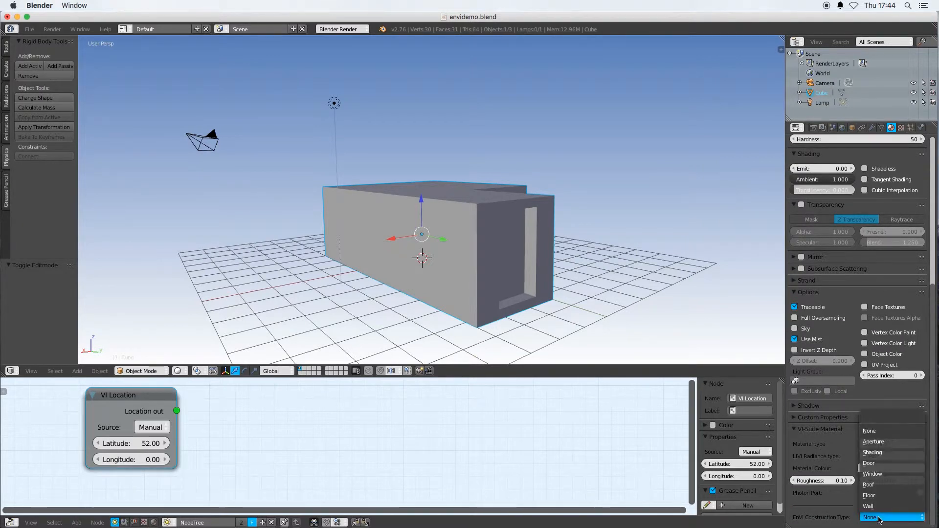
left_click(868, 506)
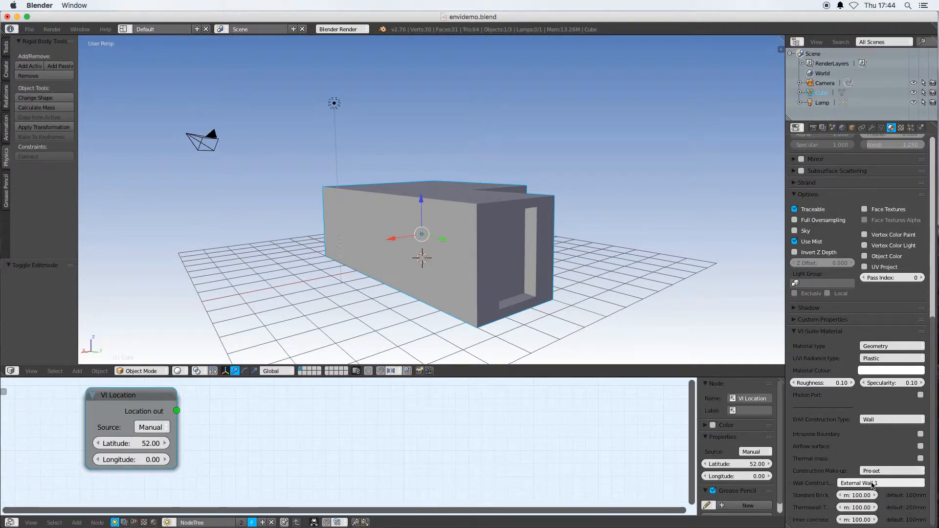
left_click(880, 482)
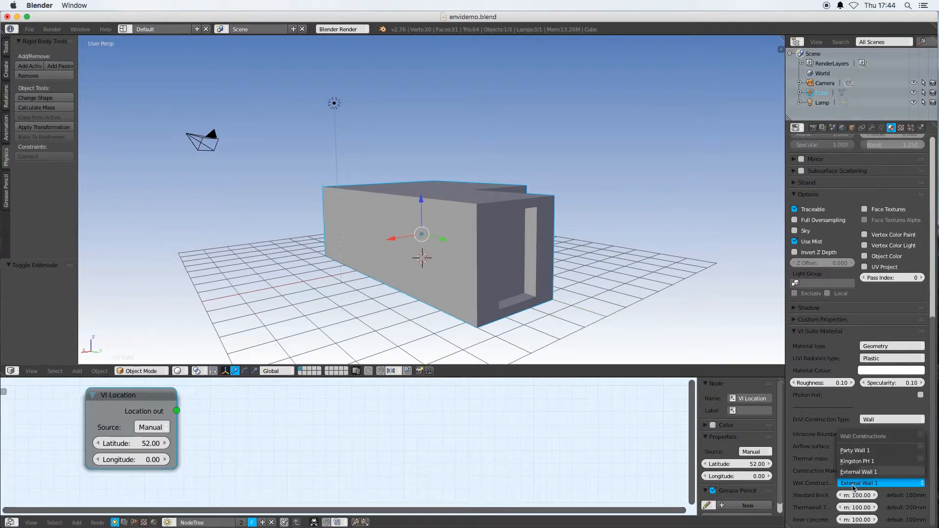
mouse_move(854, 450)
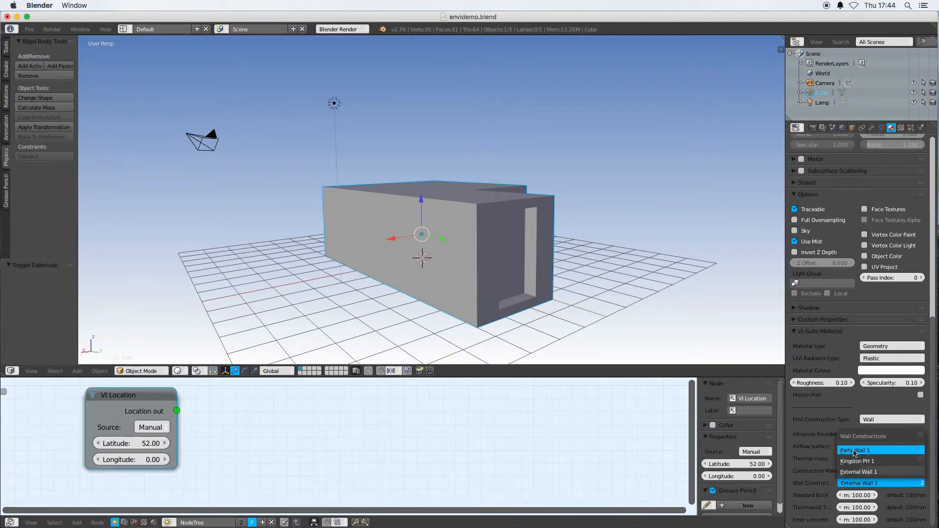
left_click(863, 482)
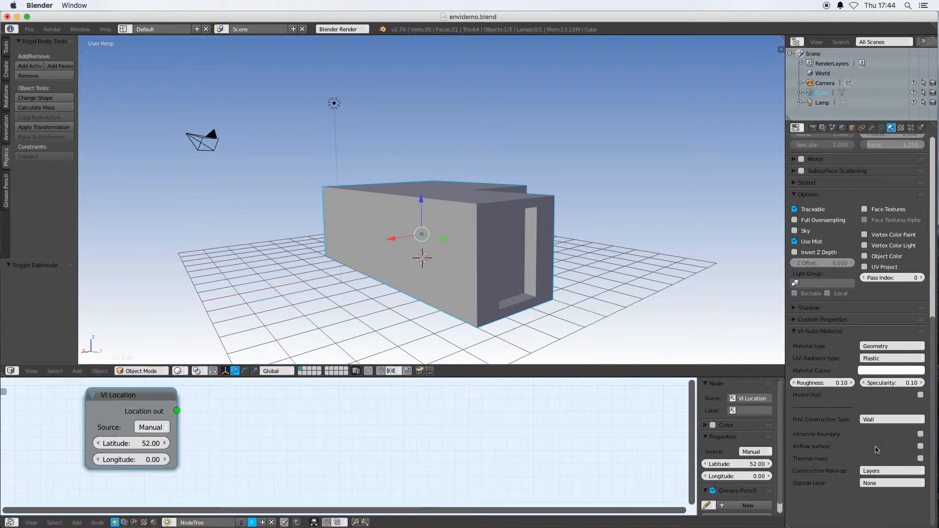
left_click(890, 483)
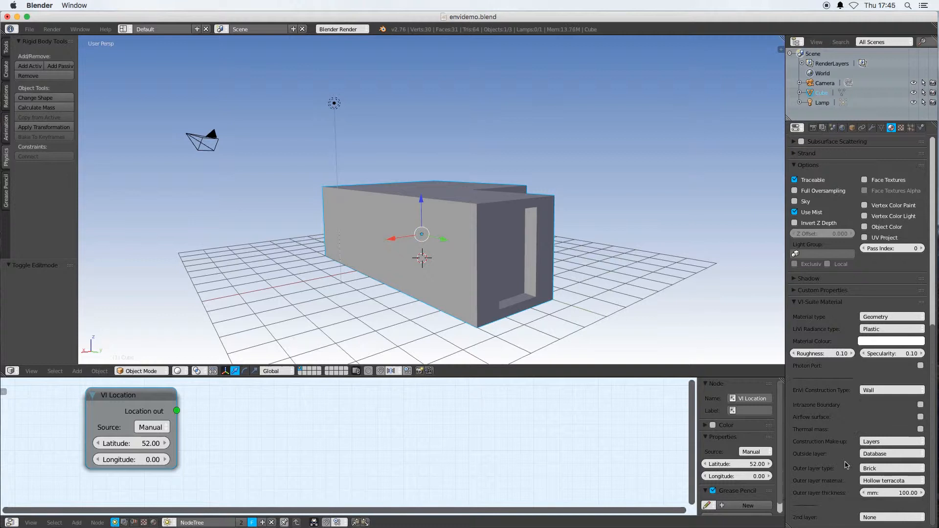
left_click(890, 469)
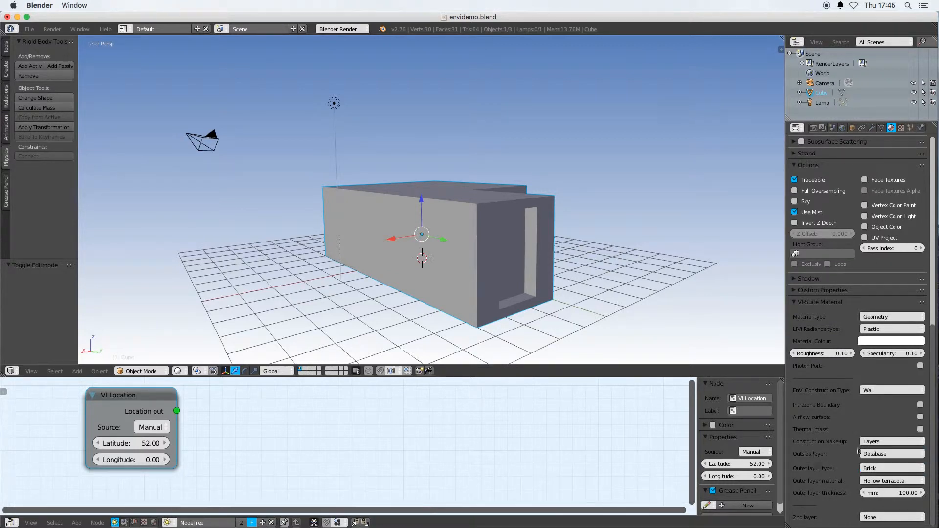
left_click(890, 453)
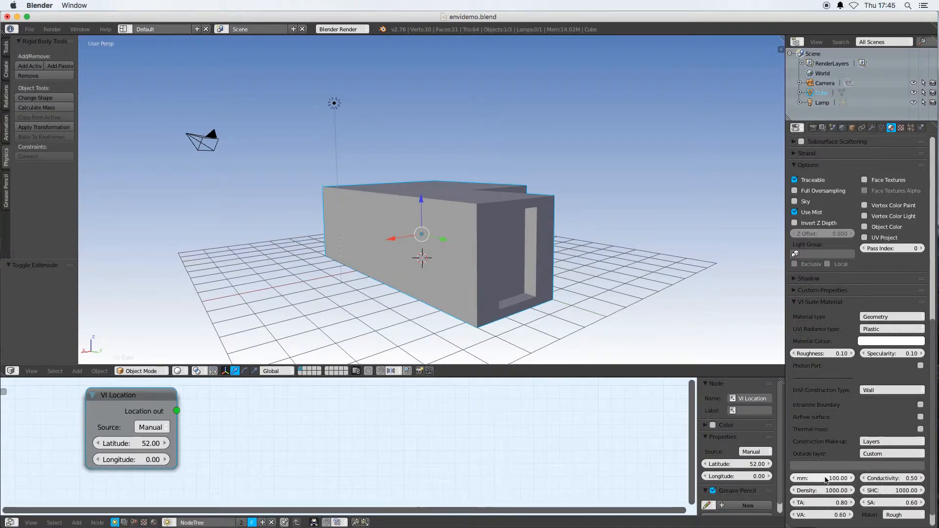
mouse_move(837, 490)
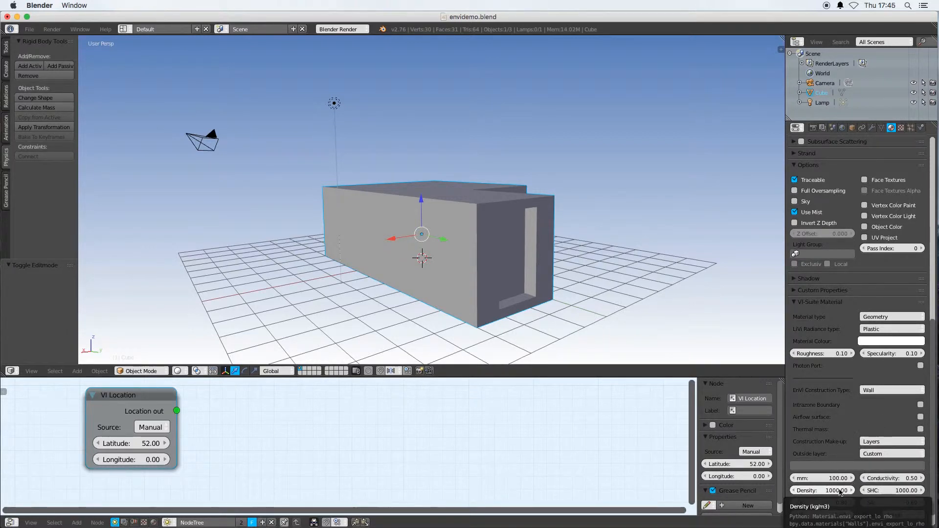
mouse_move(820, 478)
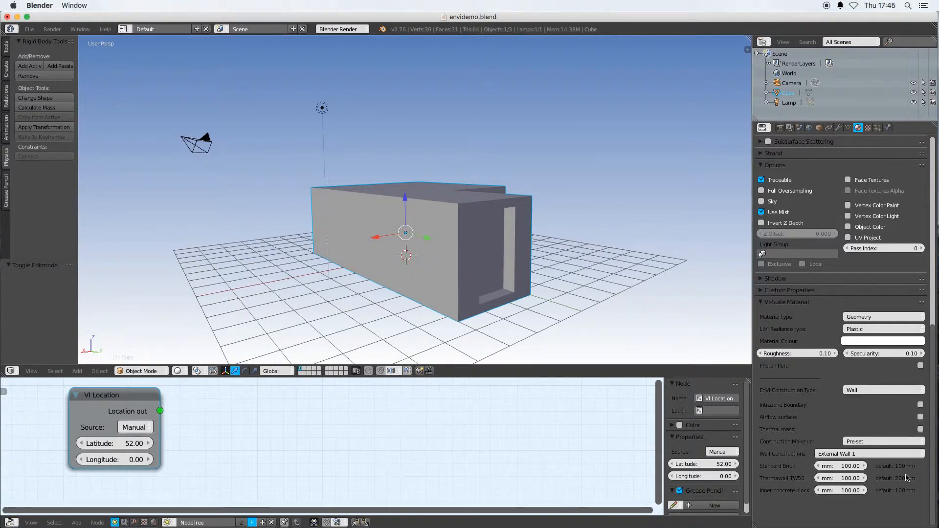
mouse_move(866, 487)
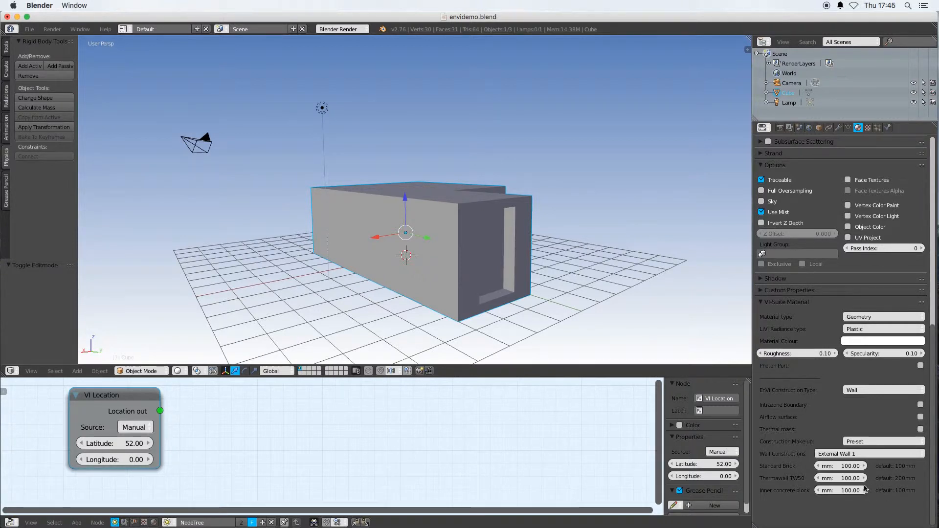
Thicken the Thermawall TW50 layer of pre-set External Wall 1 to 200 mm.
double_click(840, 478)
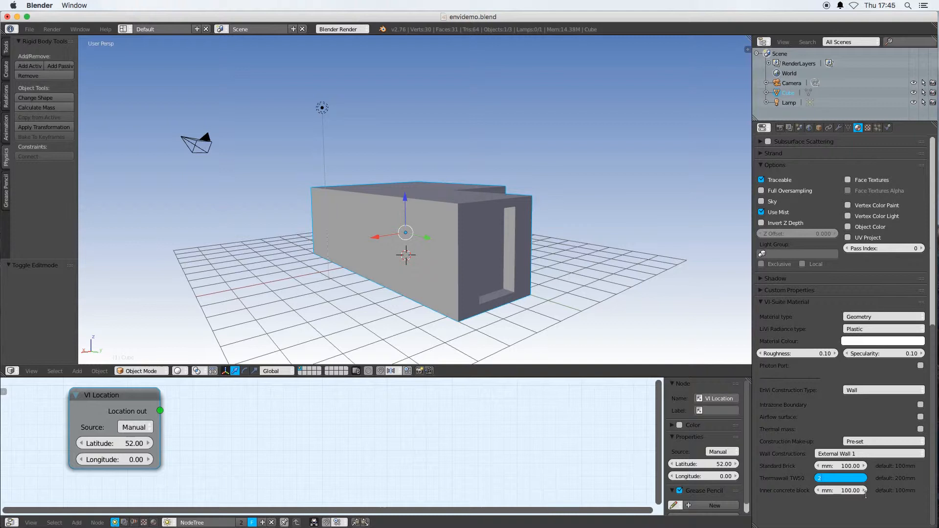
left_click(862, 479)
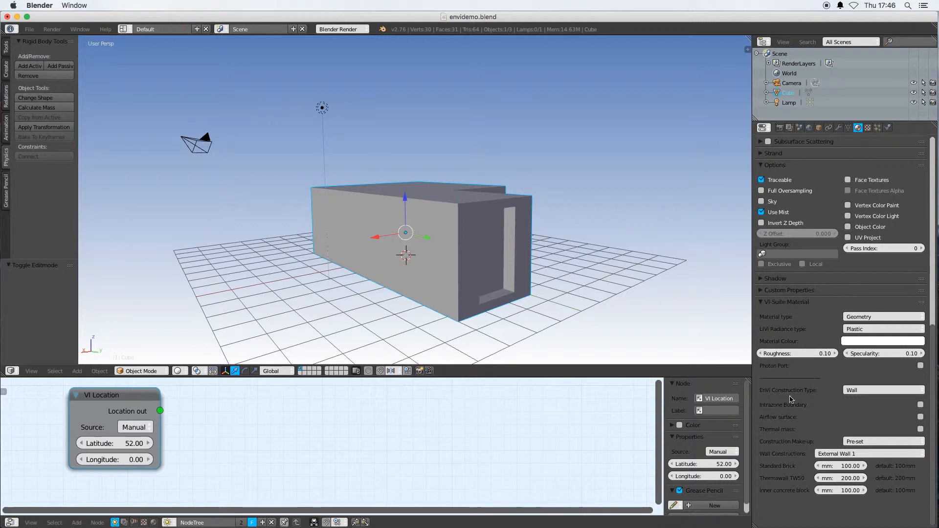
scroll("down", 3)
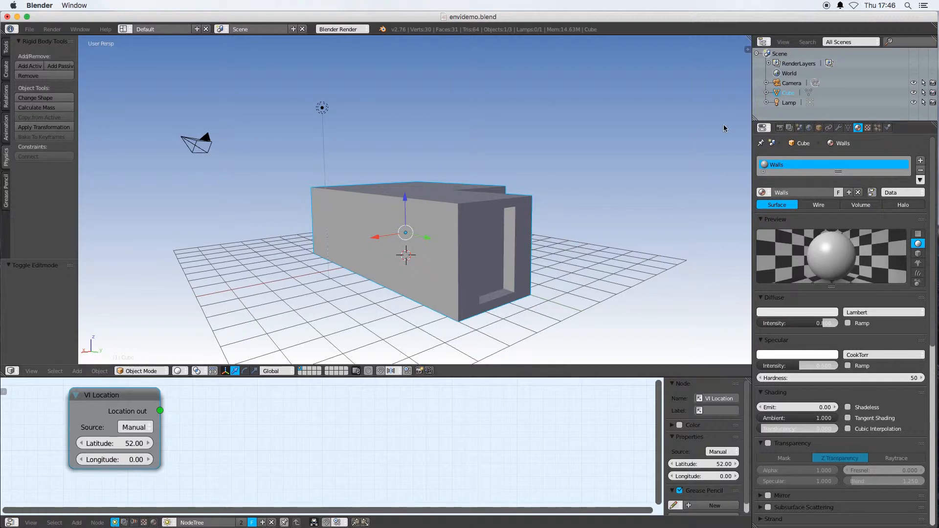
mouse_move(495, 265)
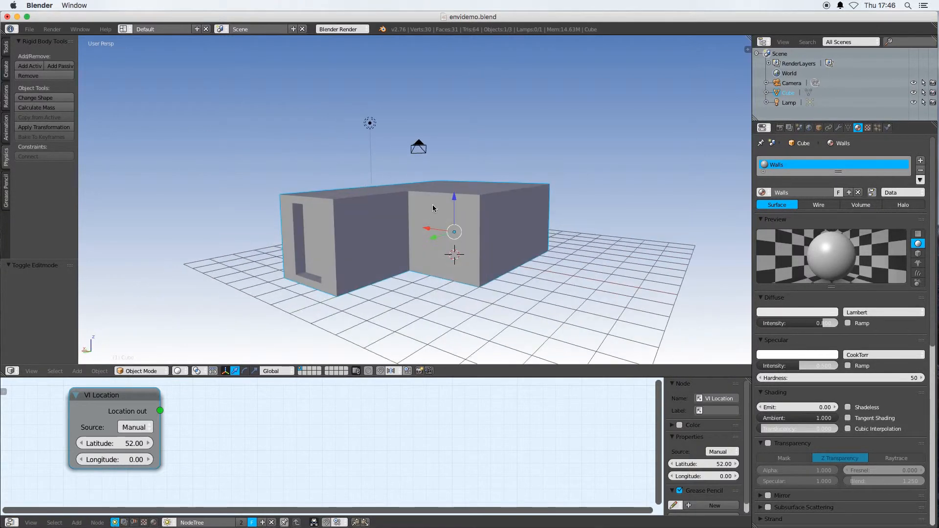
mouse_move(387, 243)
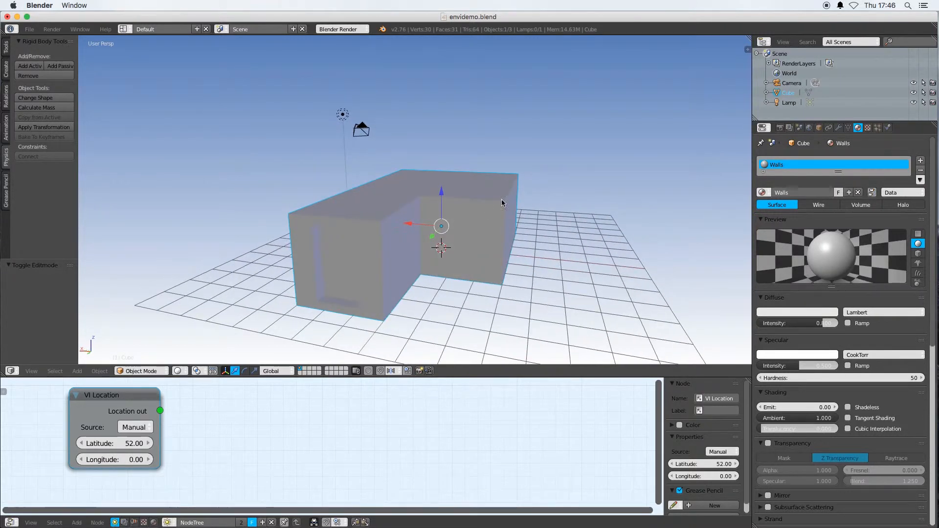
Assign a new material named Roof to the top face and scroll to its VI-Suite settings.
key("Tab")
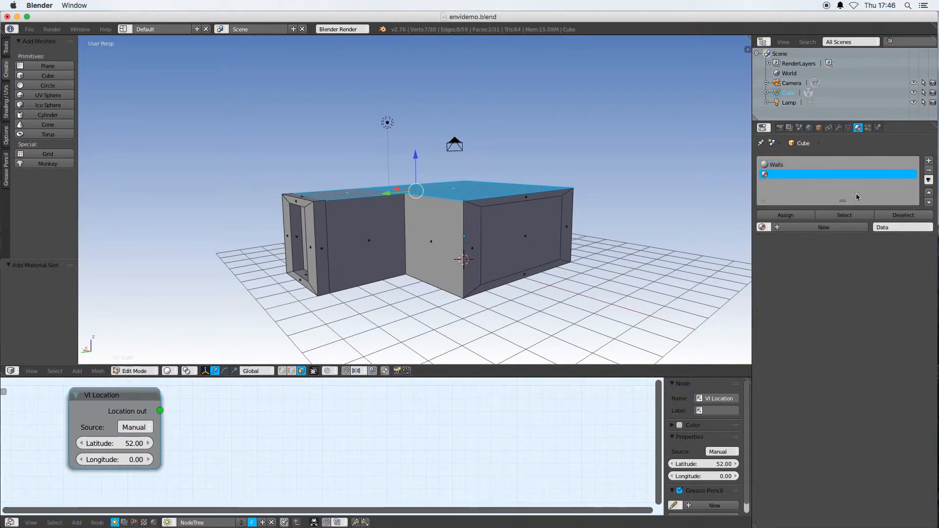
left_click(785, 214)
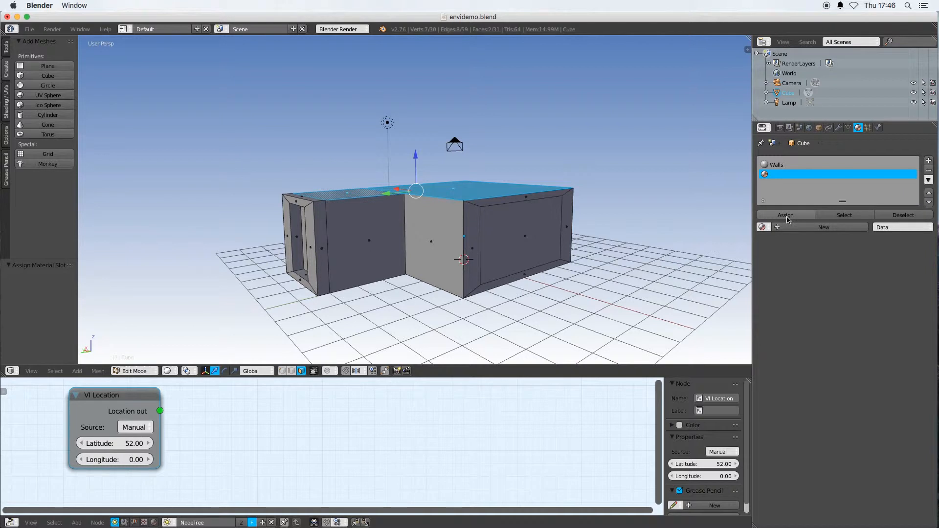
left_click(822, 227)
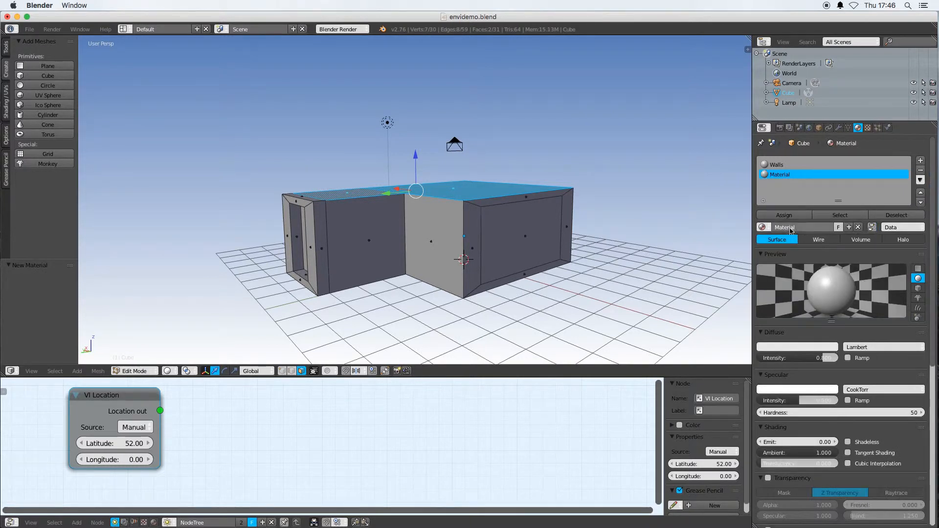
double_click(802, 227)
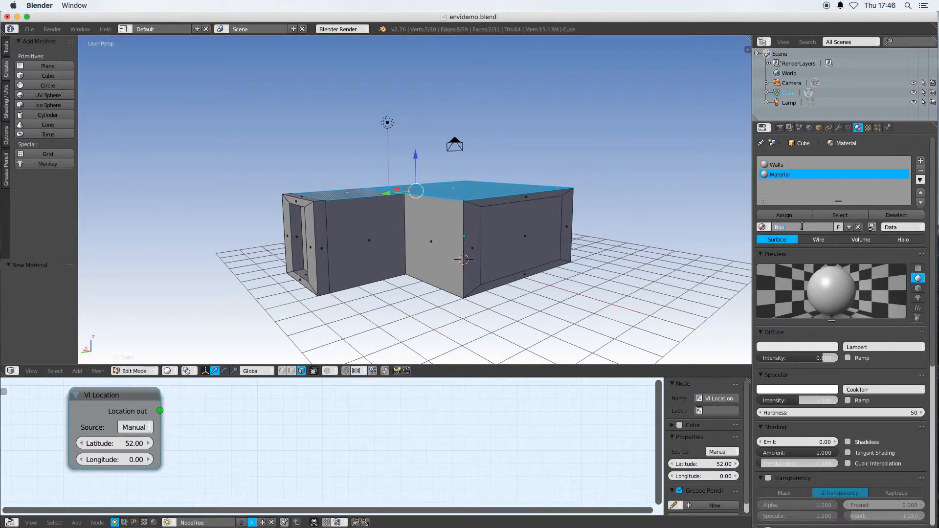
type("Roof")
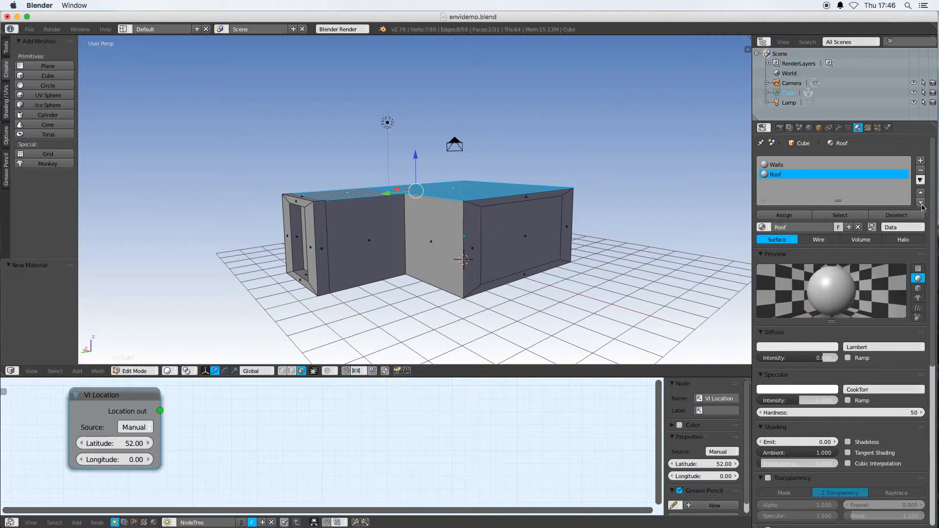
scroll("down", 3)
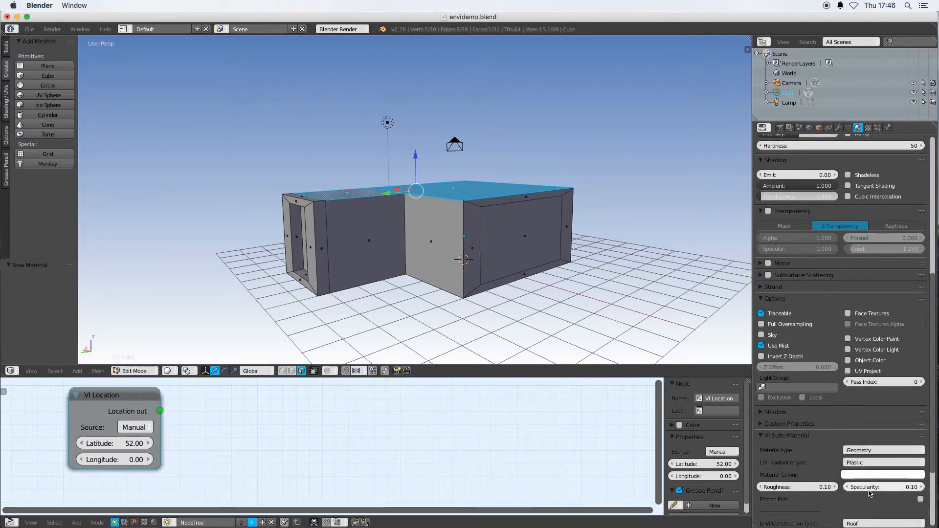
scroll("down", 3)
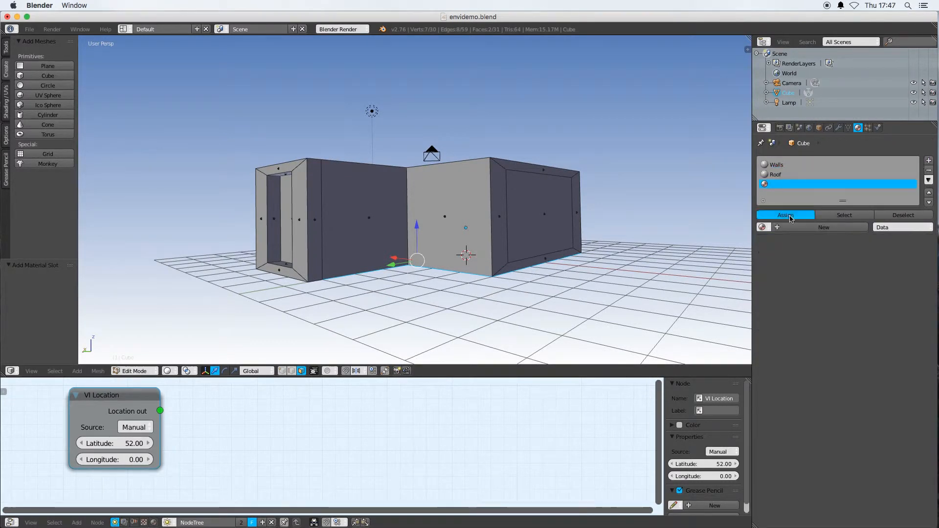
Create a new Floor material for the bottom face with EnVi construction type Floor.
left_click(822, 227)
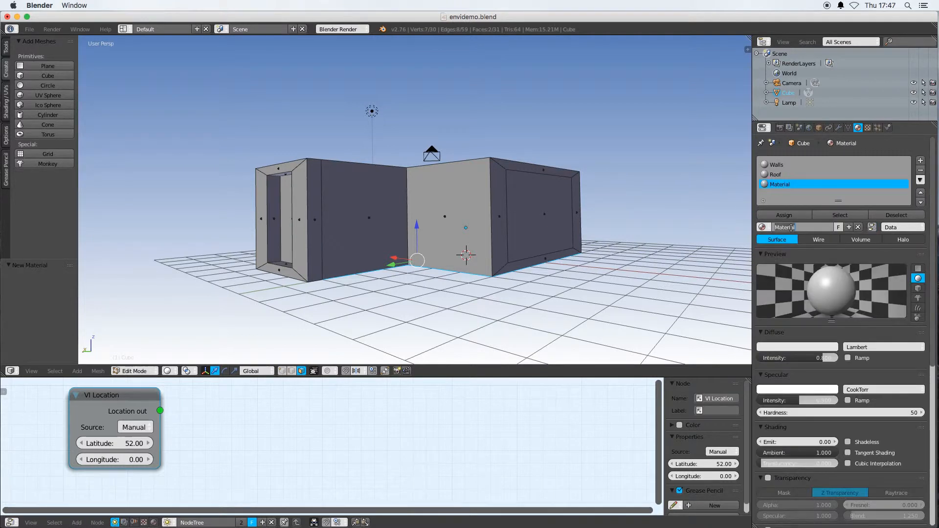
type("Floor")
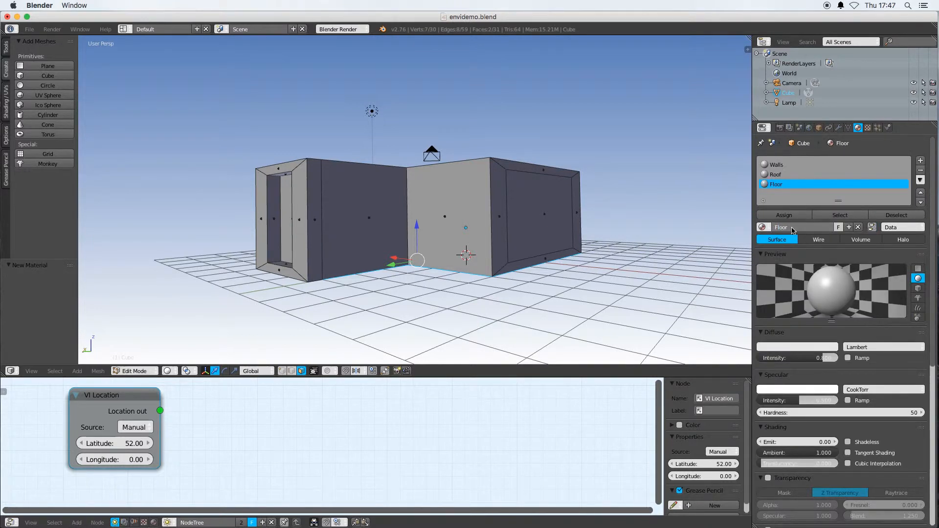
scroll("down", 3)
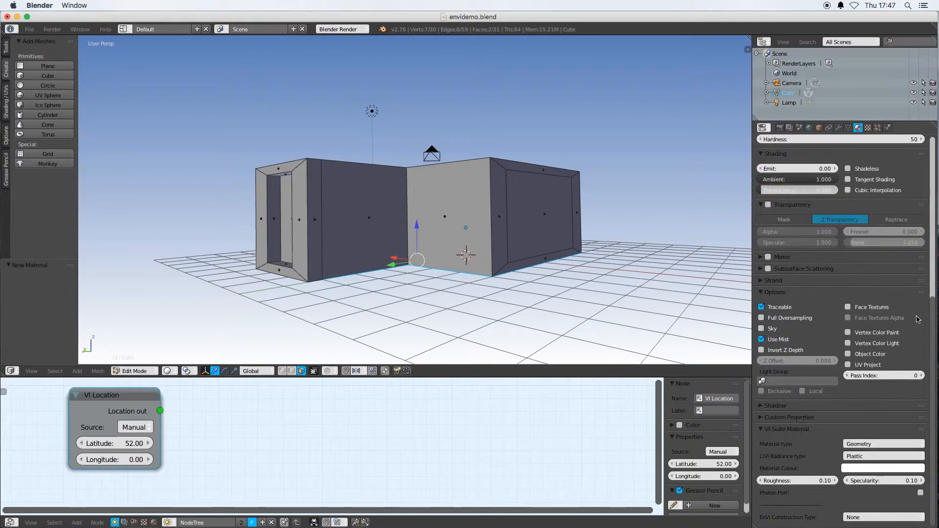
left_click(880, 517)
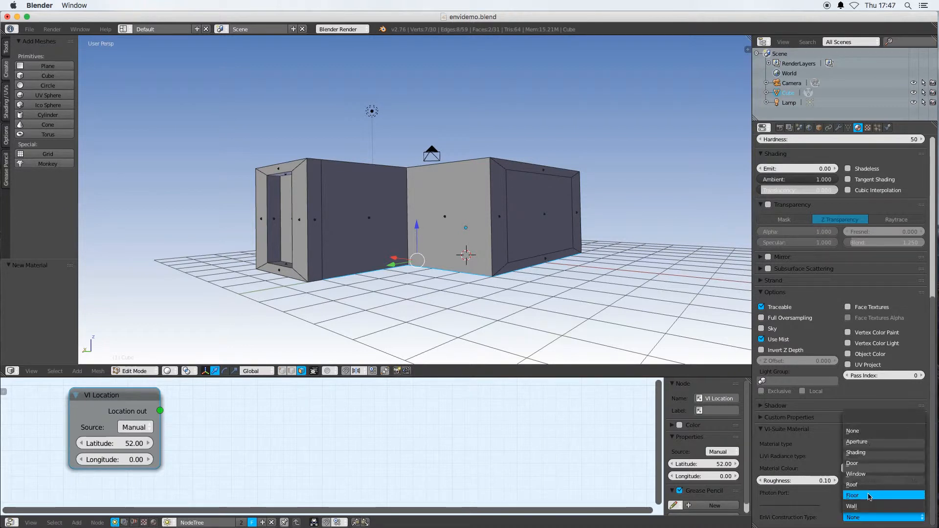
left_click(853, 495)
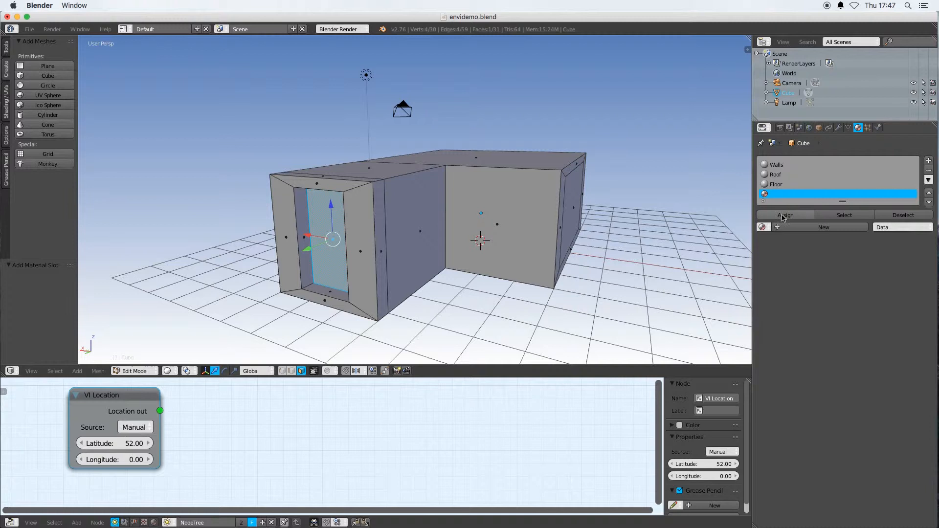
Create a new Window material for the glazed face with EnVi construction type Window.
left_click(823, 227)
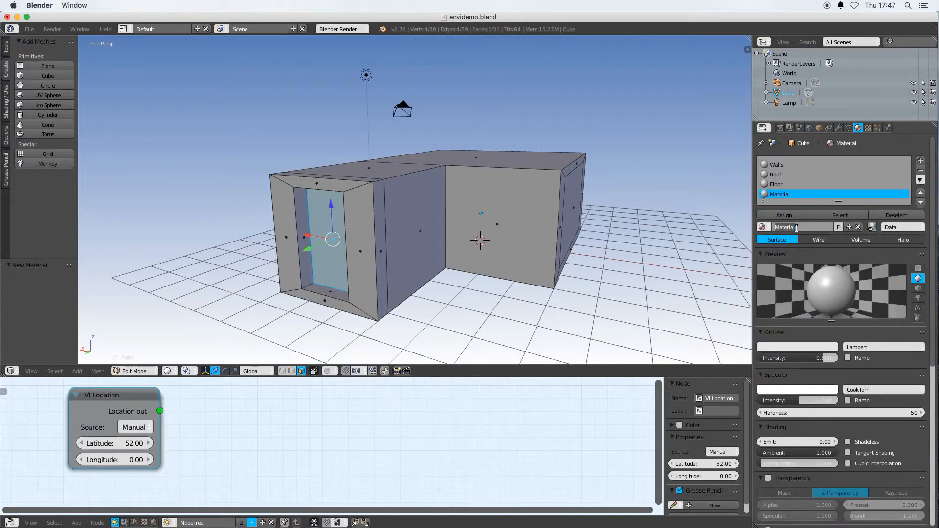
type("Window")
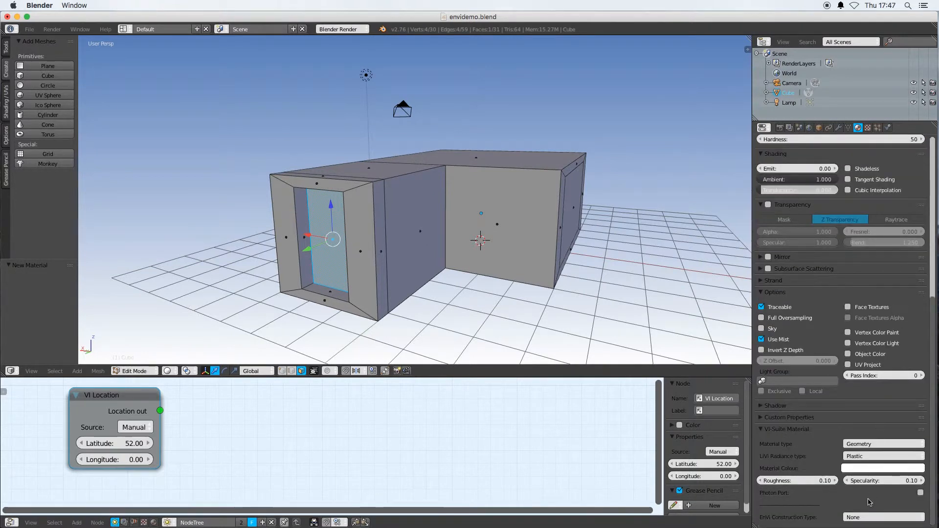
left_click(880, 516)
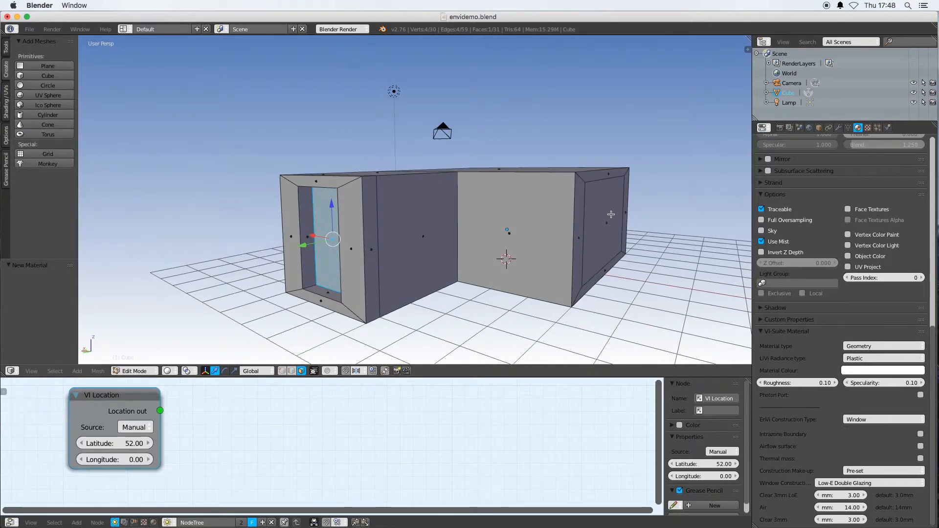
mouse_move(443, 245)
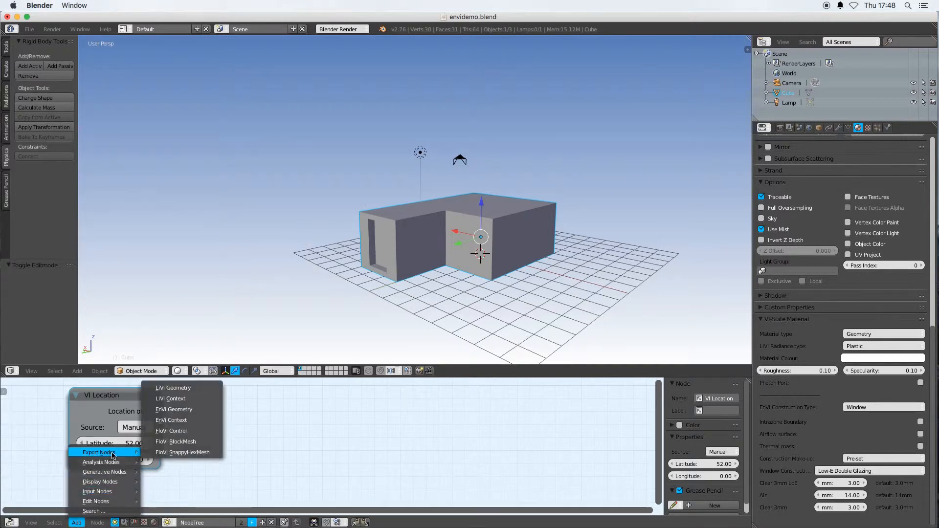
Add an EnVi Geometry export node beside the VI Location node.
left_click(174, 408)
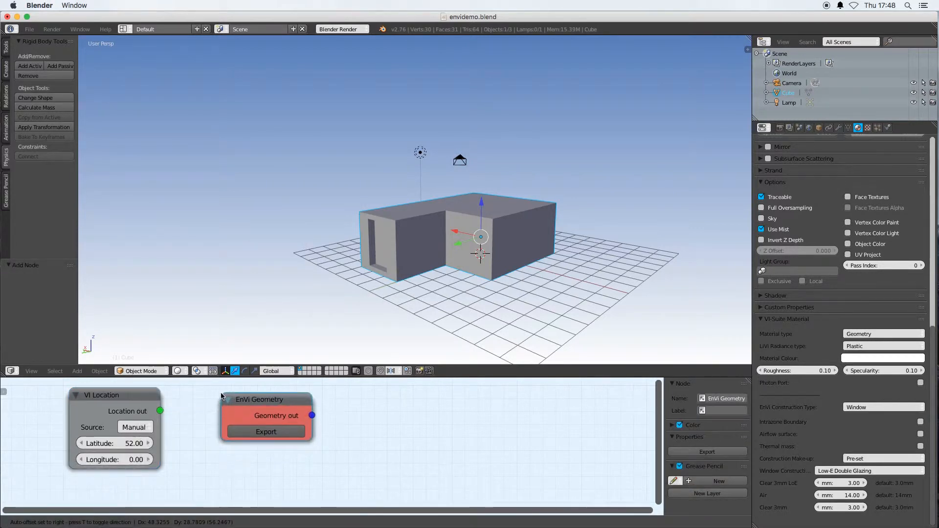
left_click(265, 432)
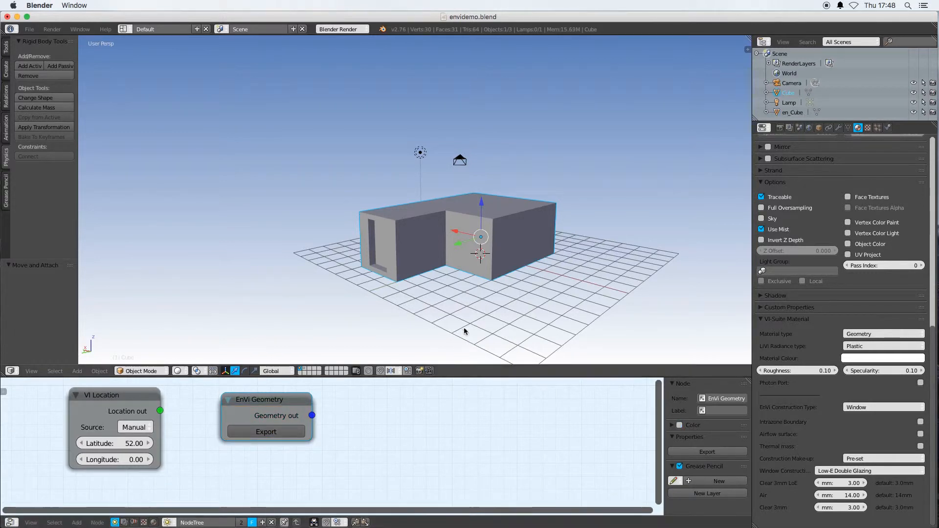
mouse_move(550, 151)
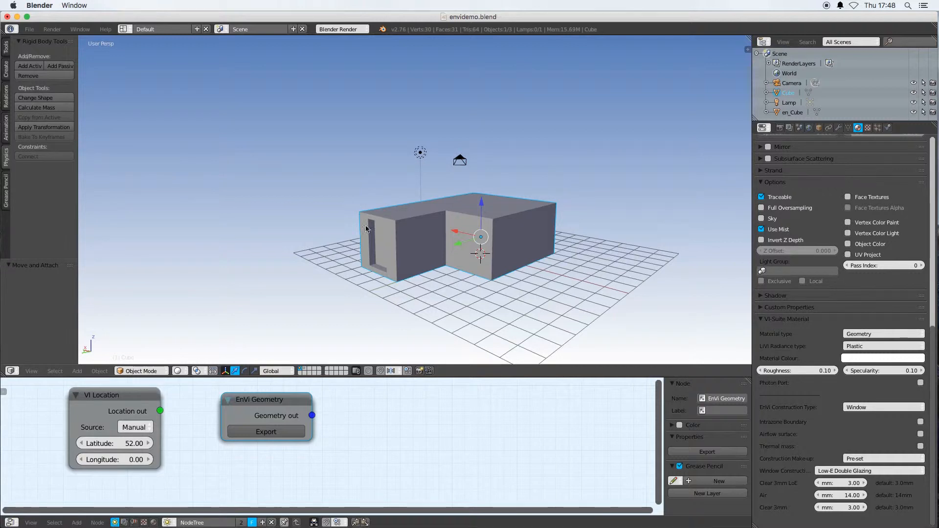
mouse_move(399, 260)
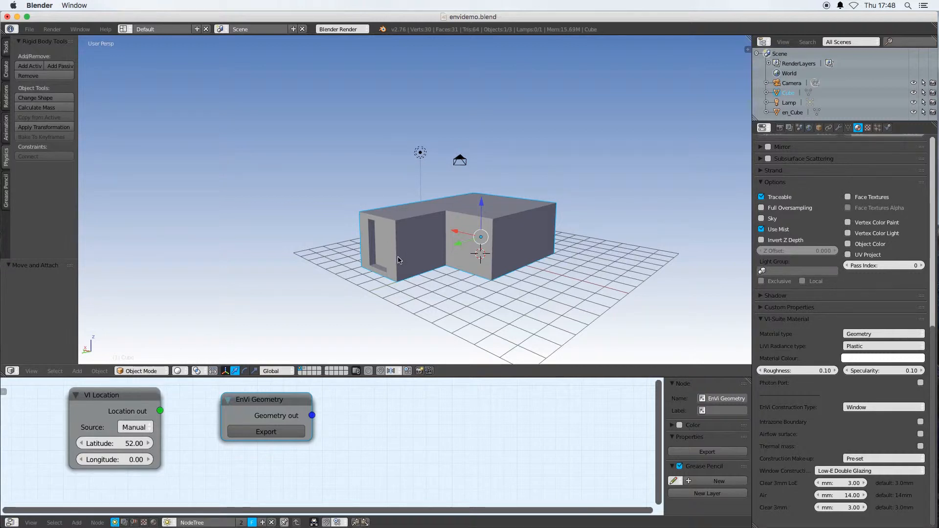
mouse_move(416, 266)
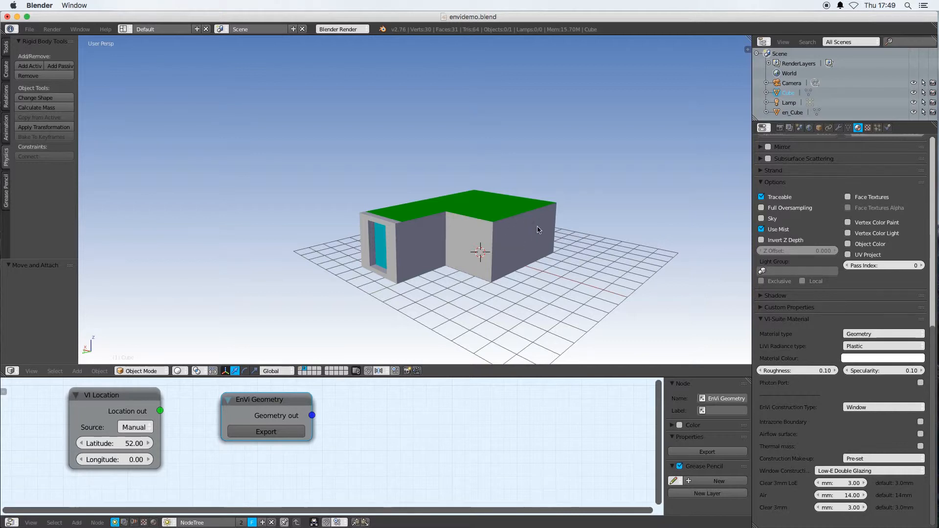
mouse_move(526, 237)
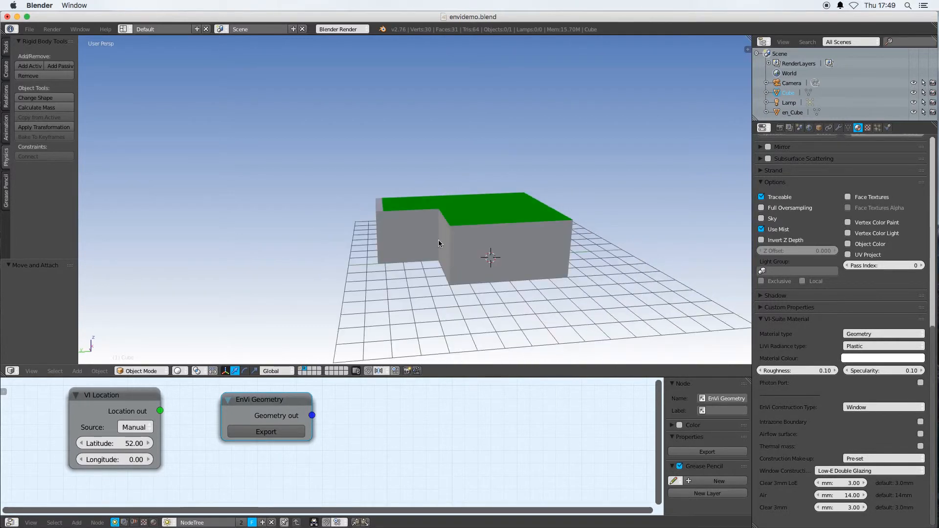
mouse_move(370, 205)
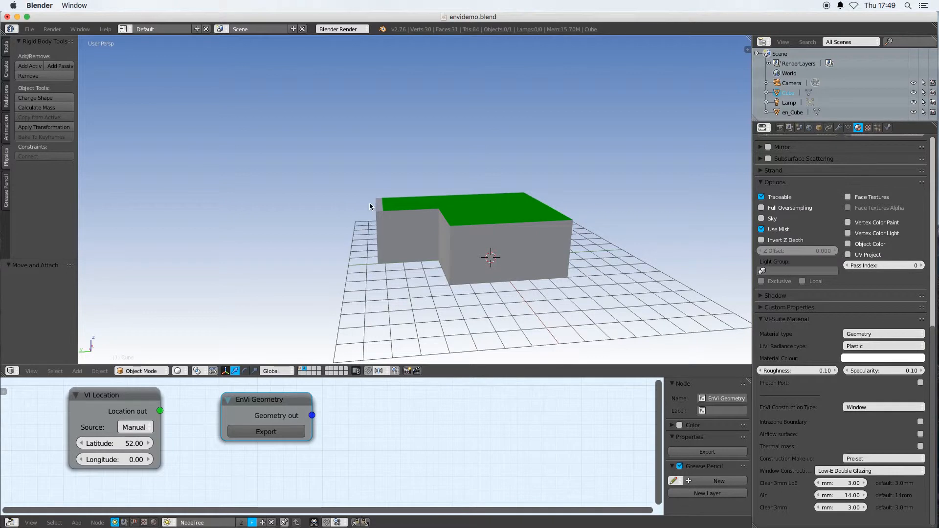
mouse_move(385, 250)
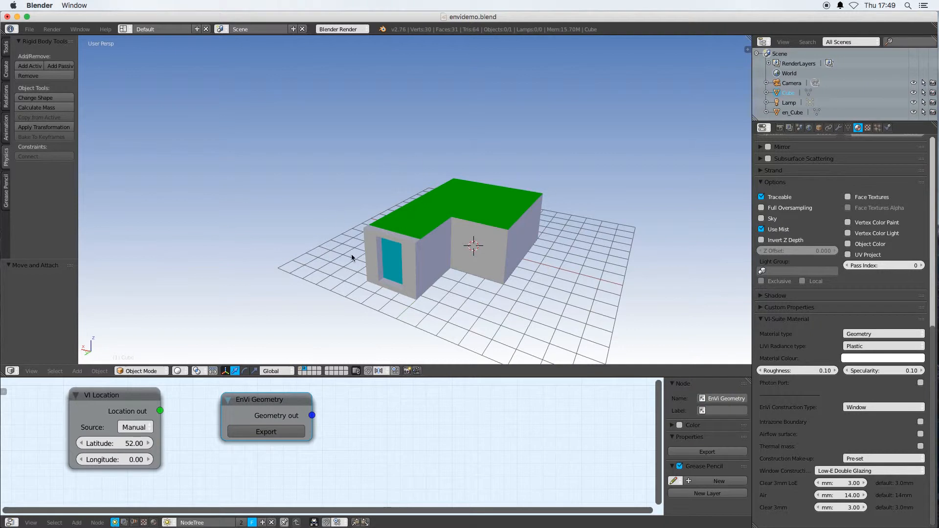
mouse_move(461, 255)
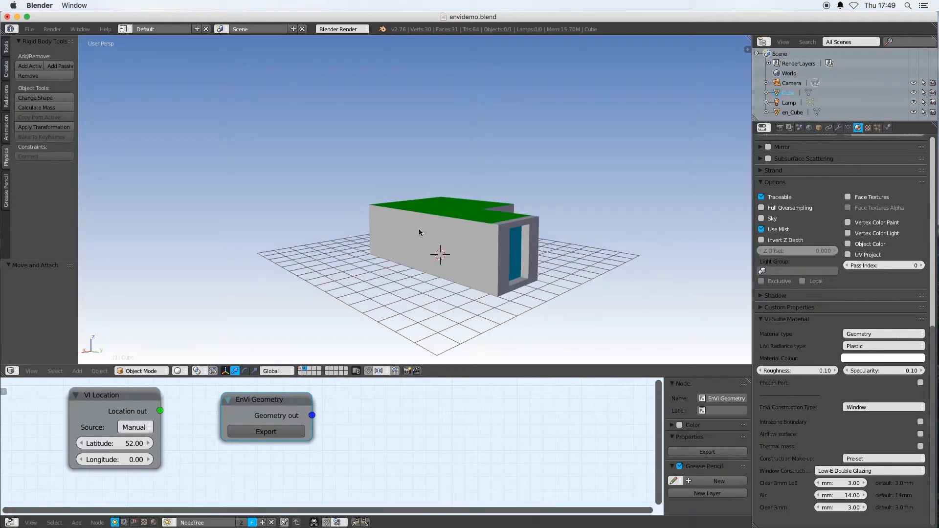
mouse_move(444, 208)
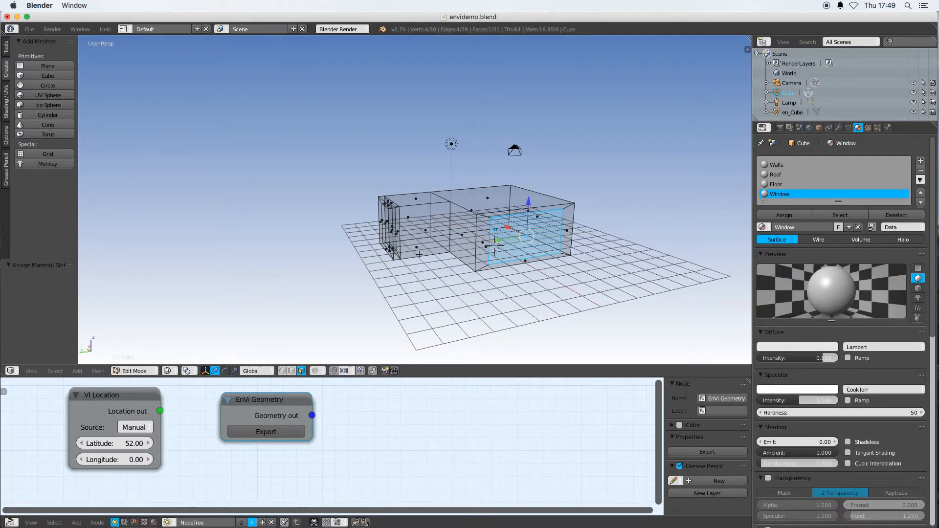
Select the end-wall vertices in top view and add a new material slot named Extrude.
key("7")
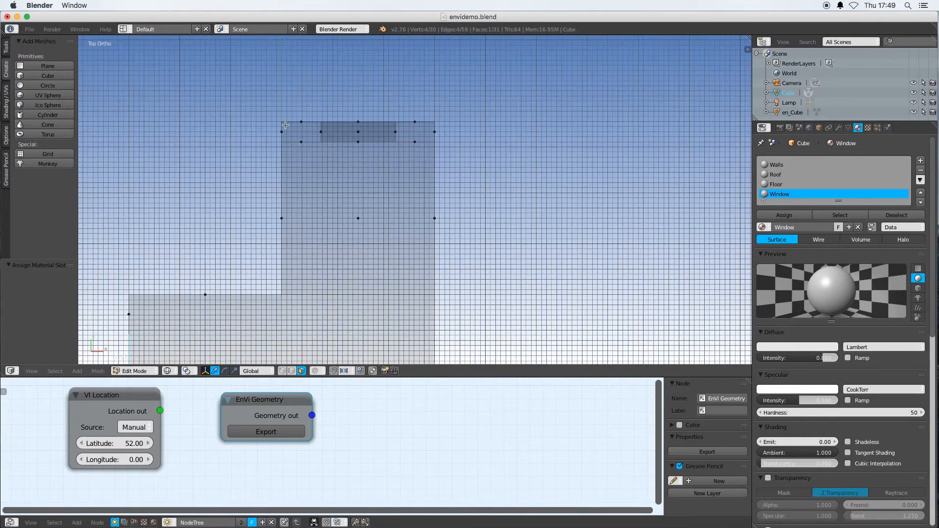
left_click_drag(282, 117, 428, 130)
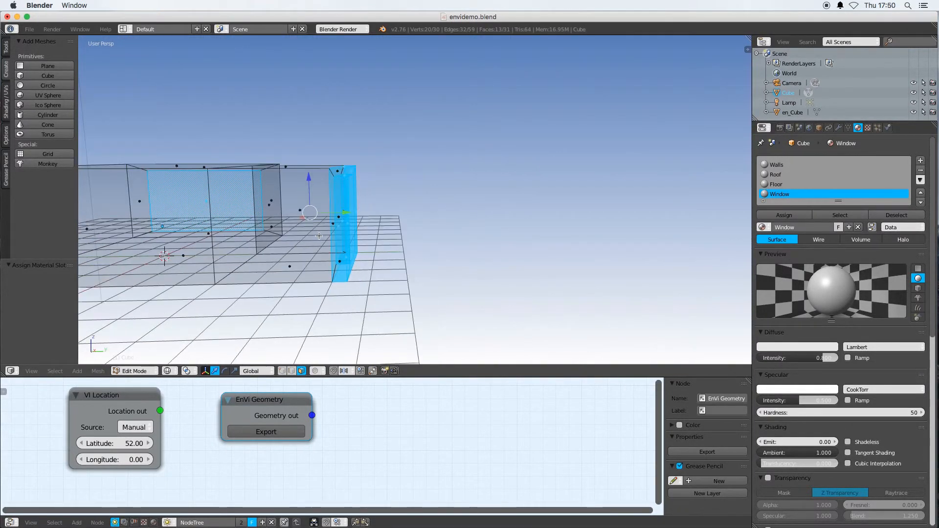
mouse_move(922, 162)
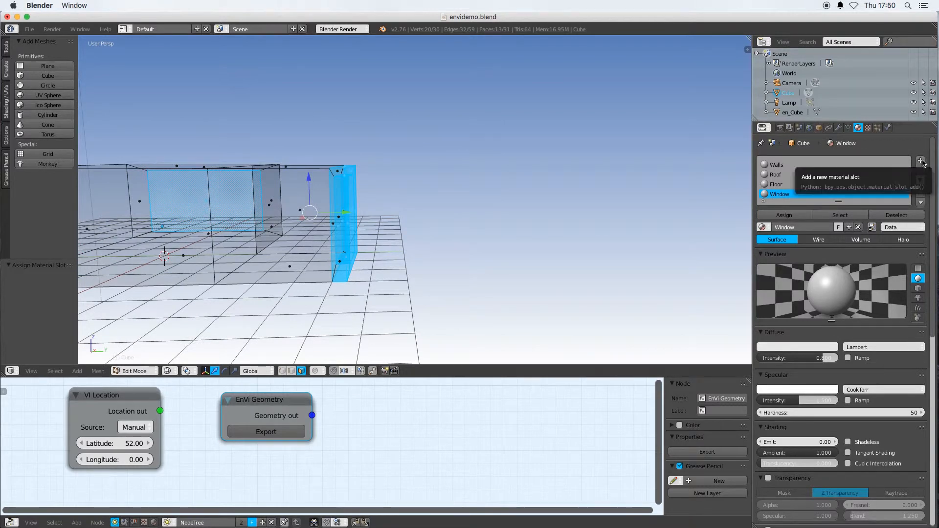
left_click(857, 227)
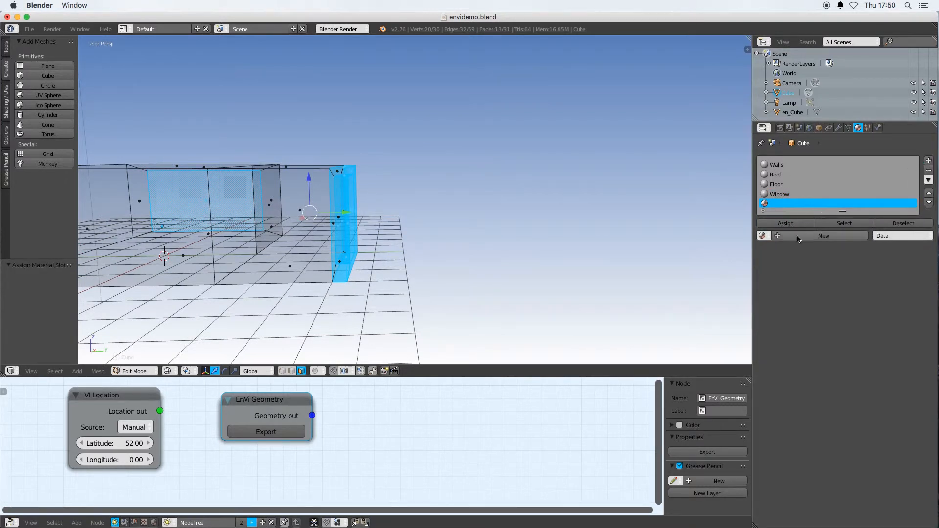
left_click(822, 235)
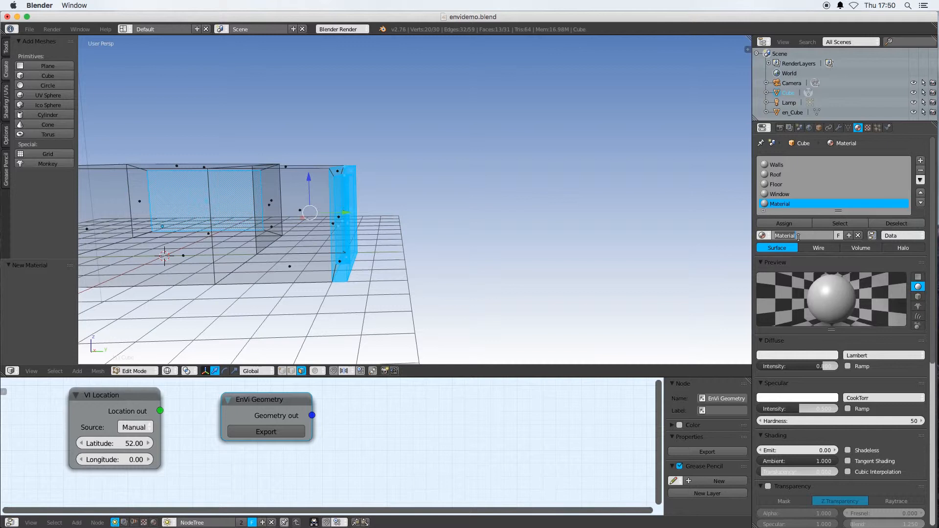
type("Extrude")
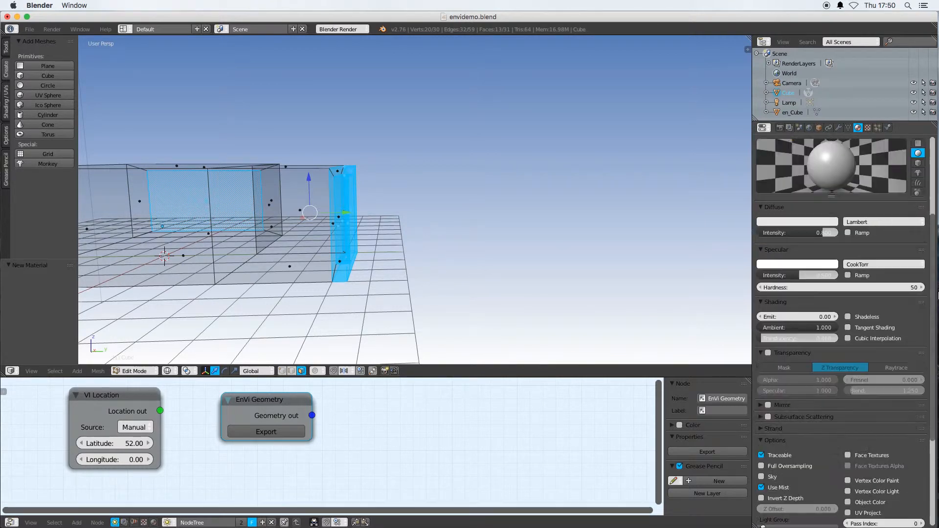
scroll("down", 3)
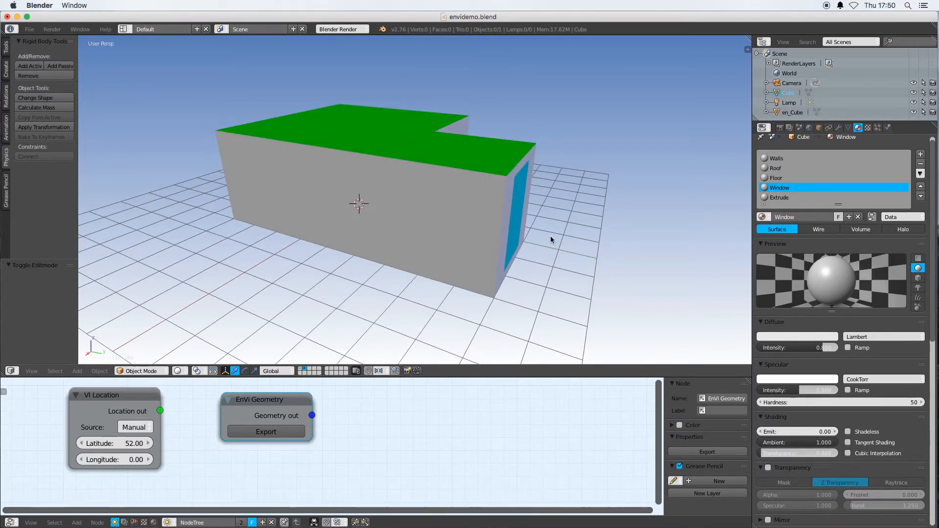
left_click_drag(551, 239, 453, 245)
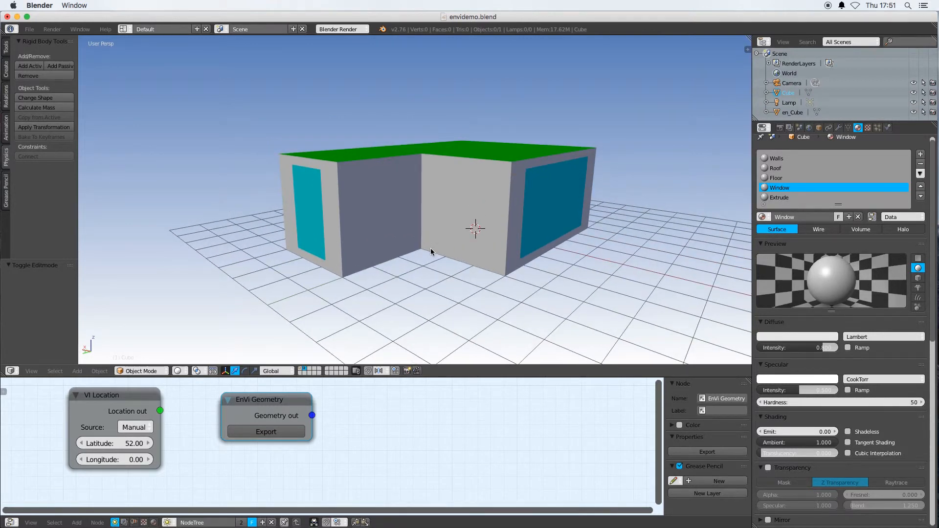
mouse_move(425, 275)
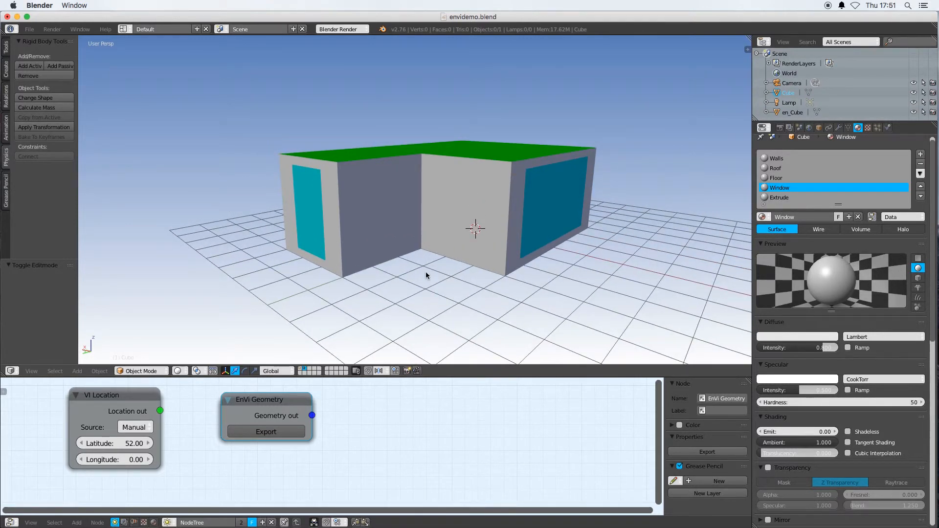
Feed geometry and London location into a new EnVi Export node, sourcing location from an EPW file.
left_click(76, 522)
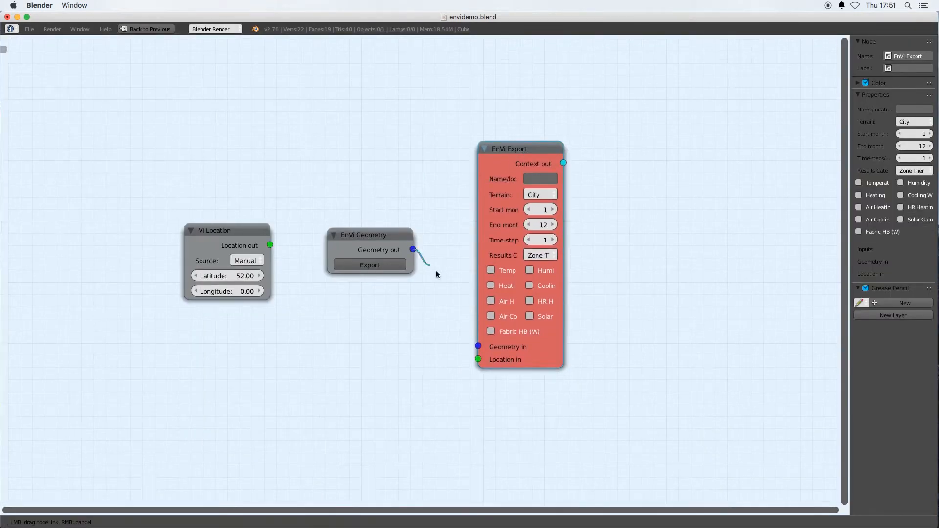
left_click_drag(413, 249, 478, 346)
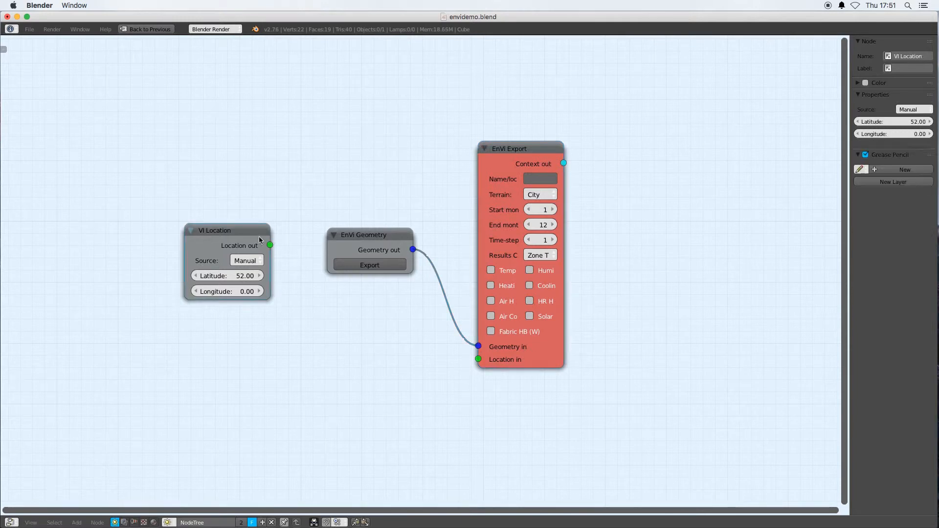
left_click_drag(228, 230, 330, 337)
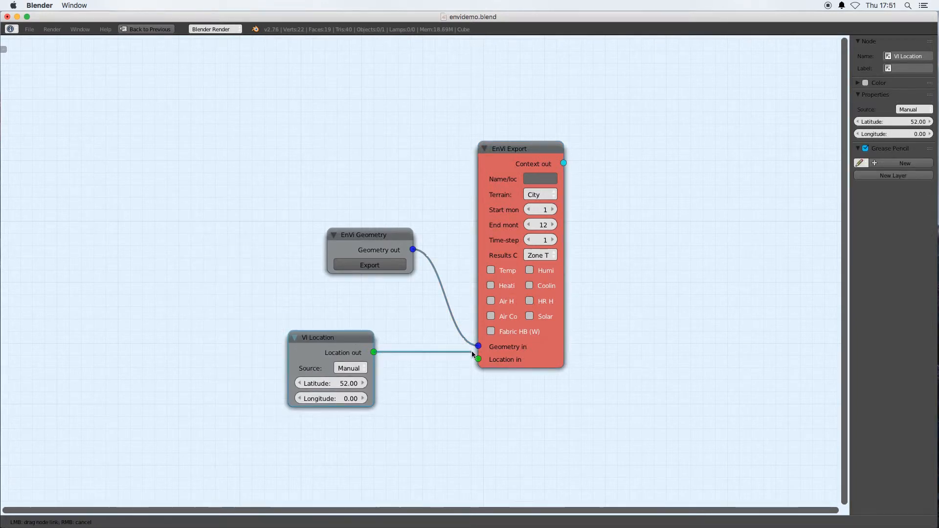
left_click(350, 368)
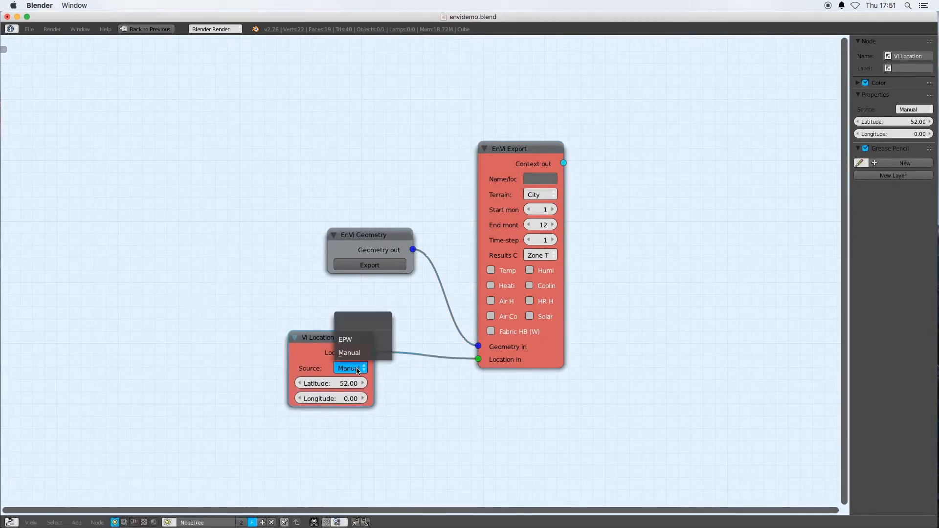
mouse_move(356, 342)
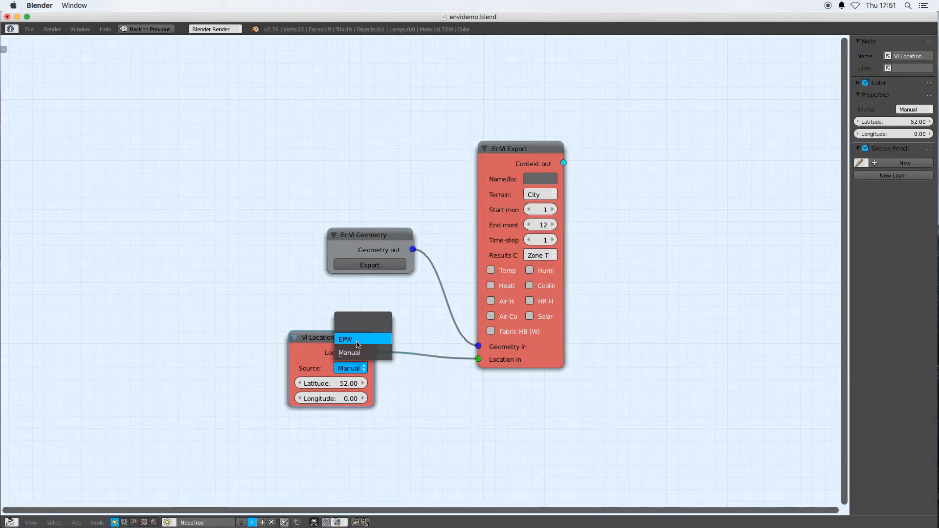
left_click(346, 340)
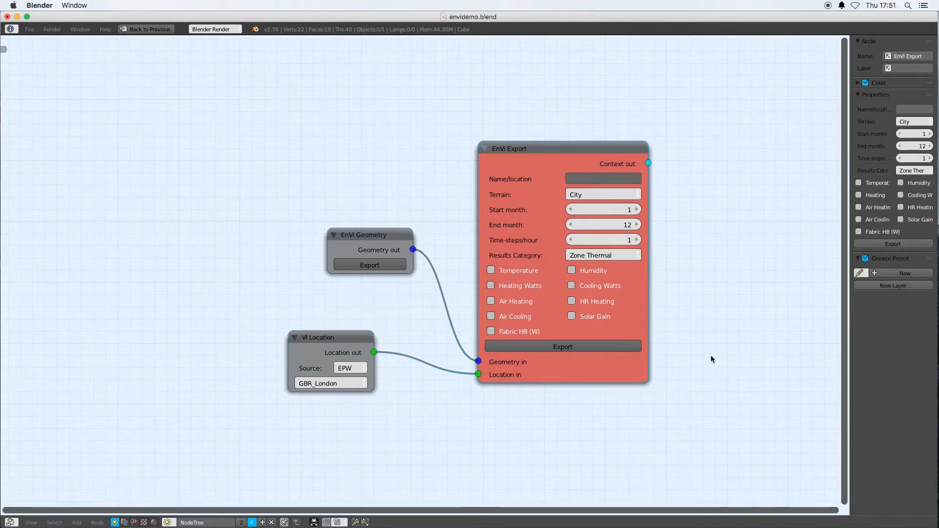
mouse_move(400, 301)
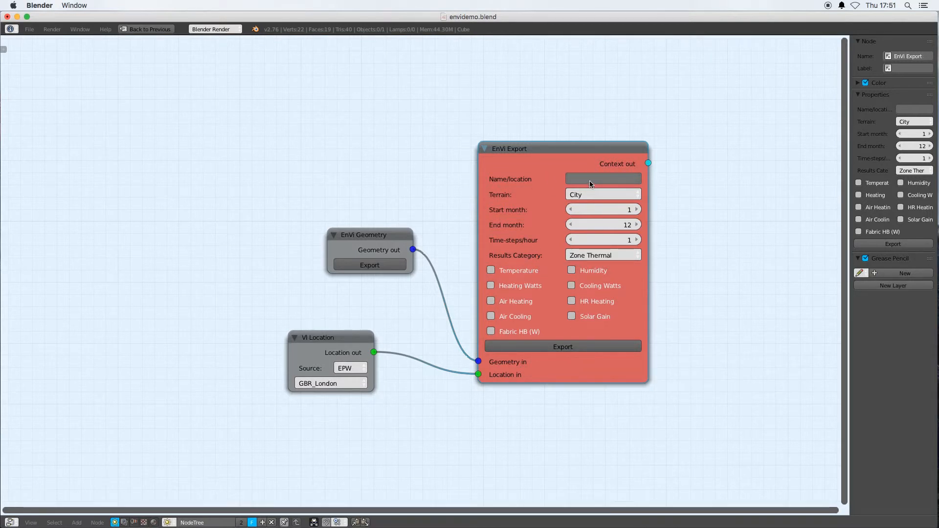
mouse_move(602, 178)
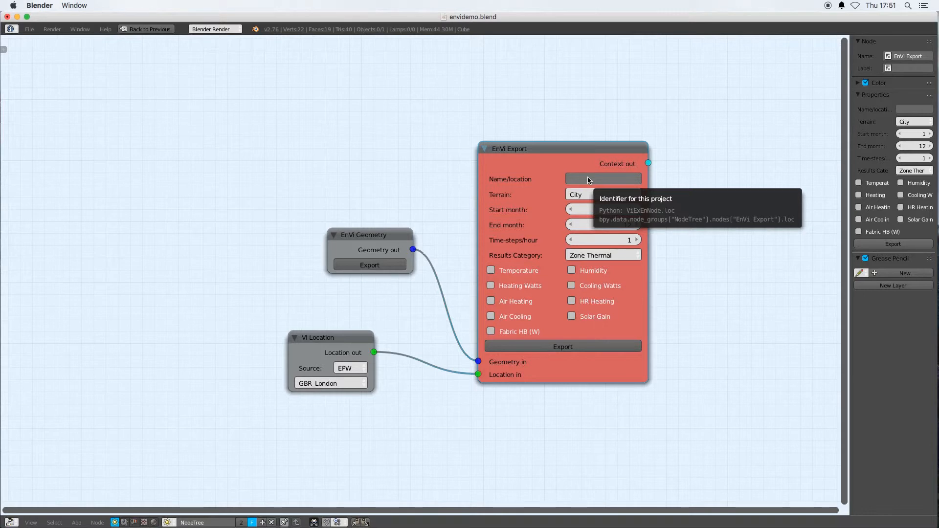
mouse_move(587, 211)
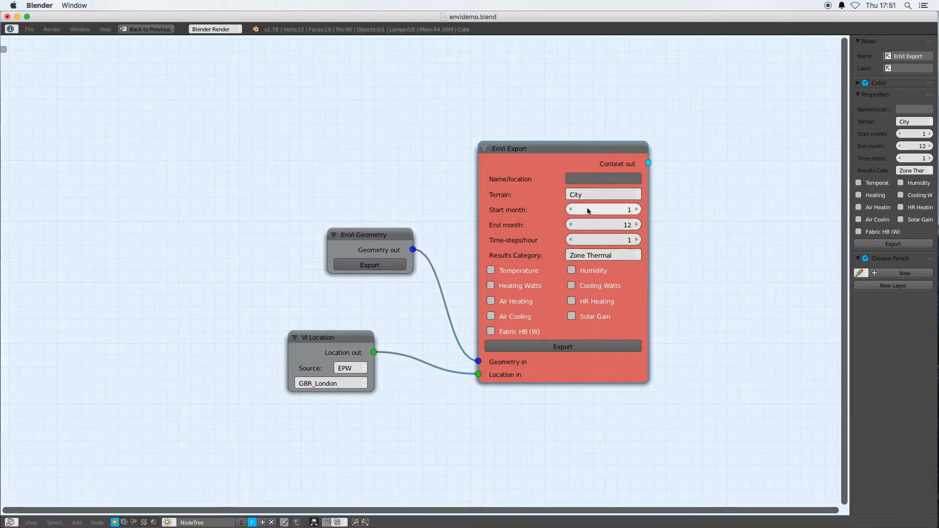
Choose City terrain, months 1 to 12 and Zone Thermal results on the EnVi Export node.
left_click(603, 194)
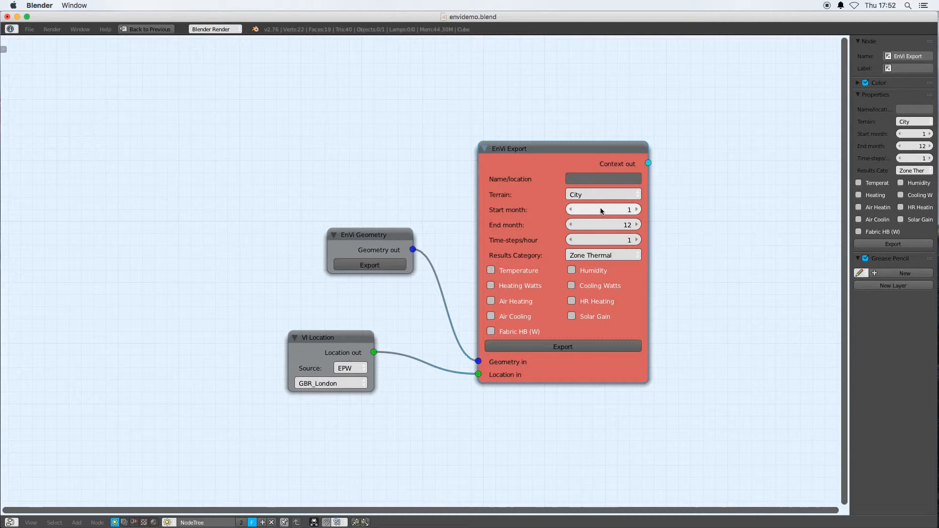
mouse_move(603, 225)
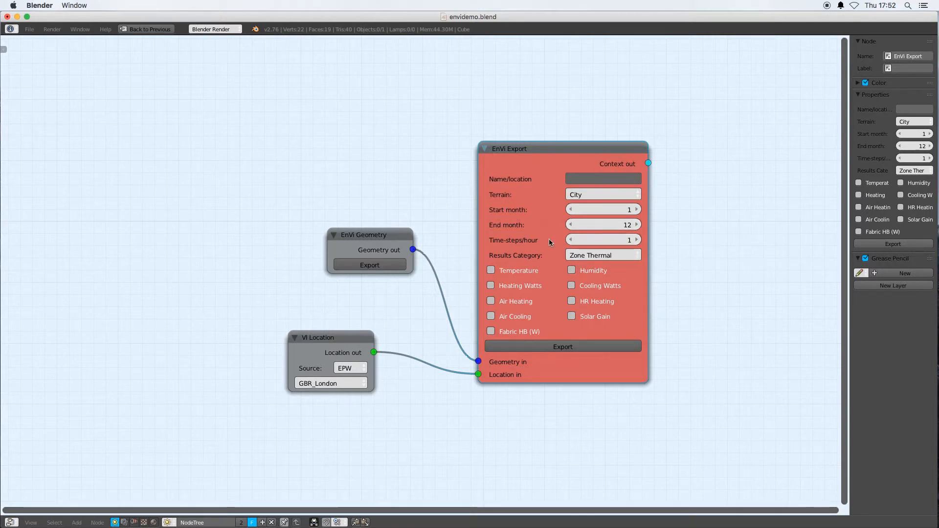
mouse_move(603, 249)
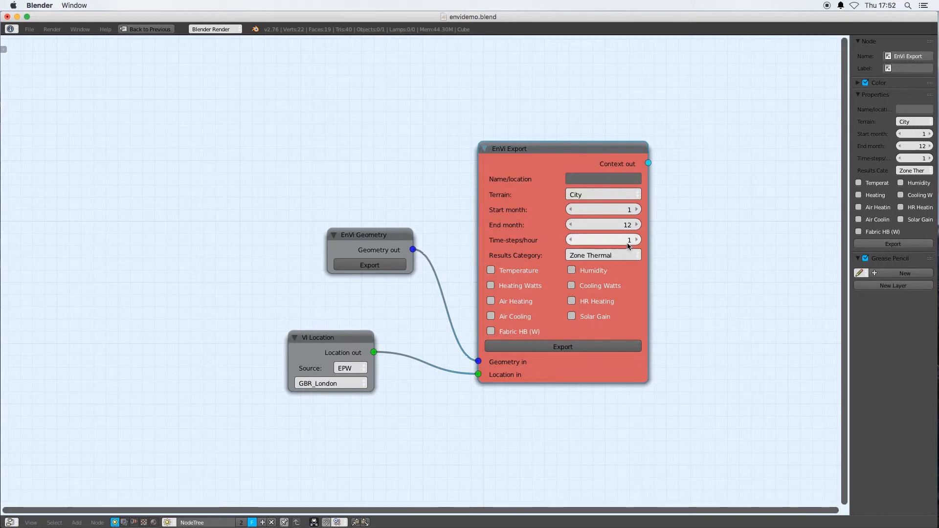
mouse_move(602, 240)
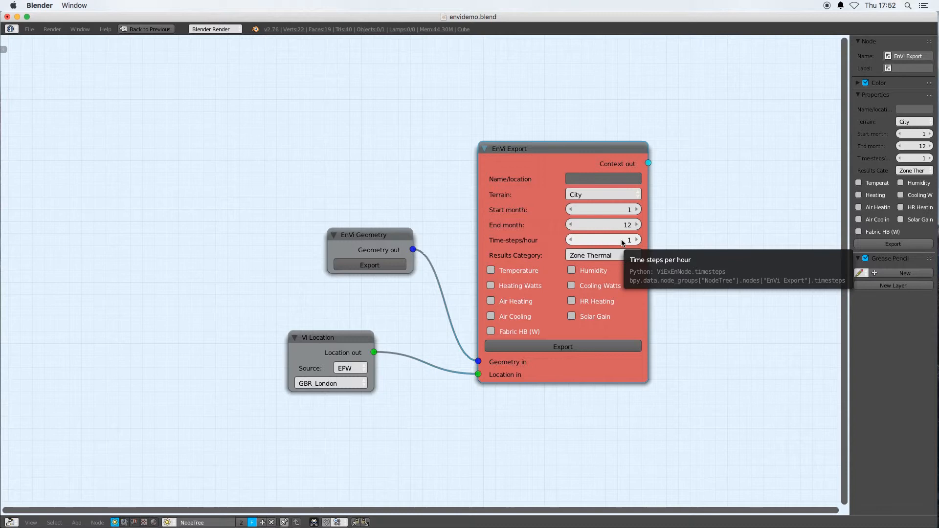
mouse_move(518, 265)
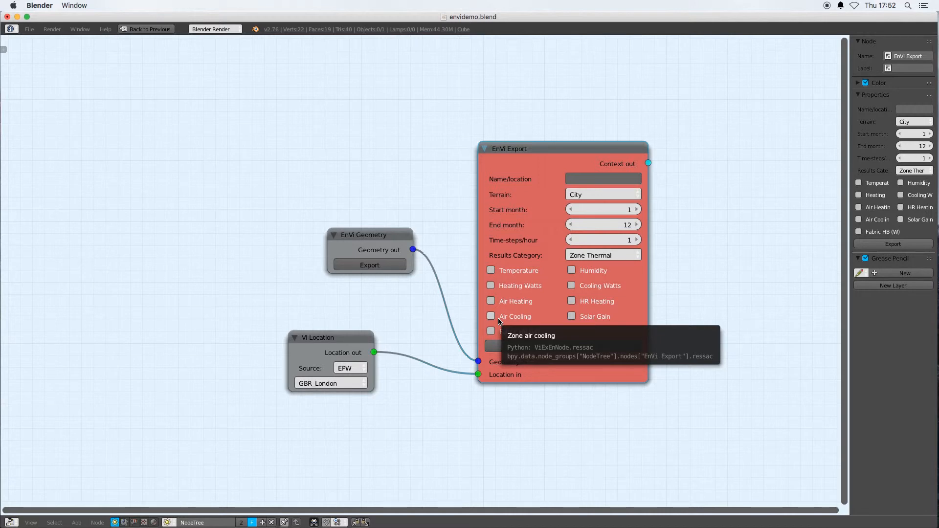
mouse_move(526, 313)
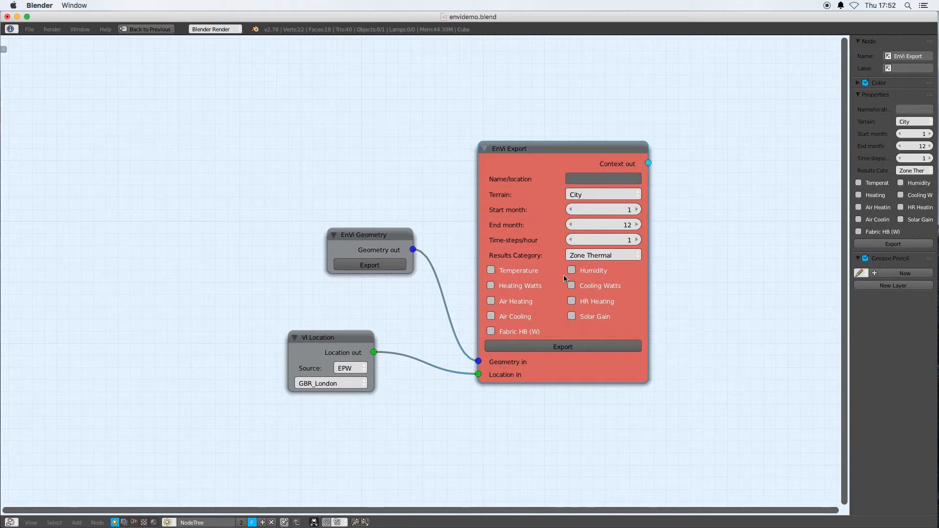
mouse_move(609, 290)
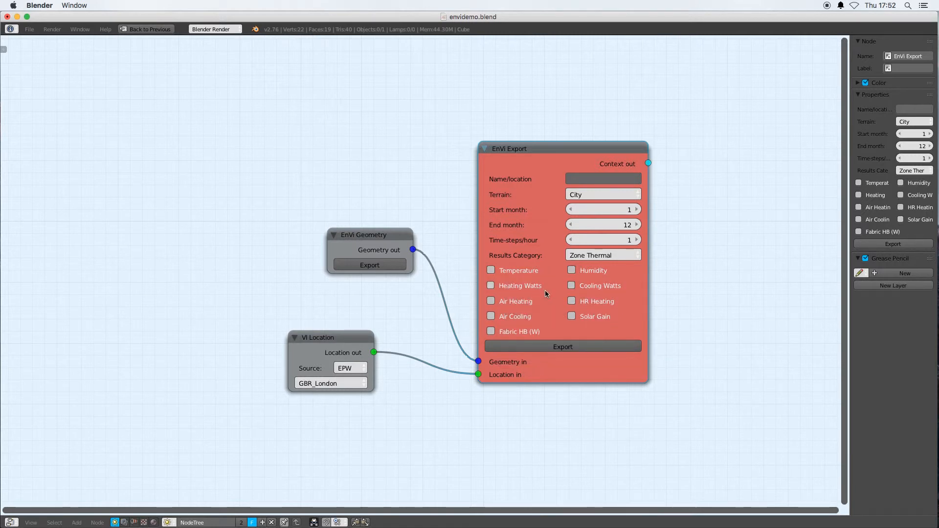
mouse_move(519, 270)
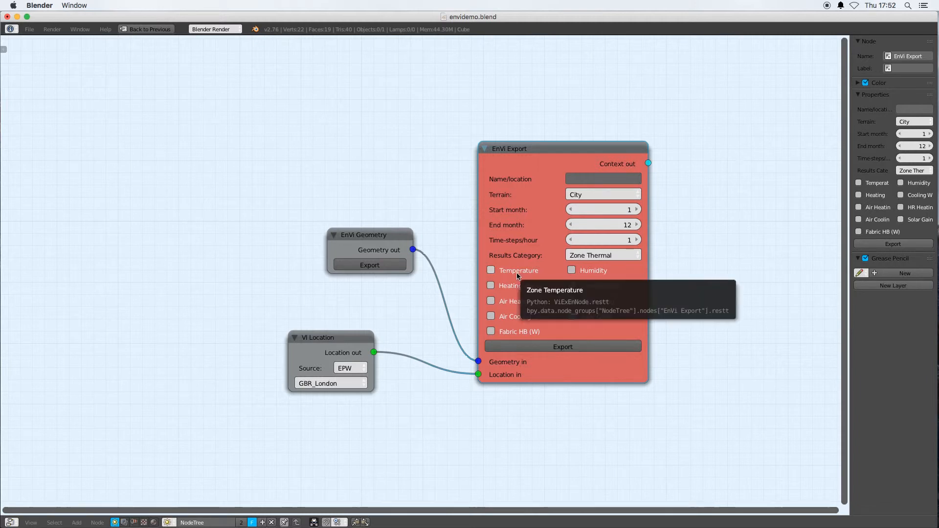
mouse_move(519, 287)
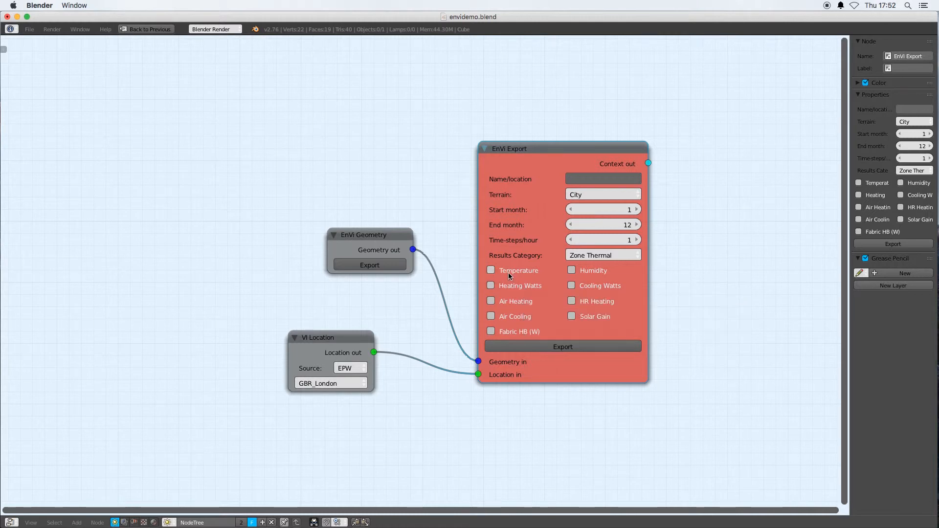
Tick Temperature and Humidity in the Zone Thermal results of the EnVi Export node.
left_click(490, 270)
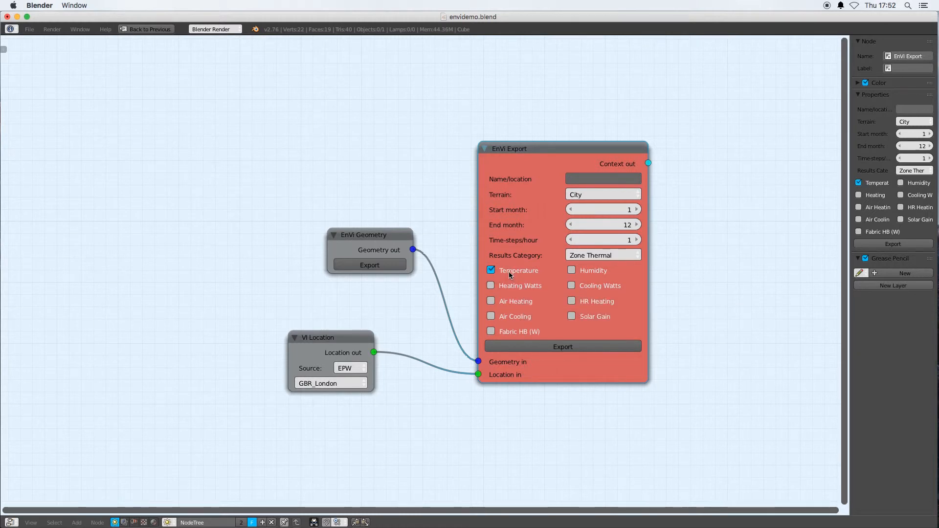
mouse_move(584, 270)
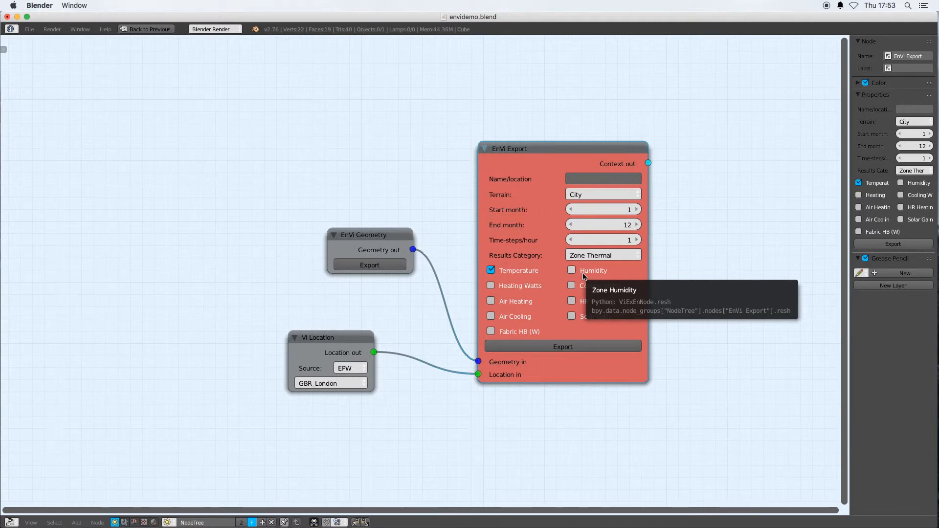
left_click(570, 270)
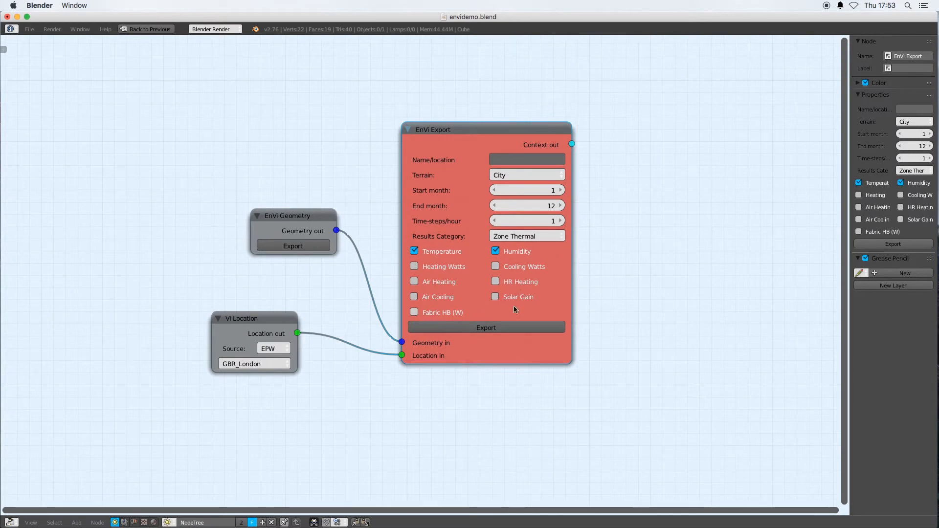
left_click(526, 235)
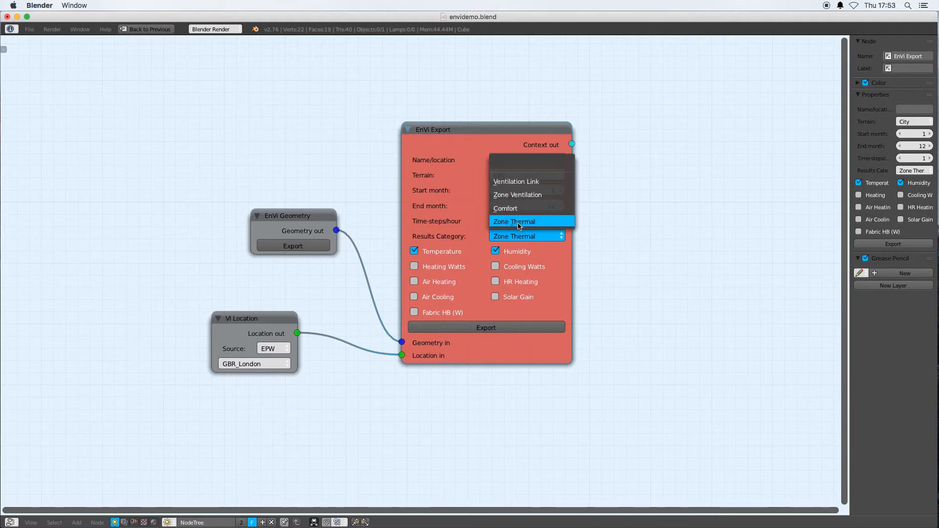
Switch results to Zone Ventilation, trying CO2 (ppm) then leaving all options unticked.
left_click(517, 195)
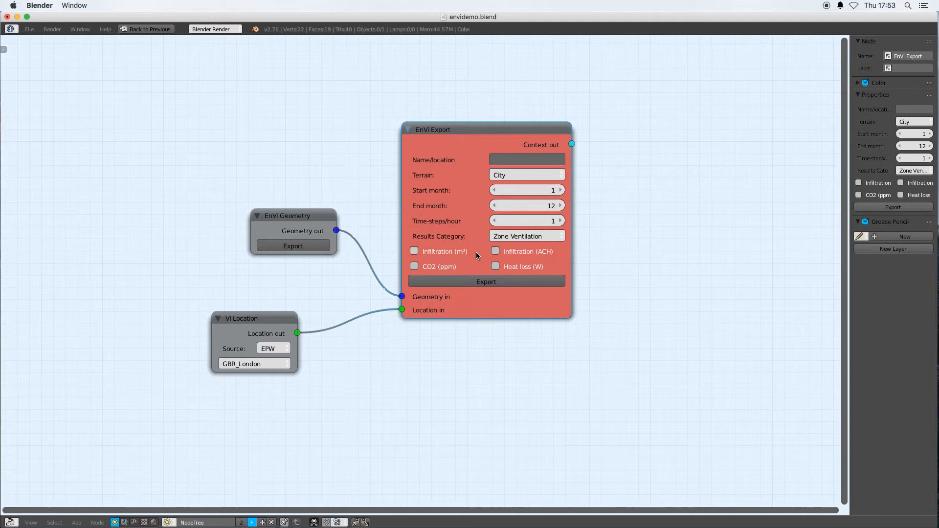
mouse_move(431, 266)
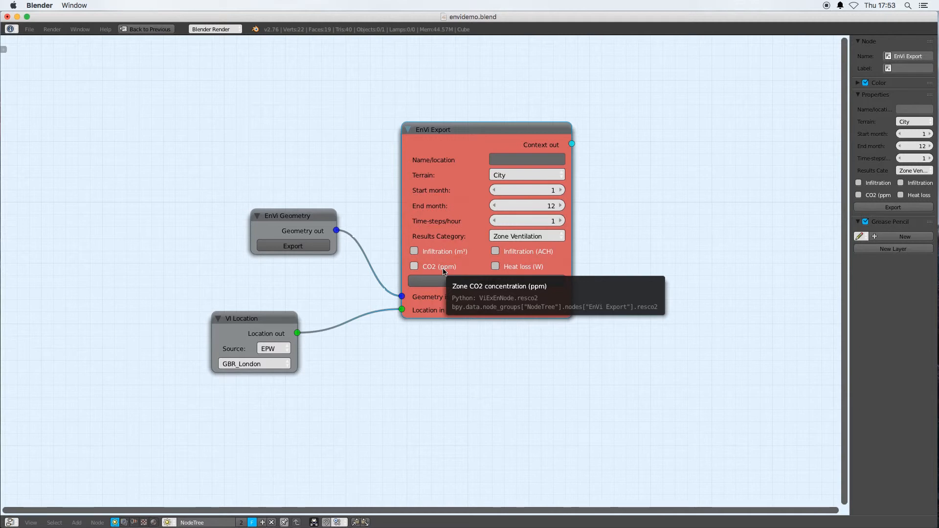
left_click(414, 266)
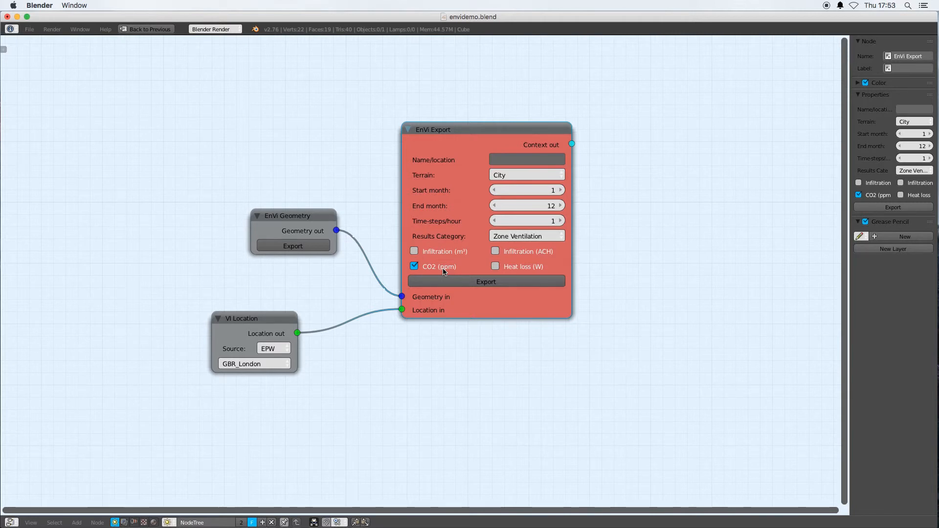
mouse_move(439, 266)
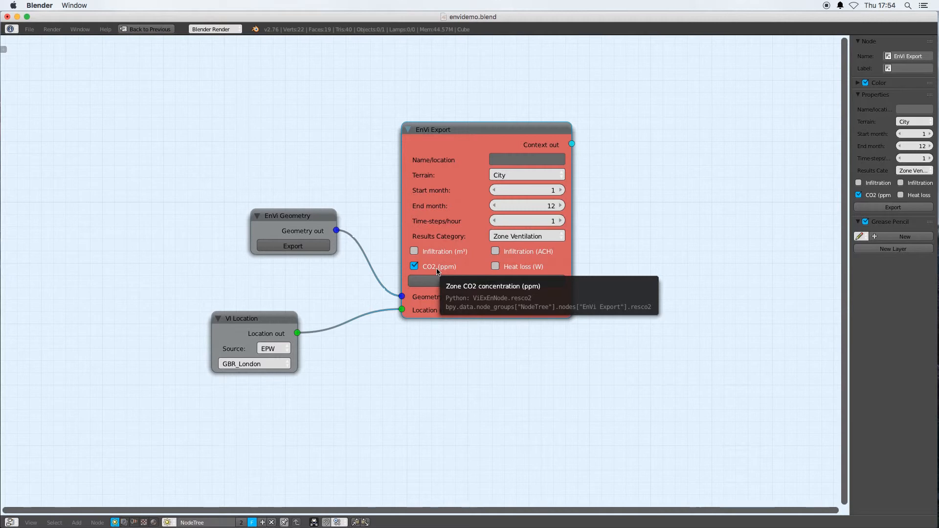
mouse_move(434, 251)
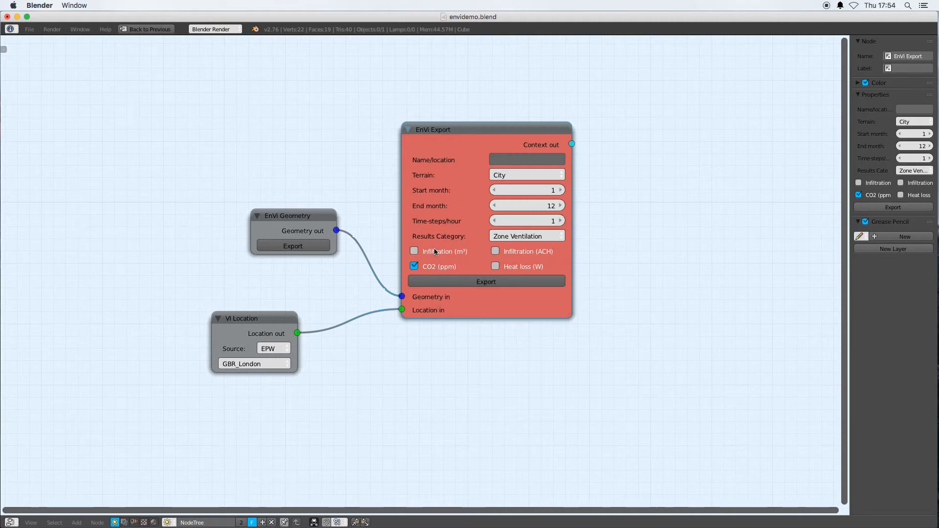
left_click(414, 266)
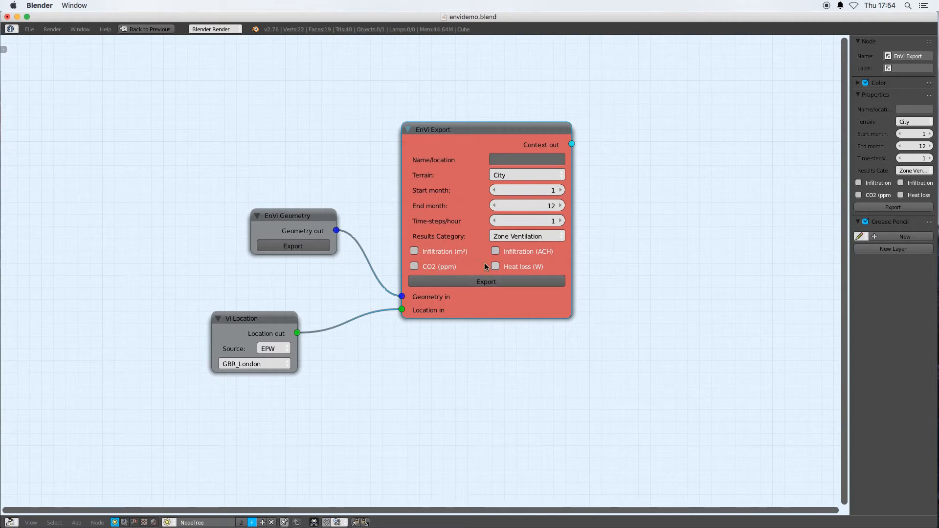
left_click(526, 236)
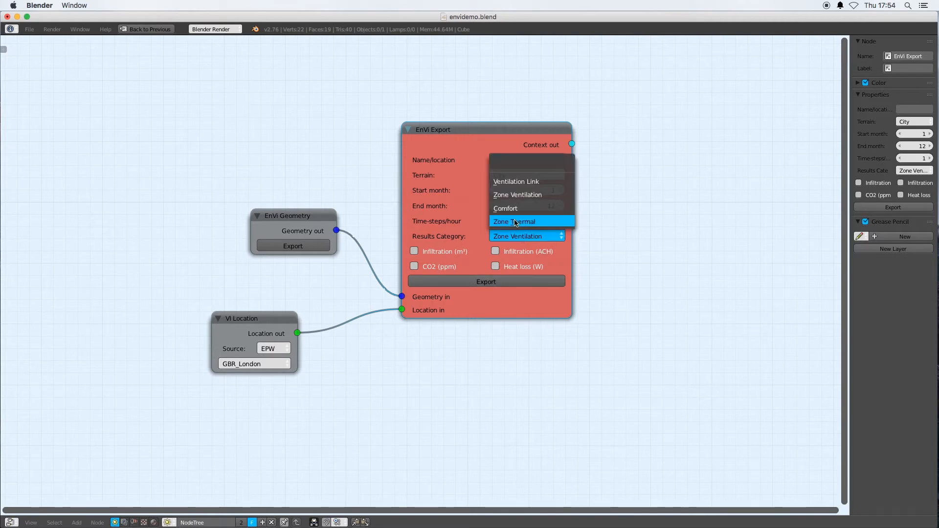
Return the results category to Zone Thermal and export the model to an EnergyPlus in.idf file.
left_click(513, 221)
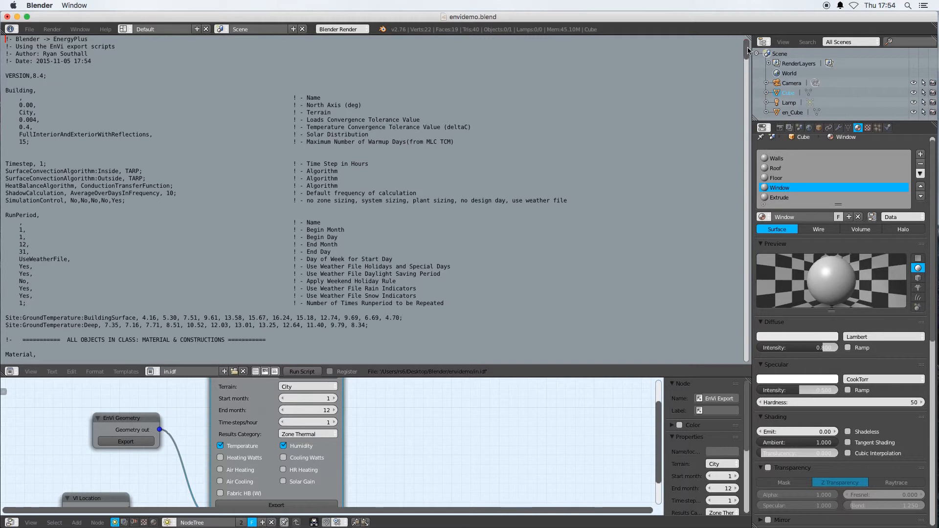
Scroll through the exported in.idf text before returning the area to the 3D View.
scroll("down", 3)
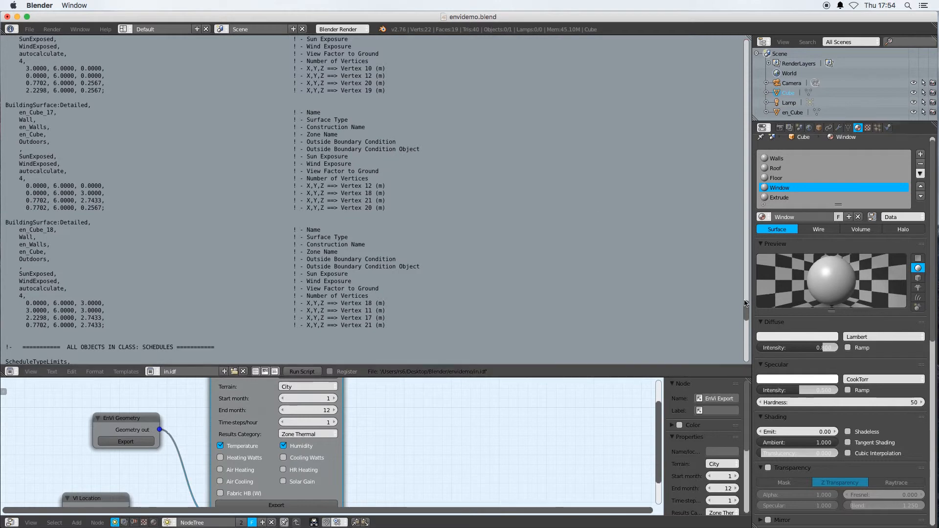
scroll("down", 3)
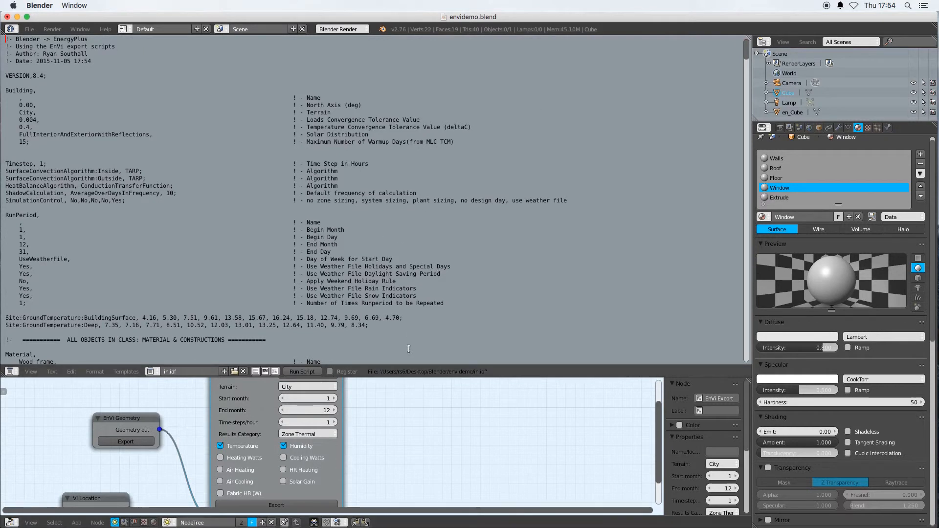
mouse_move(243, 264)
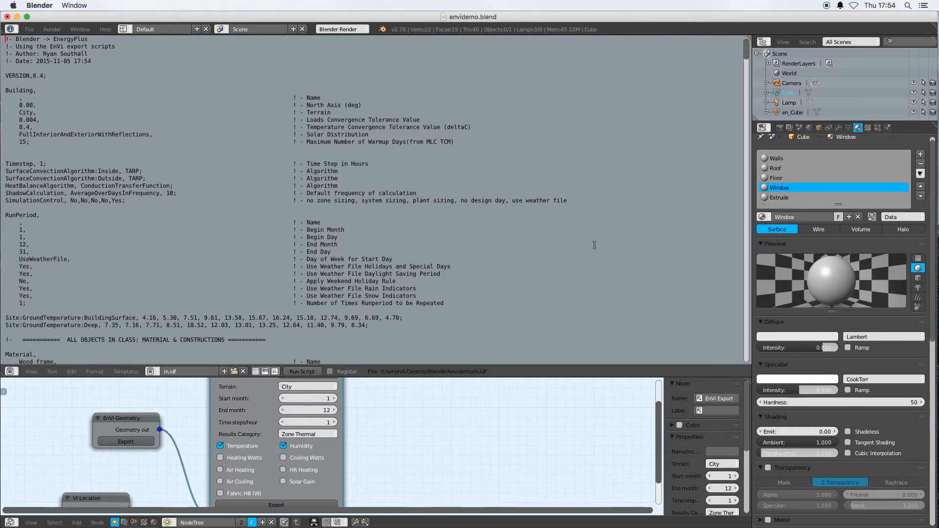
scroll("down", 3)
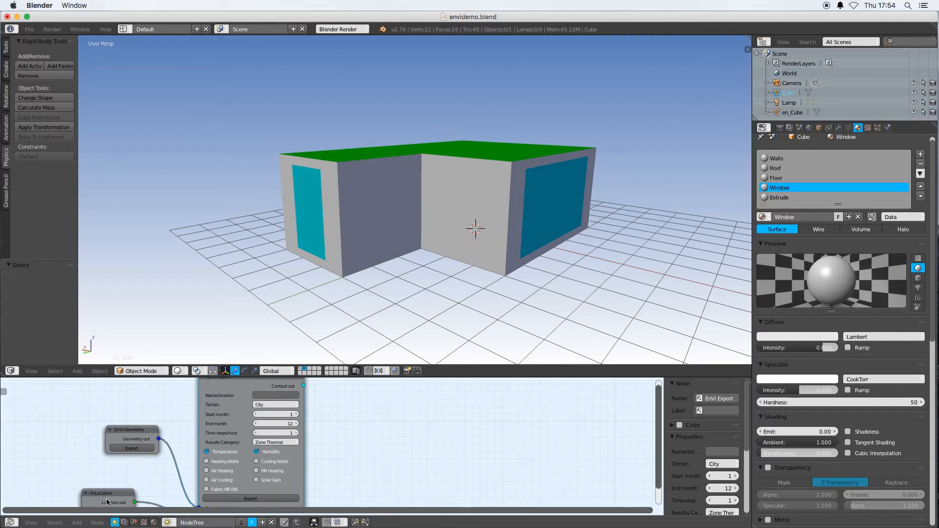
Add an EnVi Simulation node linked to the export's Context output and run Calculate.
left_click(76, 522)
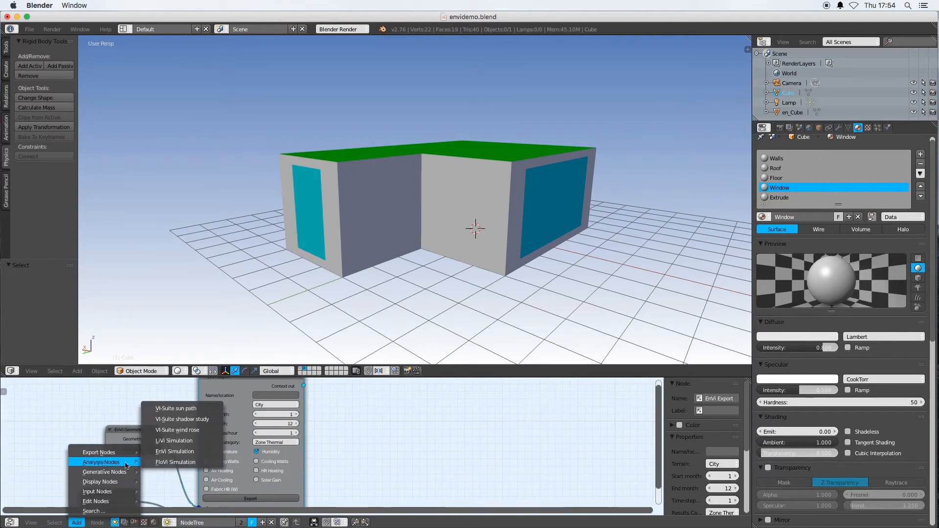
left_click(174, 441)
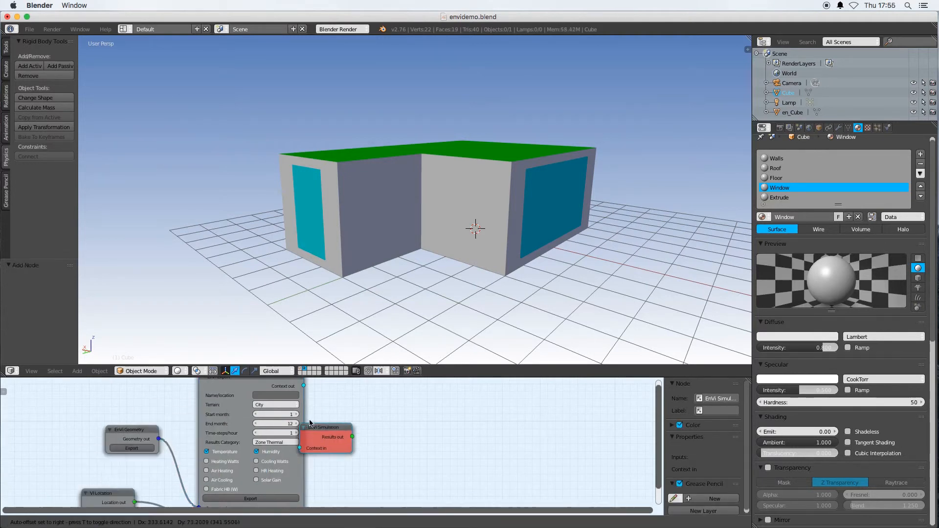
left_click_drag(326, 428, 404, 407)
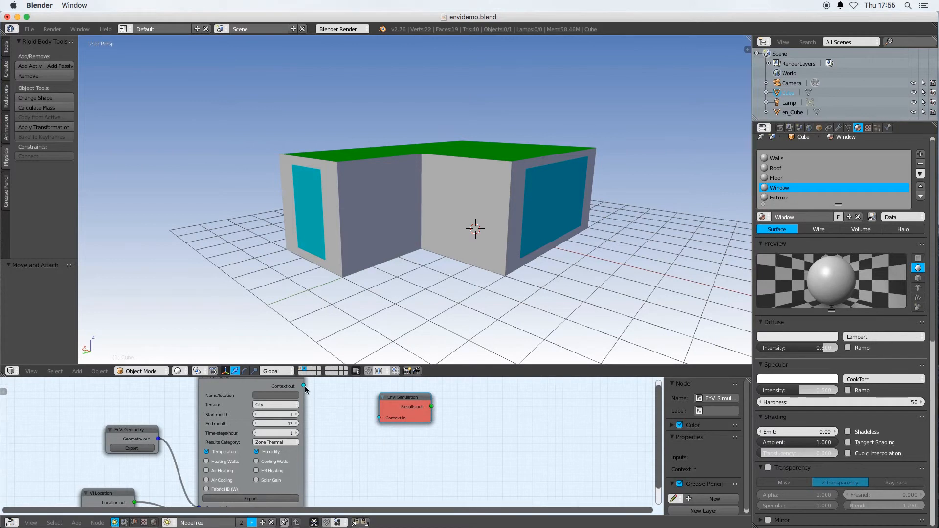
left_click_drag(303, 385, 395, 434)
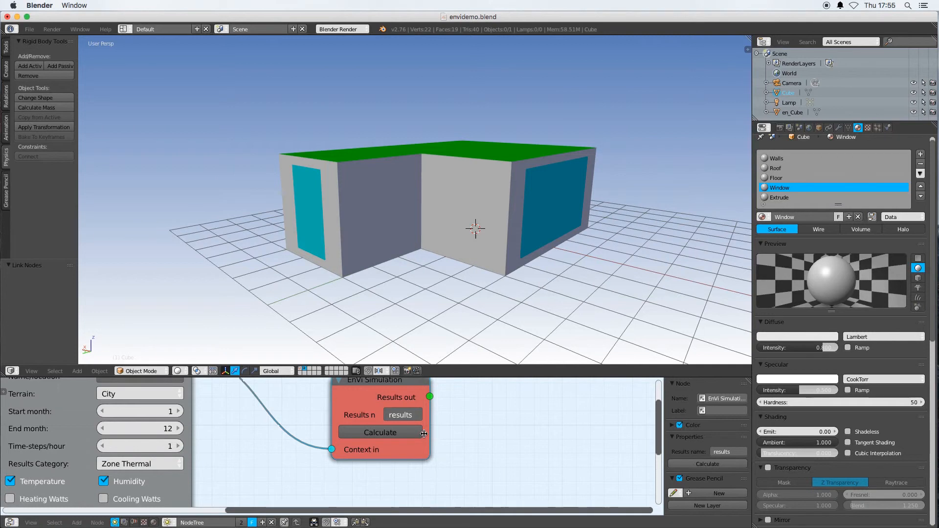
mouse_move(452, 405)
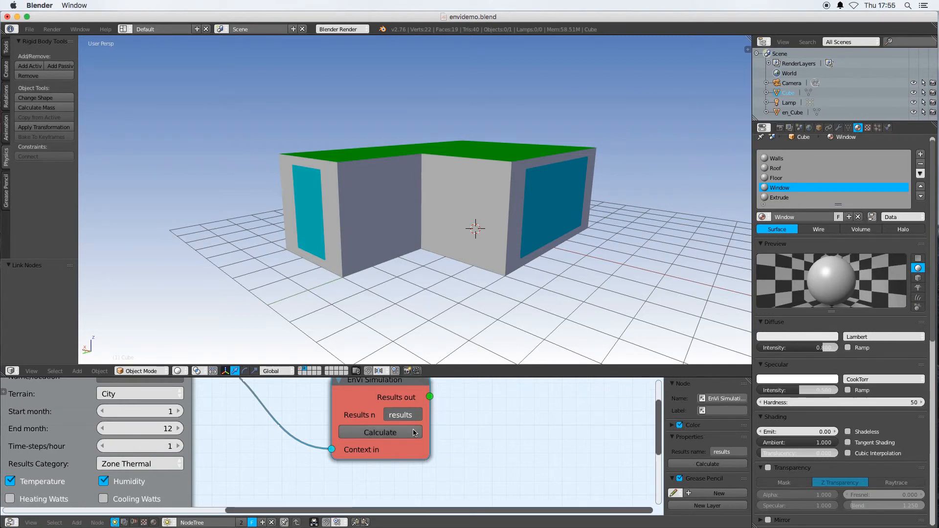
left_click(380, 431)
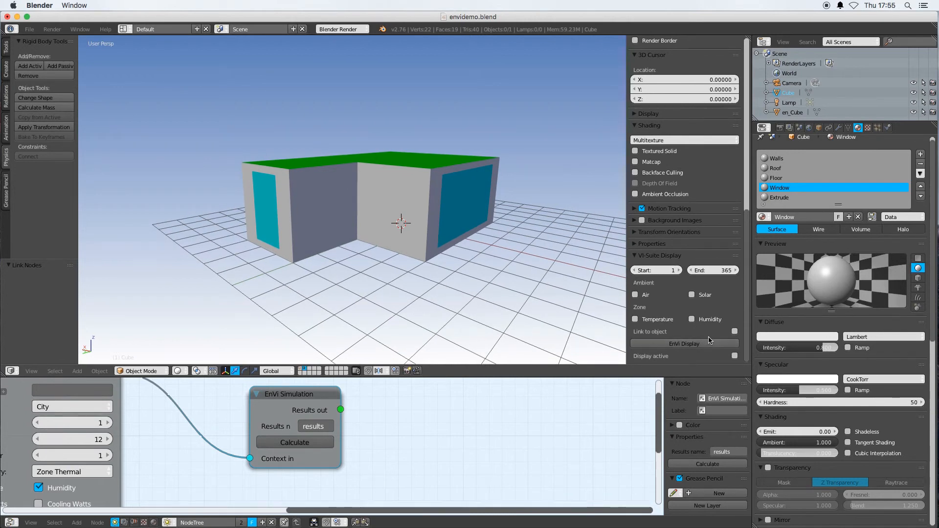
mouse_move(724, 316)
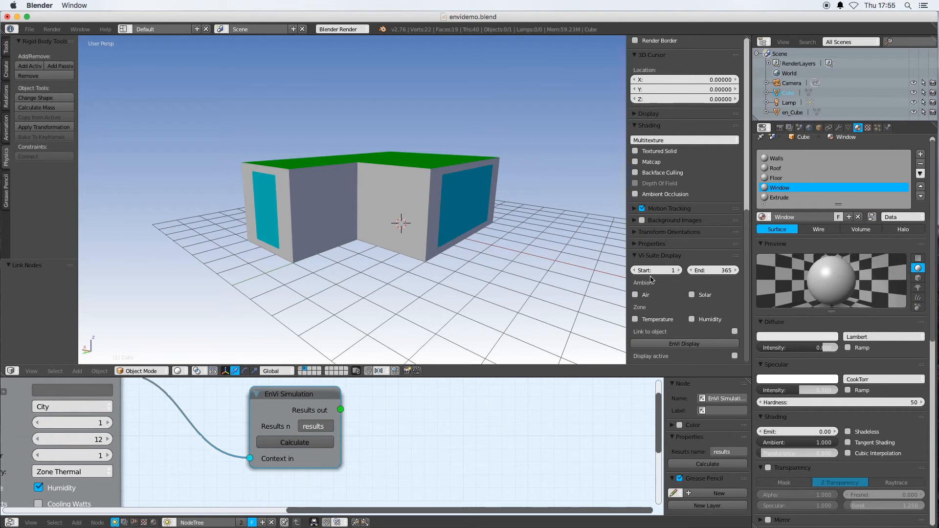
mouse_move(628, 307)
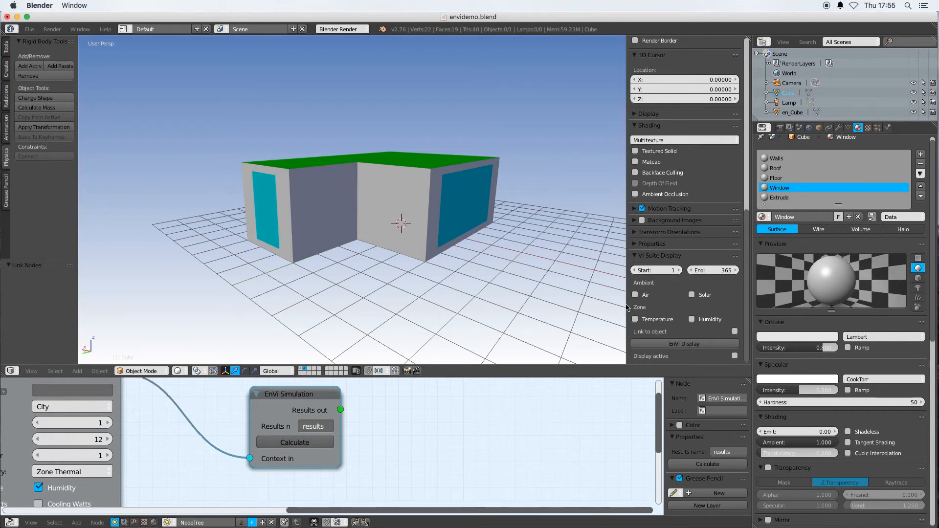
mouse_move(628, 305)
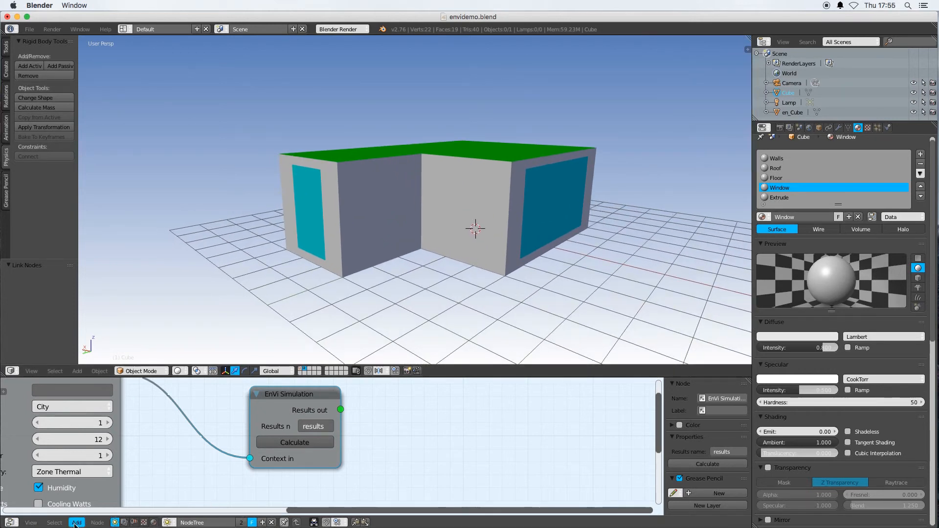
Add a VI Chart node fed by the simulation results, with Climate temperature on the first Y-axis.
left_click(77, 522)
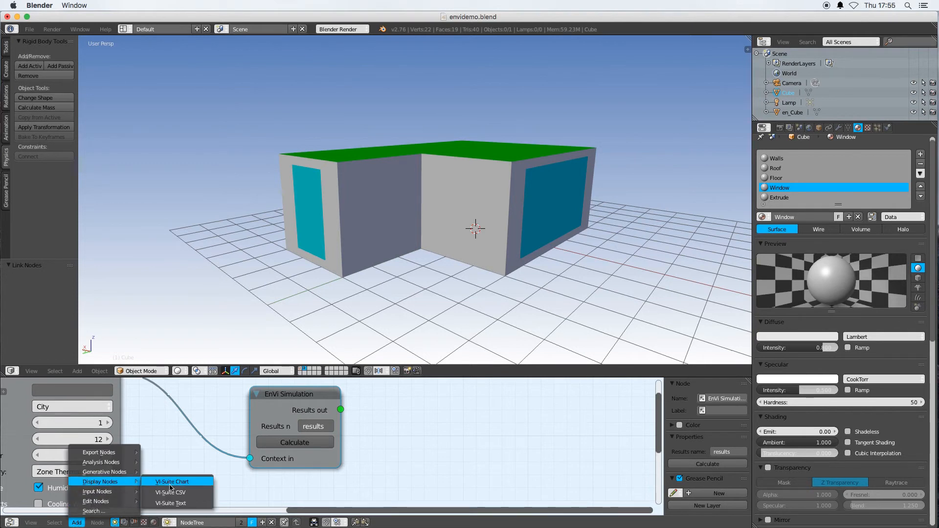
left_click(172, 482)
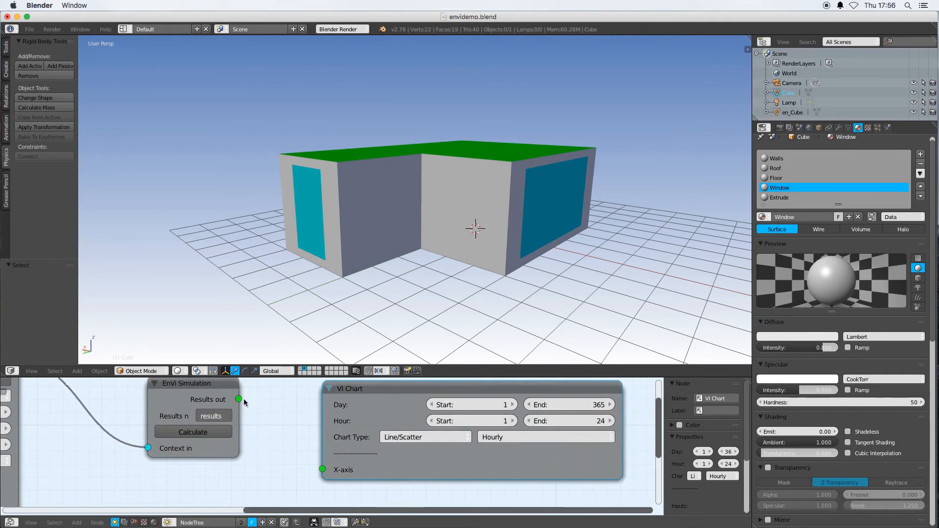
left_click_drag(239, 399, 322, 470)
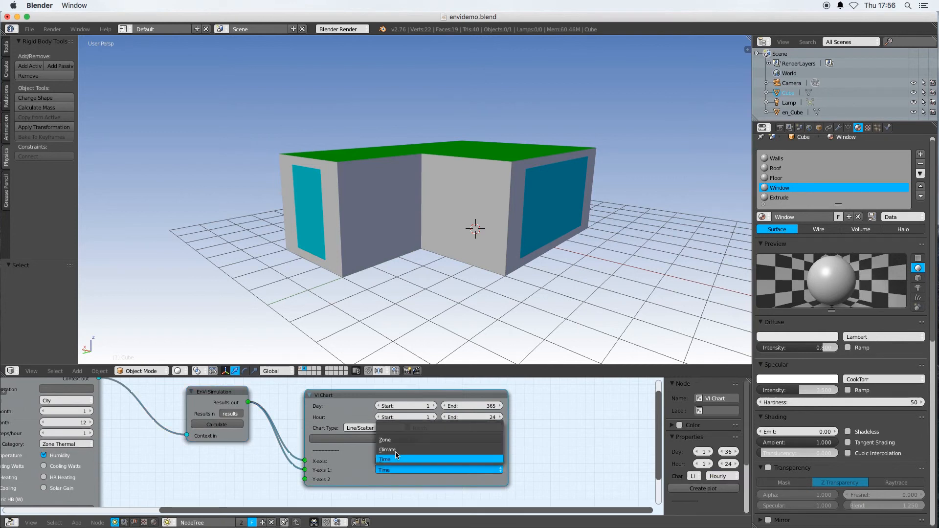
left_click(385, 459)
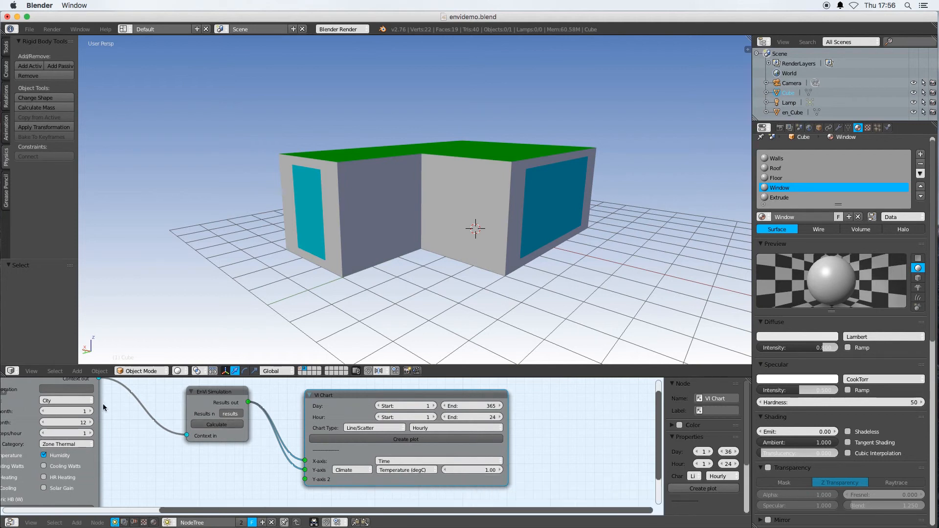
mouse_move(214, 437)
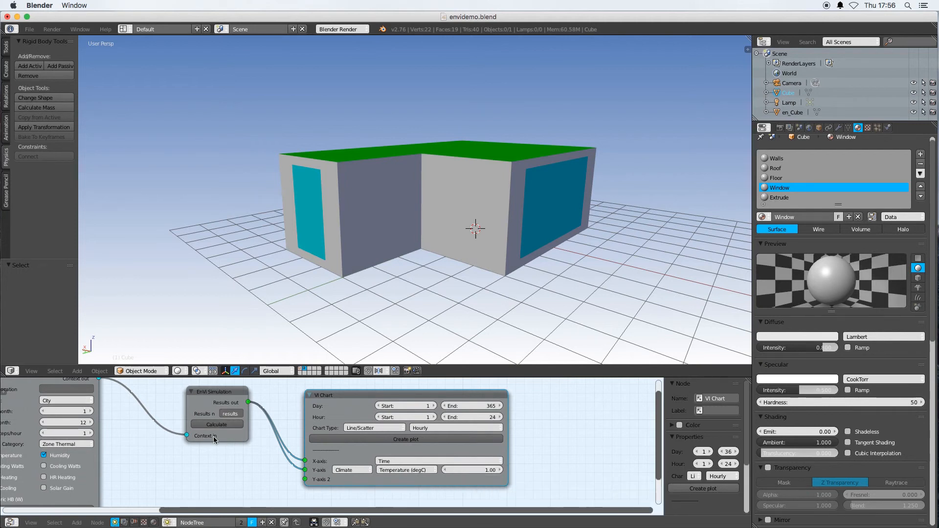
mouse_move(216, 423)
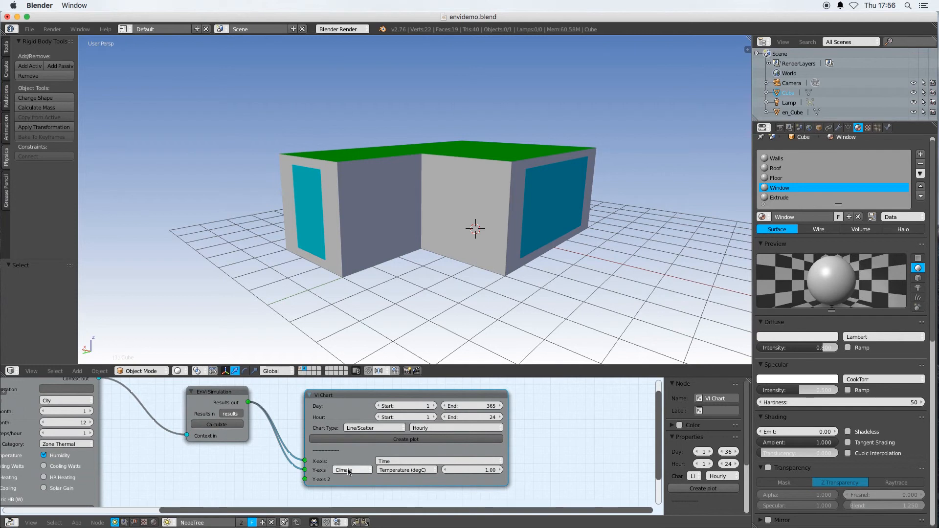
Keep ambient climate as series one and plot Zone EN_CUBE Temperature (degC) as series two.
left_click(351, 470)
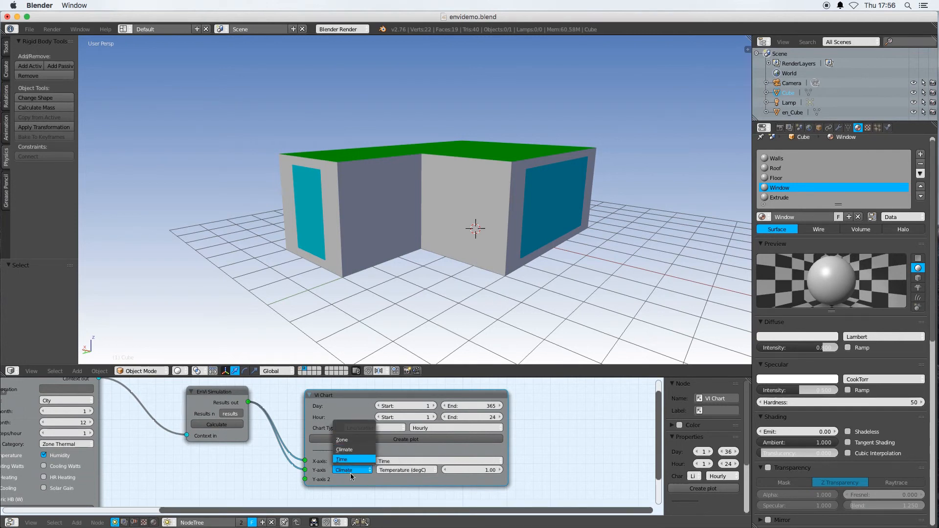
left_click(350, 470)
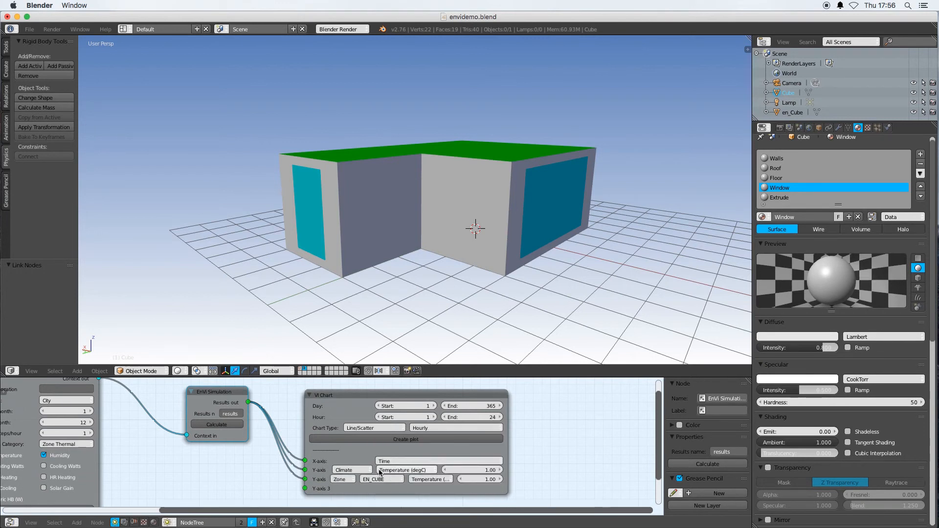
left_click(381, 478)
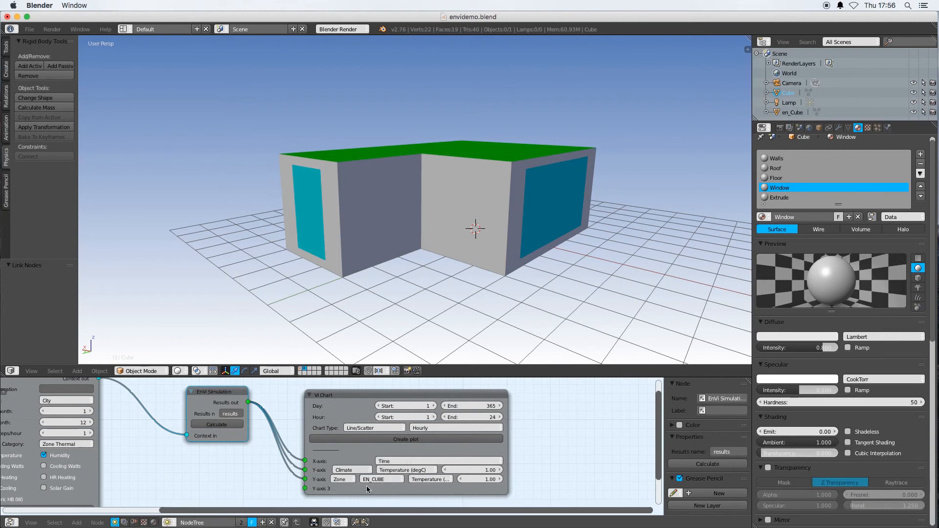
left_click(429, 469)
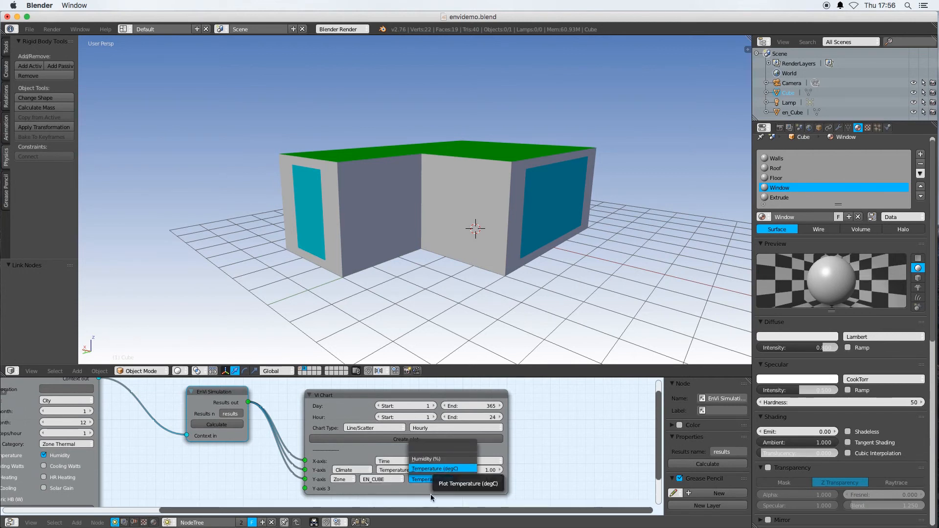
left_click(431, 479)
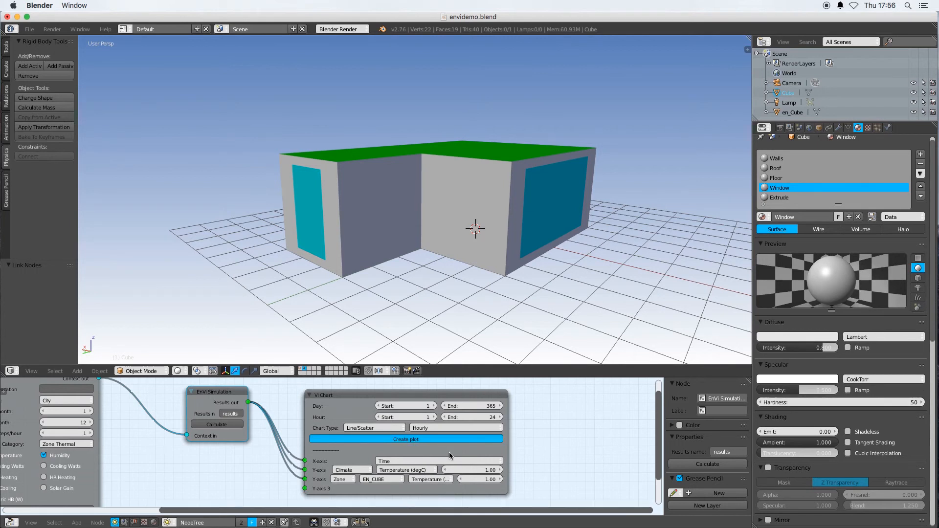
Plot the full-year ambient versus EN_CUBE temperature chart and inspect the curves.
left_click(405, 439)
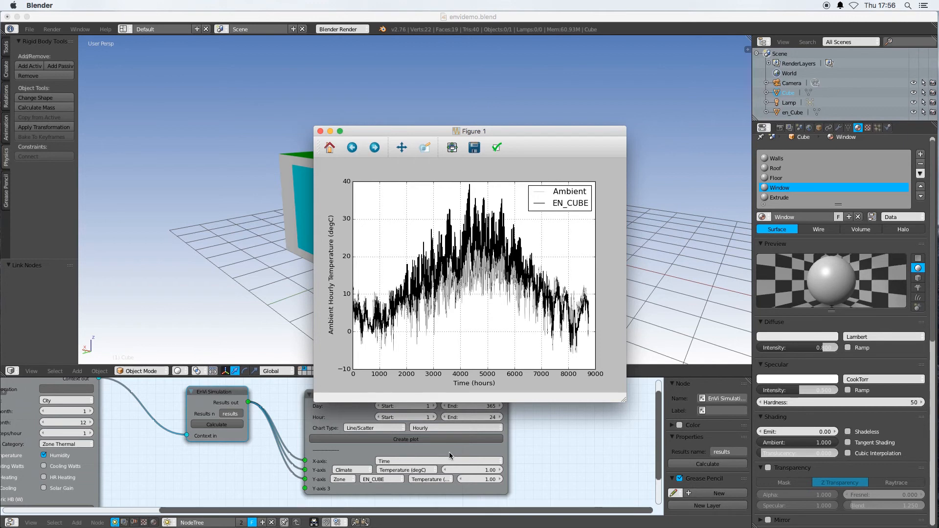
mouse_move(358, 244)
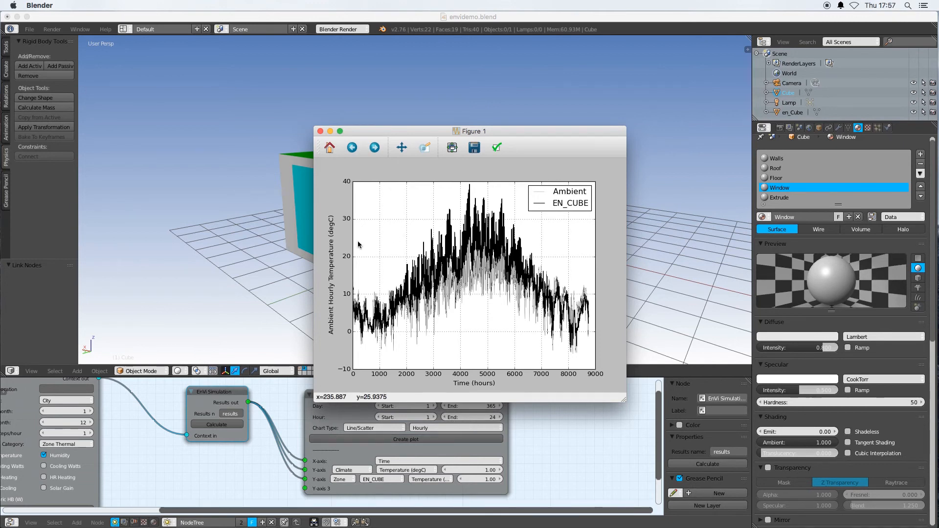
left_click_drag(470, 130, 404, 130)
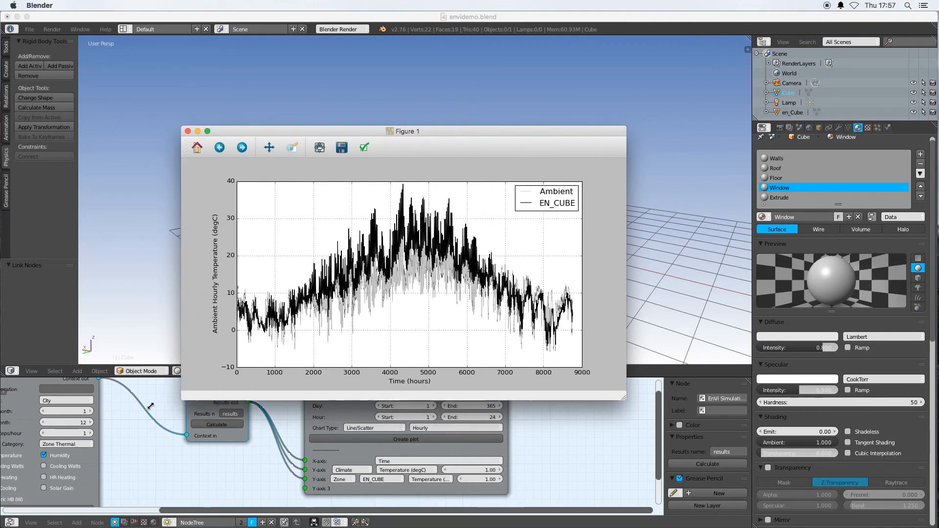
left_click_drag(404, 130, 359, 130)
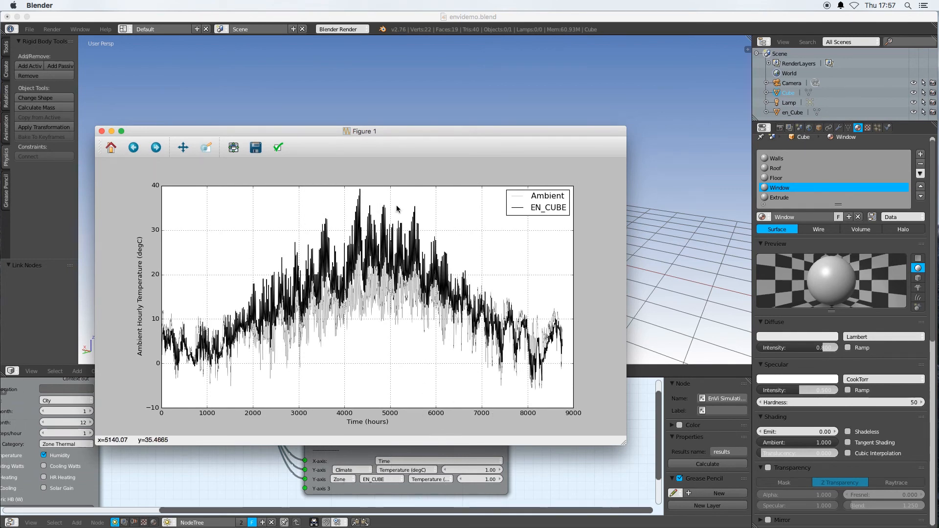
mouse_move(286, 307)
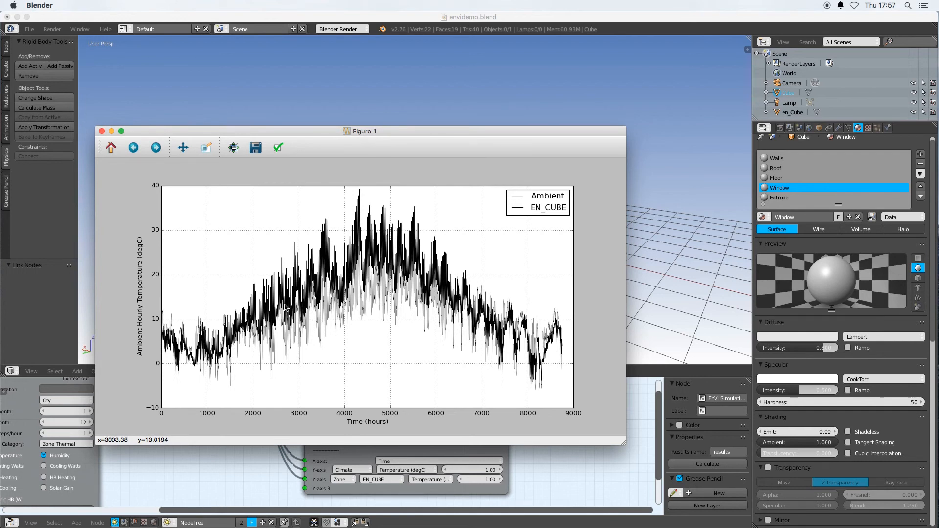
mouse_move(227, 325)
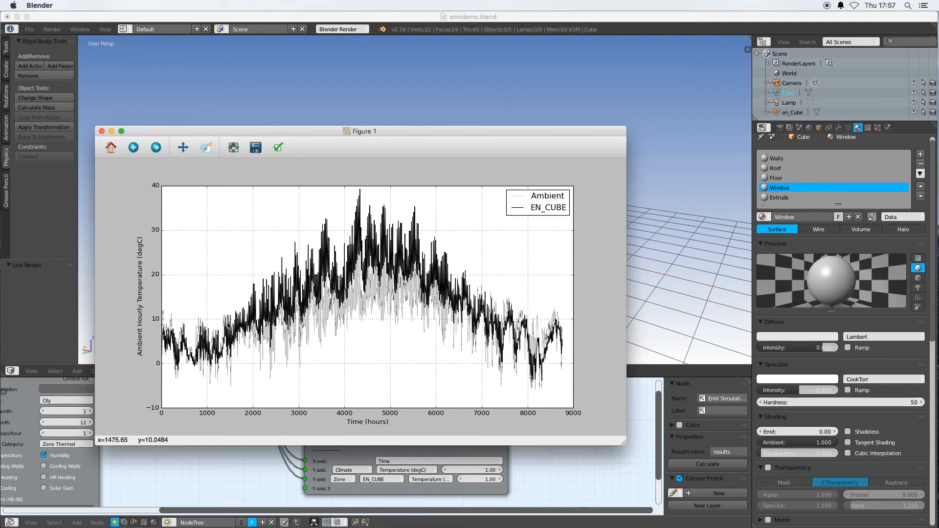
mouse_move(437, 305)
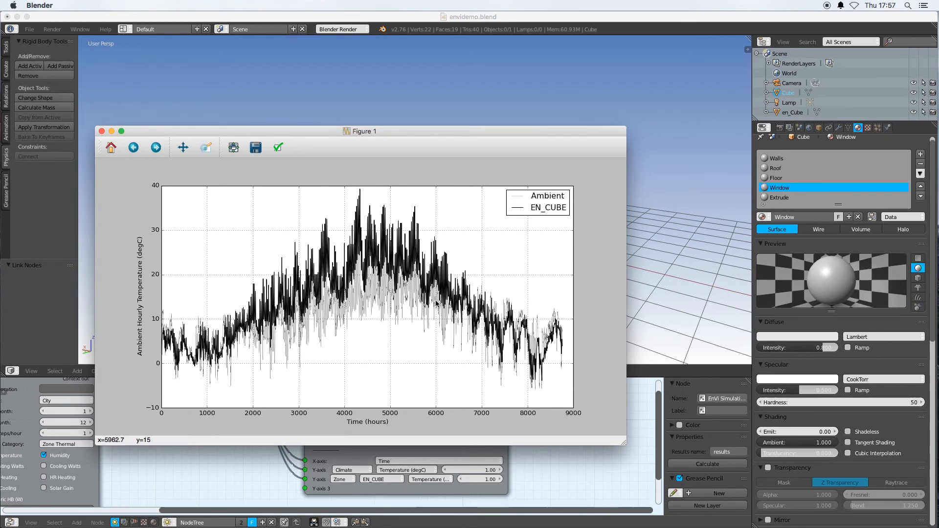
mouse_move(389, 251)
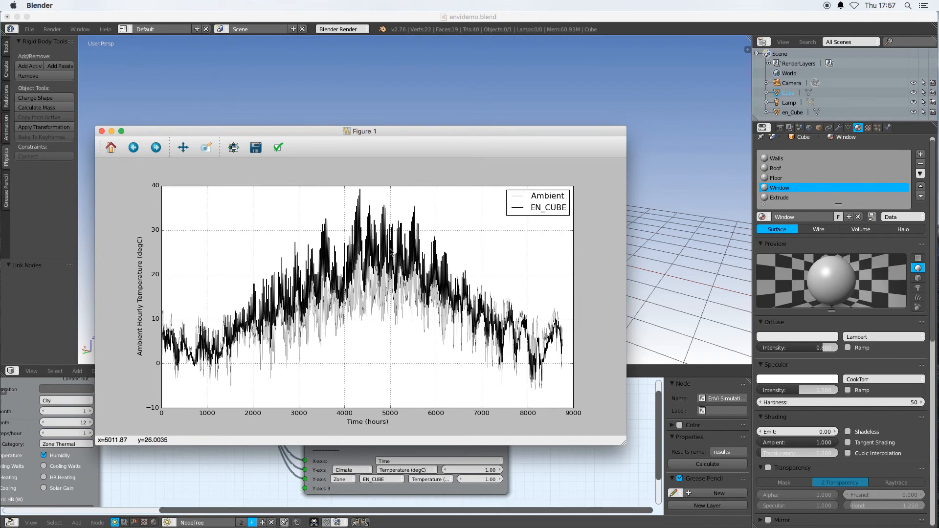
mouse_move(486, 310)
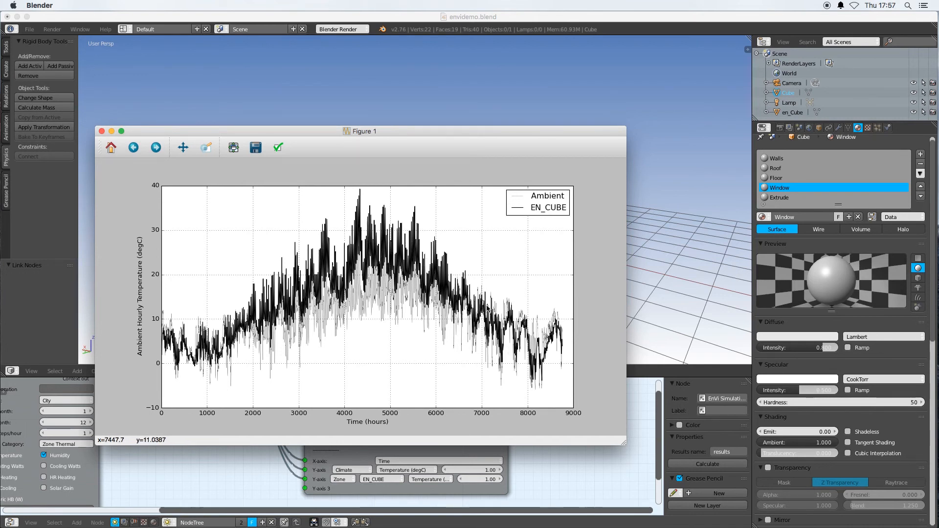
mouse_move(337, 233)
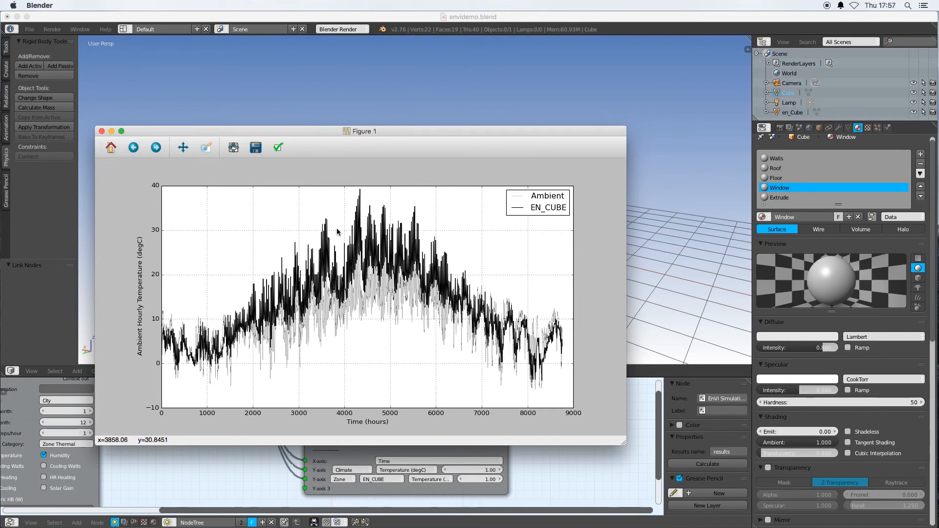
mouse_move(450, 343)
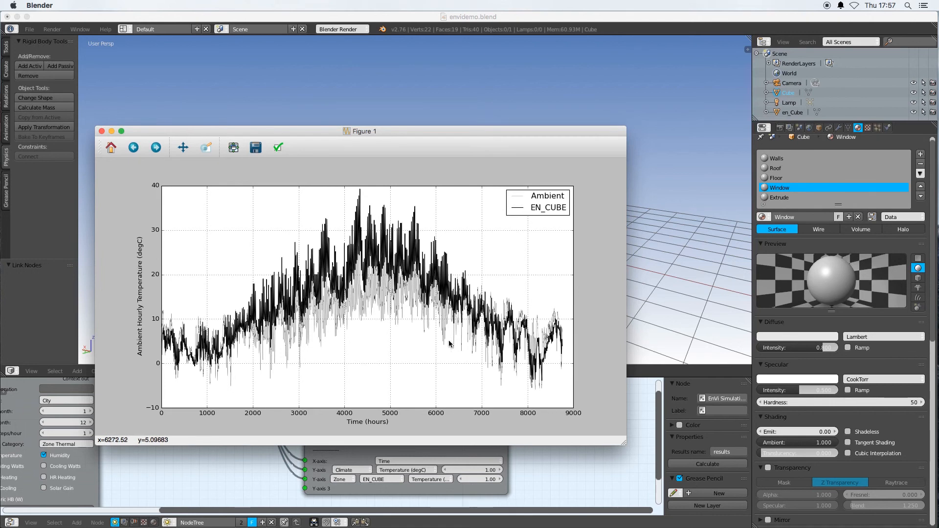
mouse_move(541, 367)
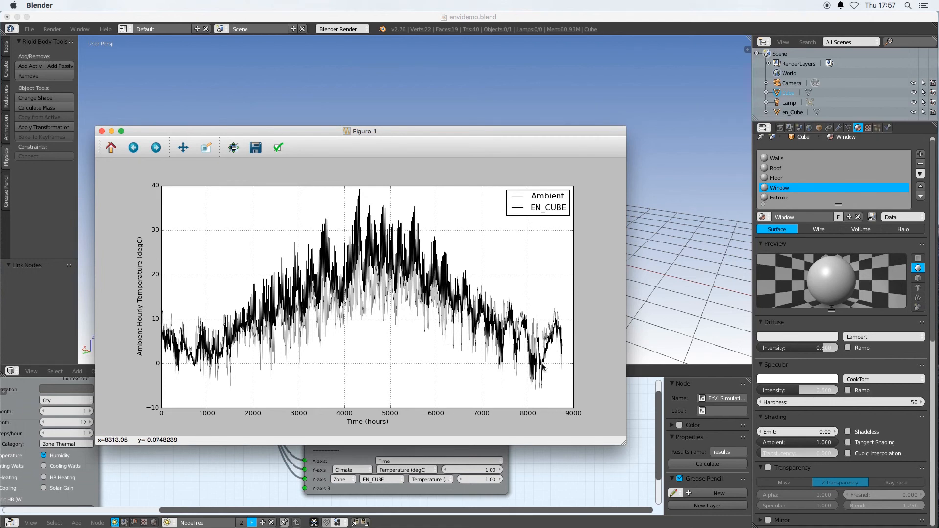
mouse_move(443, 285)
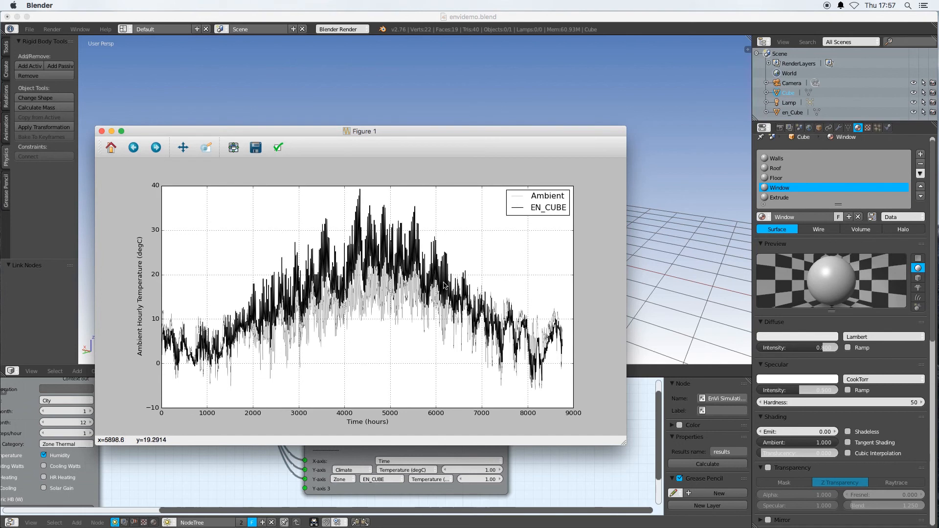
mouse_move(479, 307)
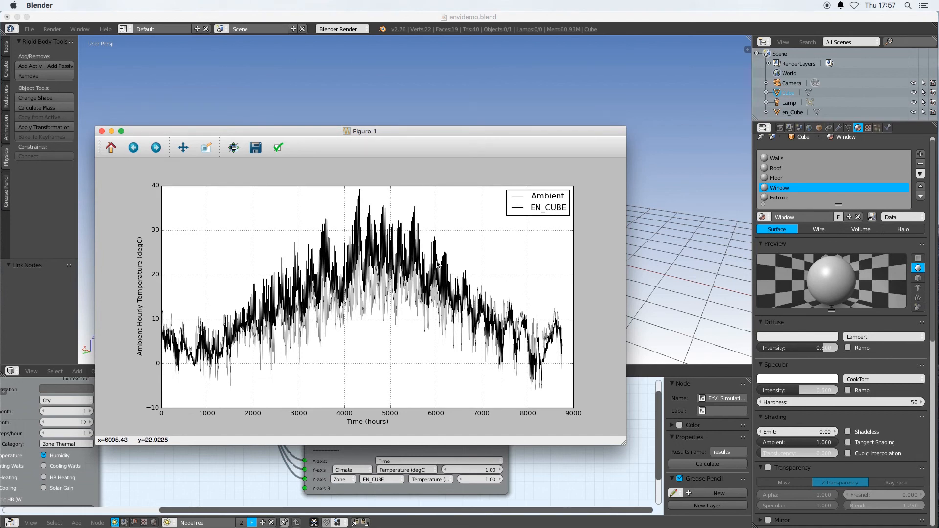
mouse_move(369, 222)
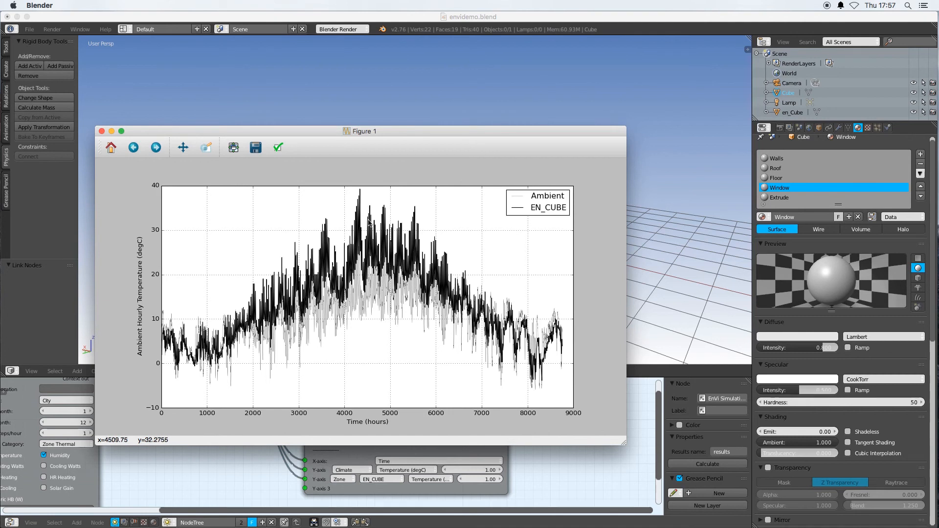
left_click(101, 131)
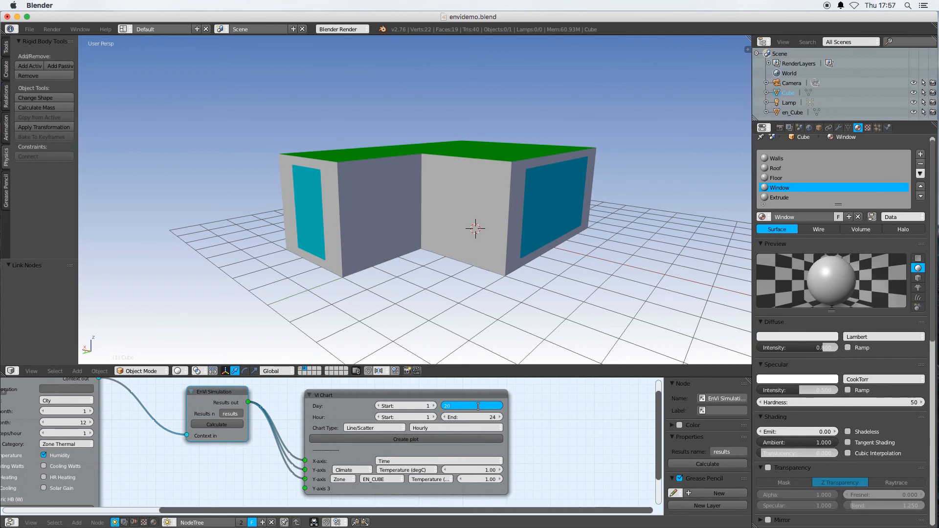
Replot the temperature chart limited to days 1 to 20.
left_click(405, 438)
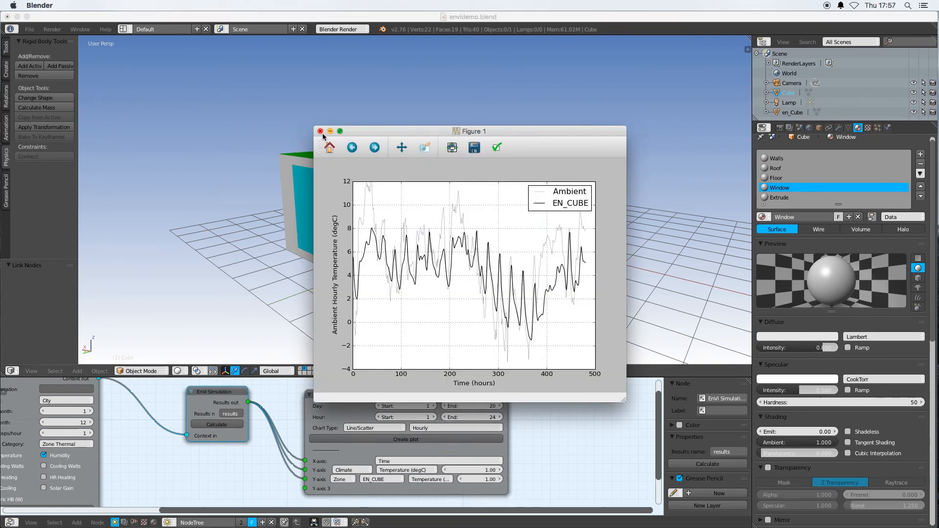
left_click(320, 130)
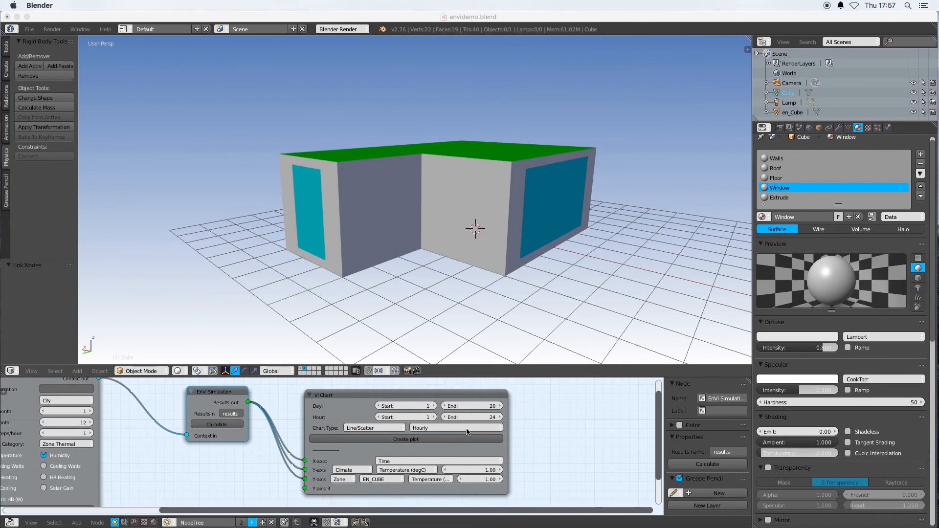
Plot daily maximum ambient against average EN_CUBE zone temperature, then close the figure.
left_click(455, 428)
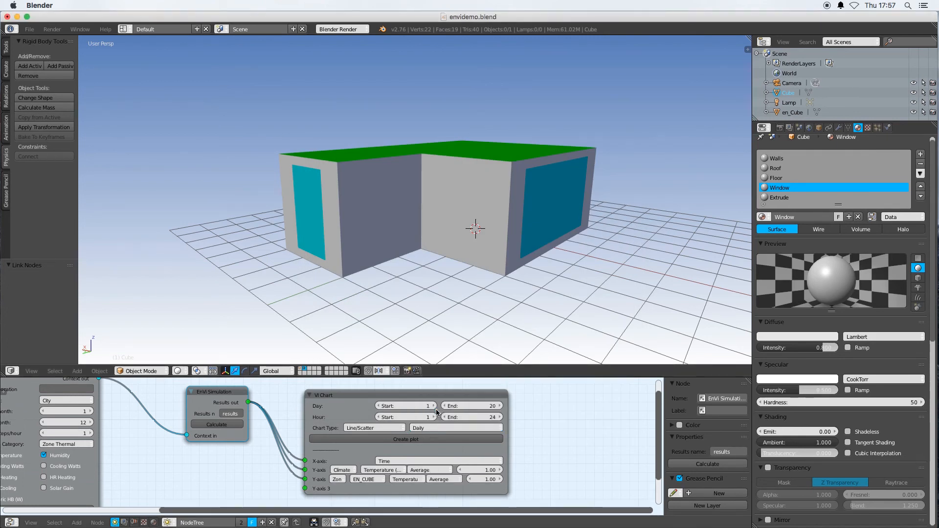
mouse_move(452, 446)
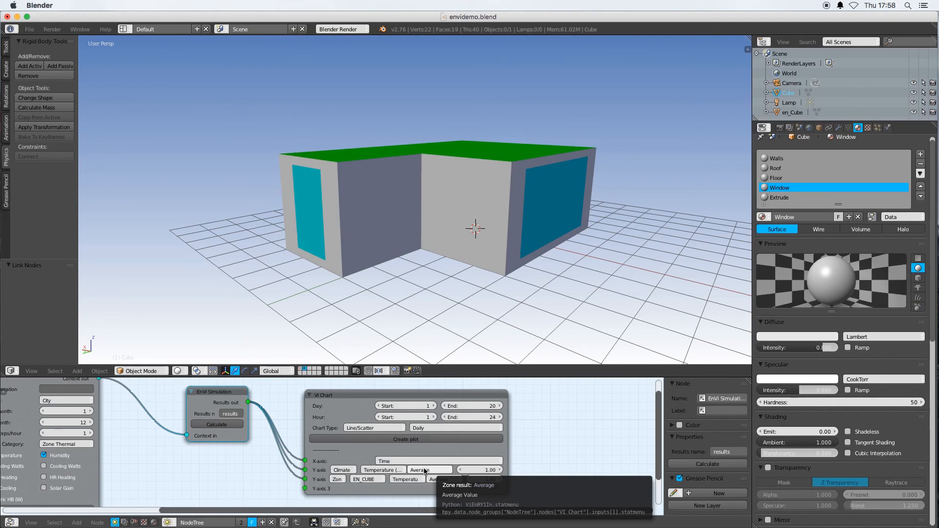
left_click(428, 469)
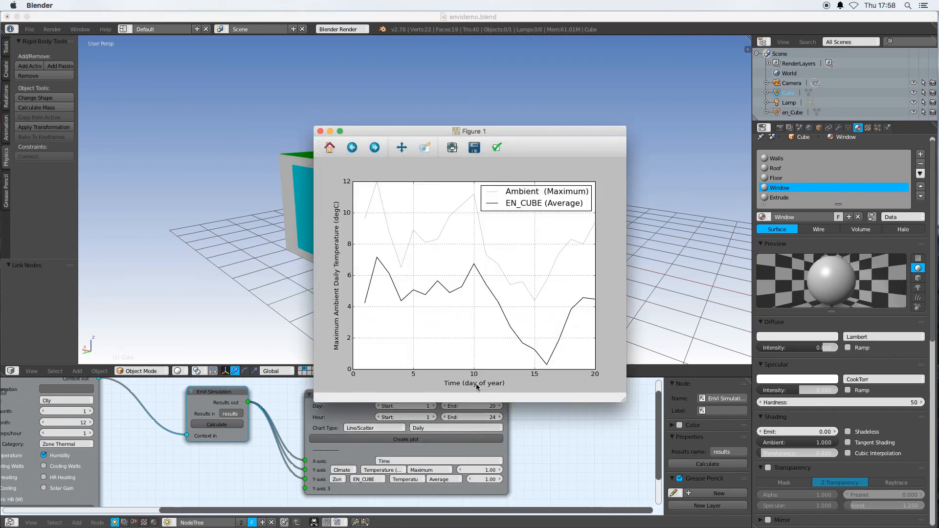
mouse_move(361, 158)
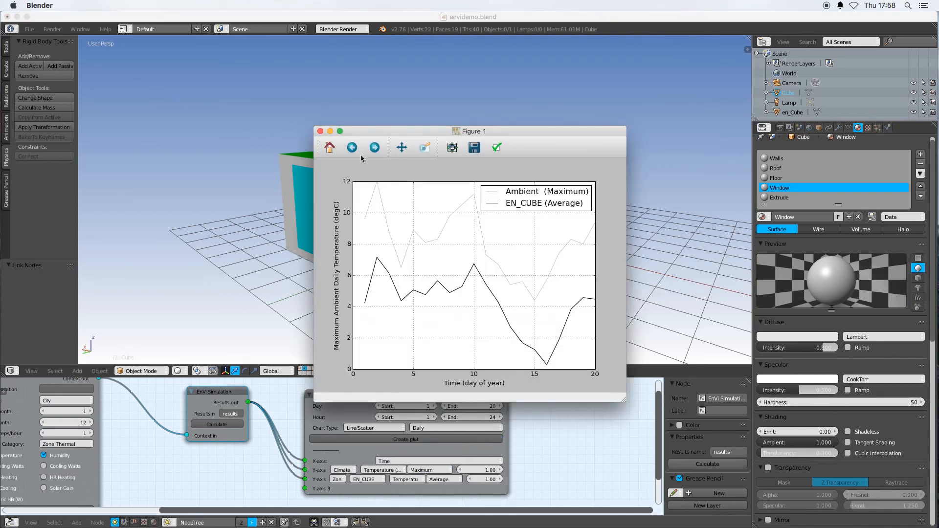
mouse_move(320, 132)
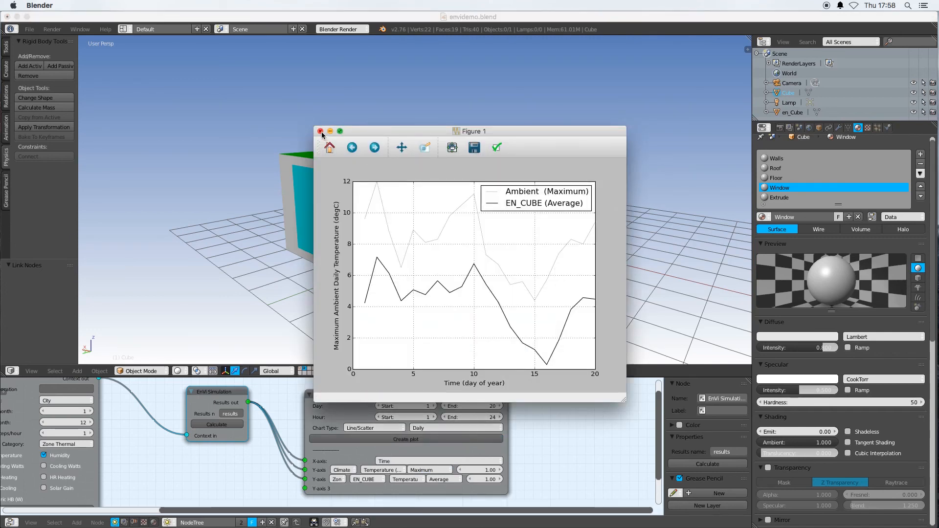
left_click(320, 131)
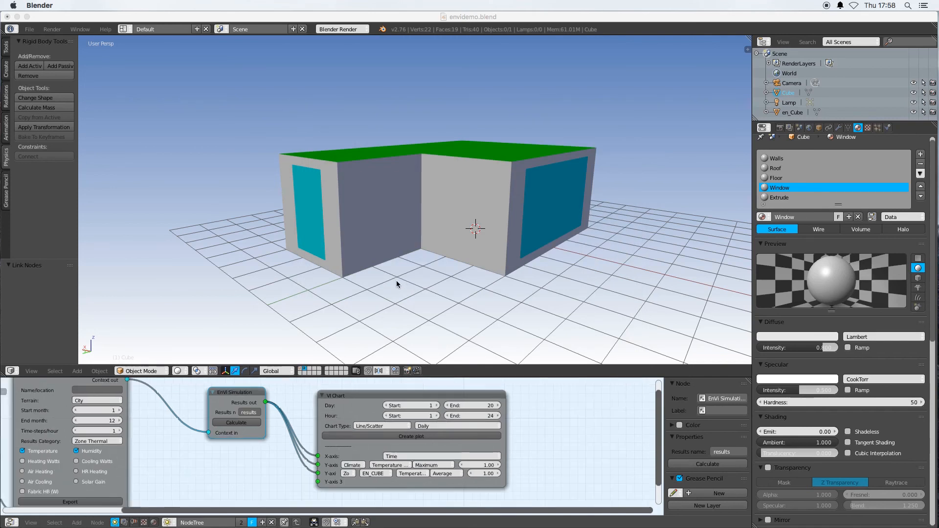